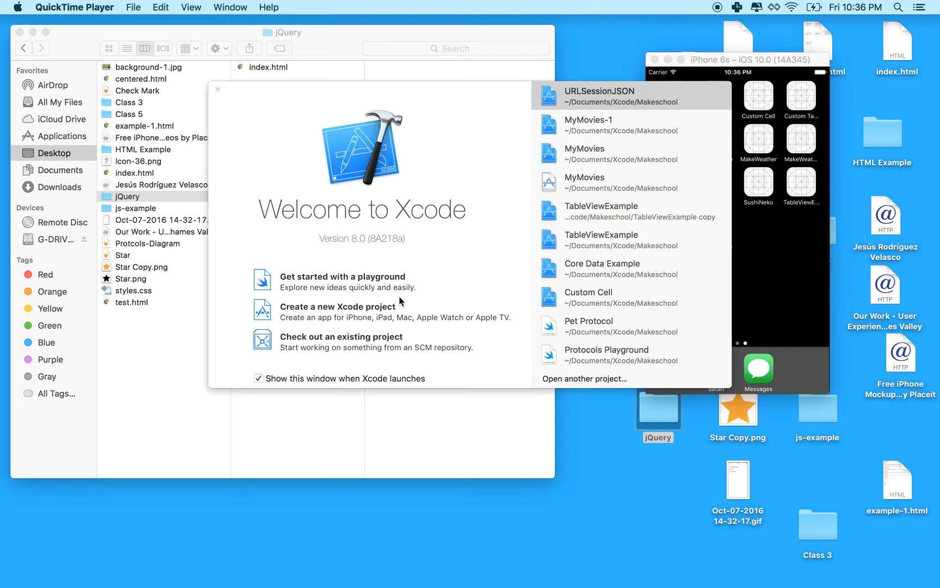
mouse_move(345, 246)
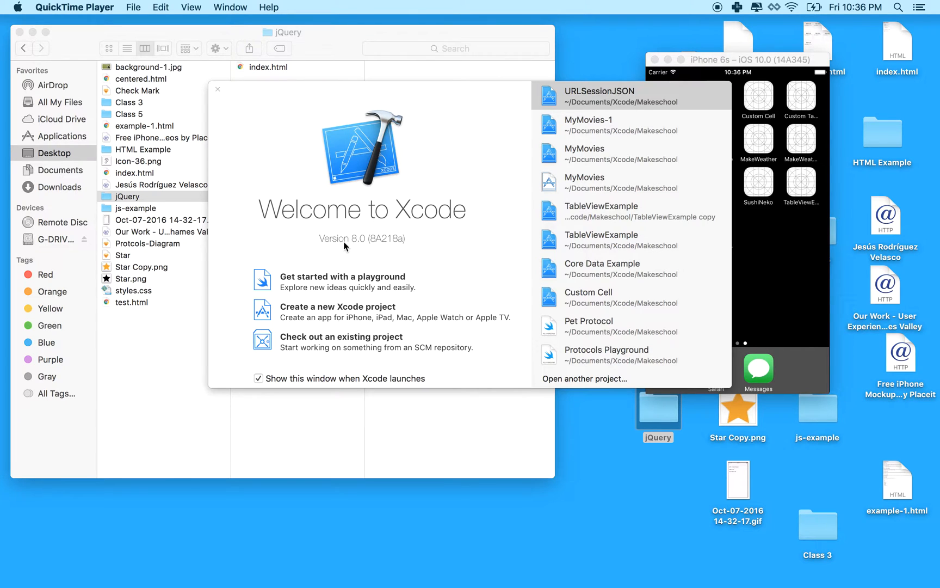
mouse_move(266, 318)
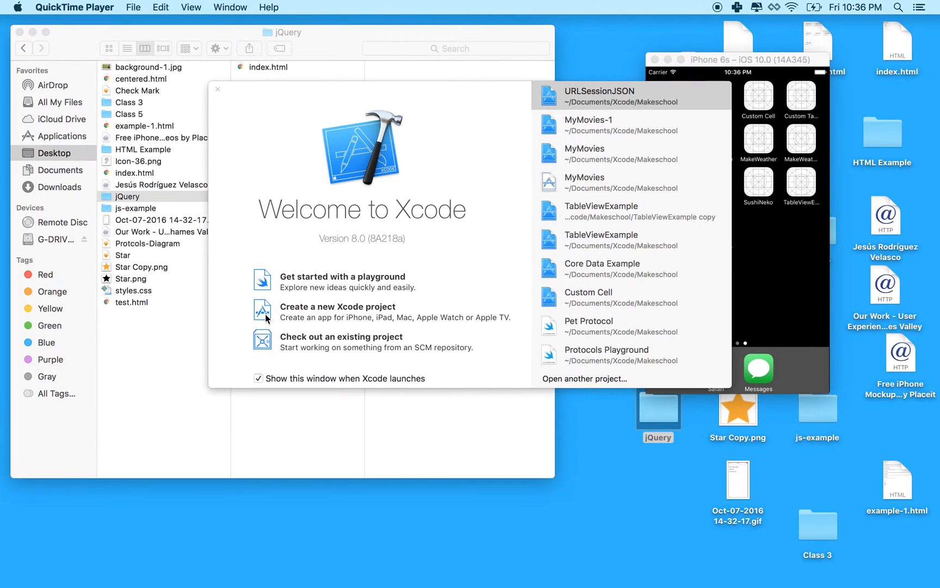
Create a Single View iPhone project URLSessionJSON in Makeschool, replacing the existing one.
left_click(337, 312)
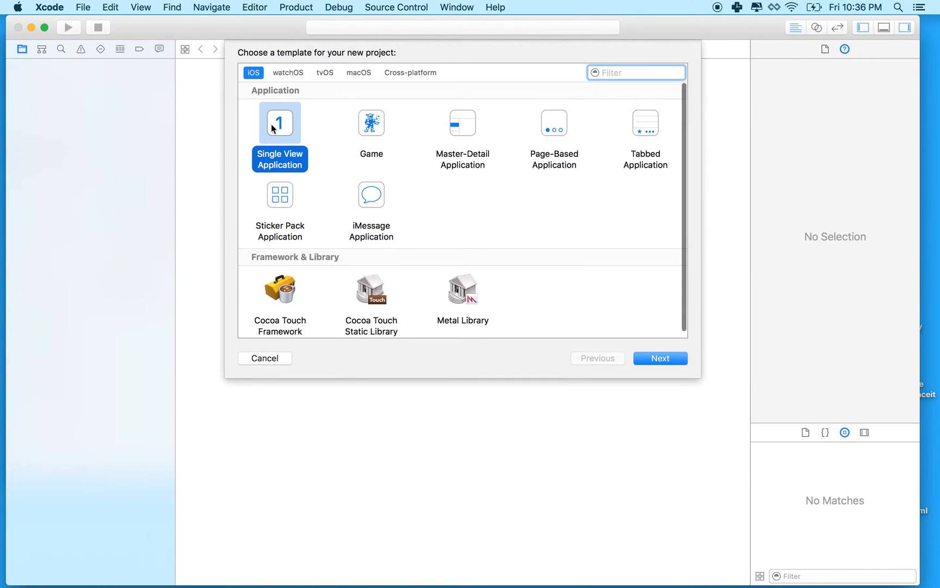
mouse_move(668, 363)
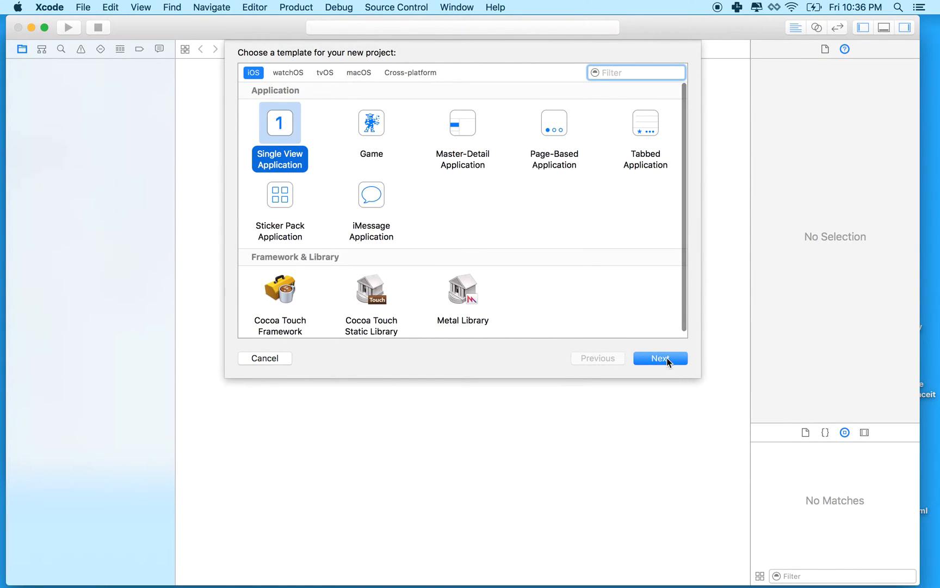
left_click(659, 358)
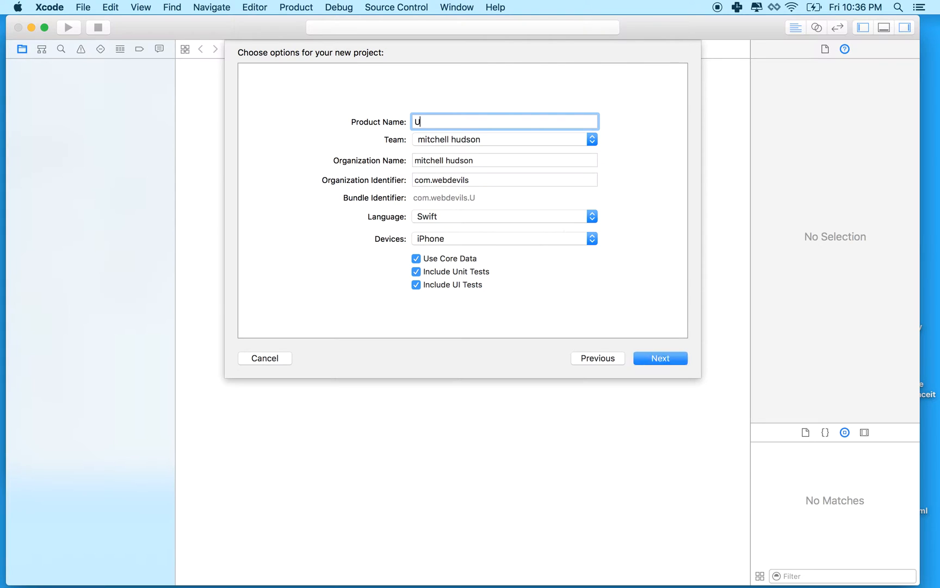
type("RLSession")
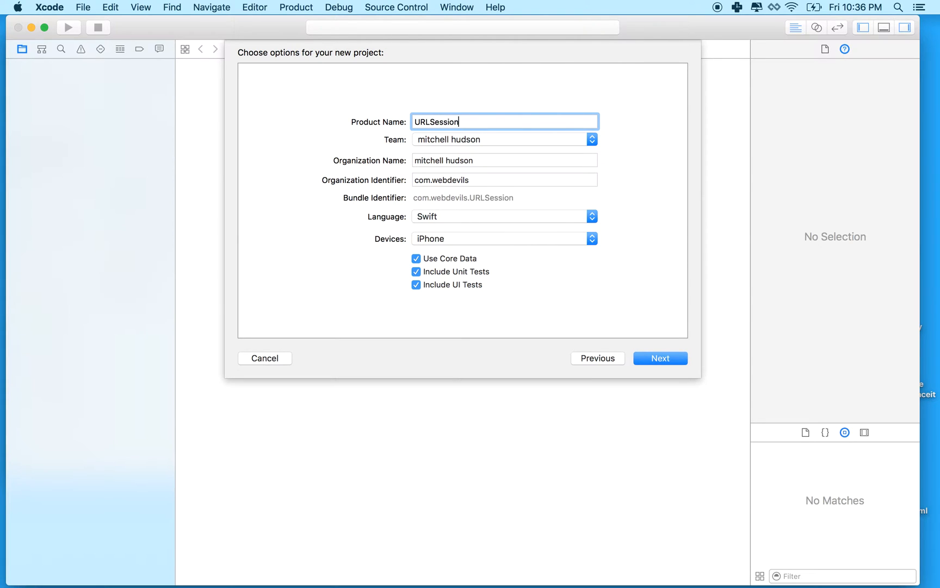
type("JSON")
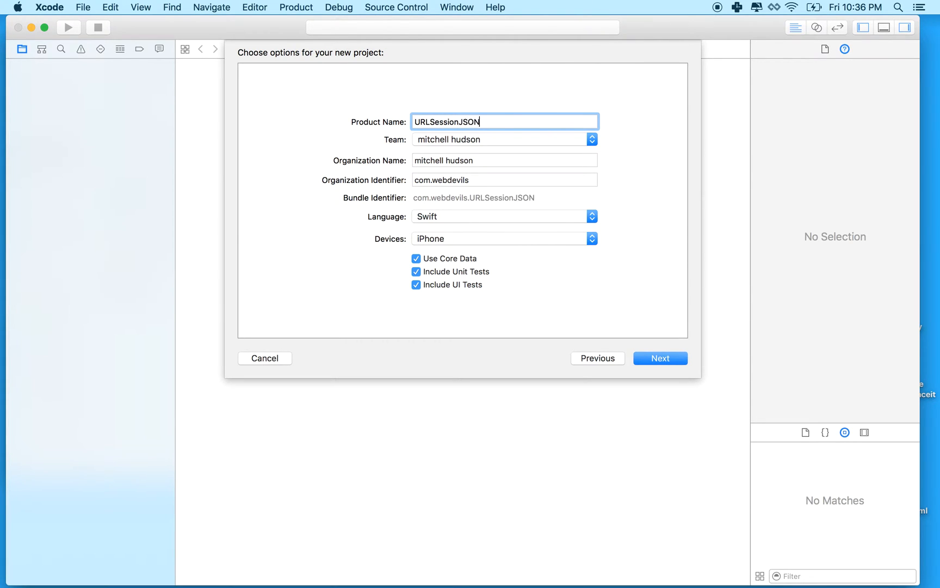
mouse_move(605, 289)
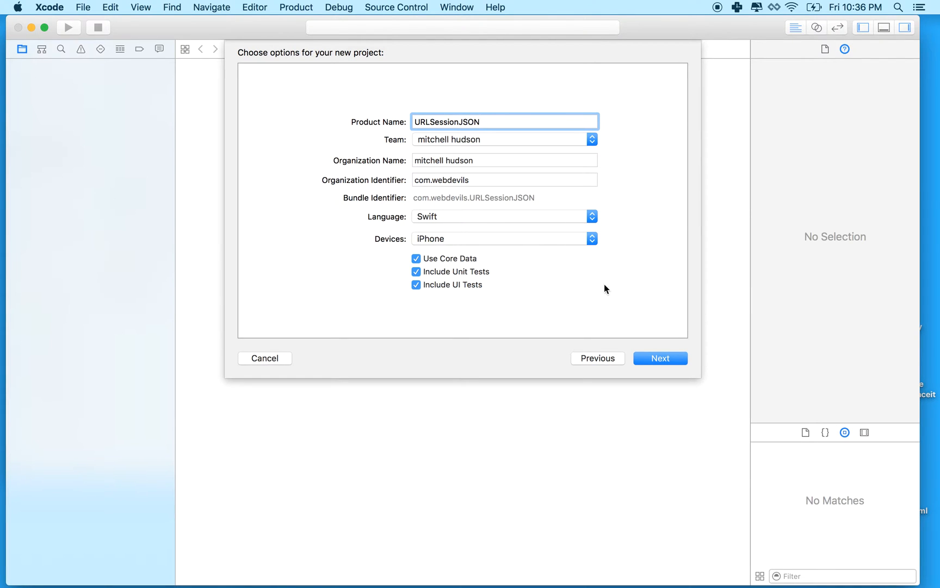
left_click(660, 358)
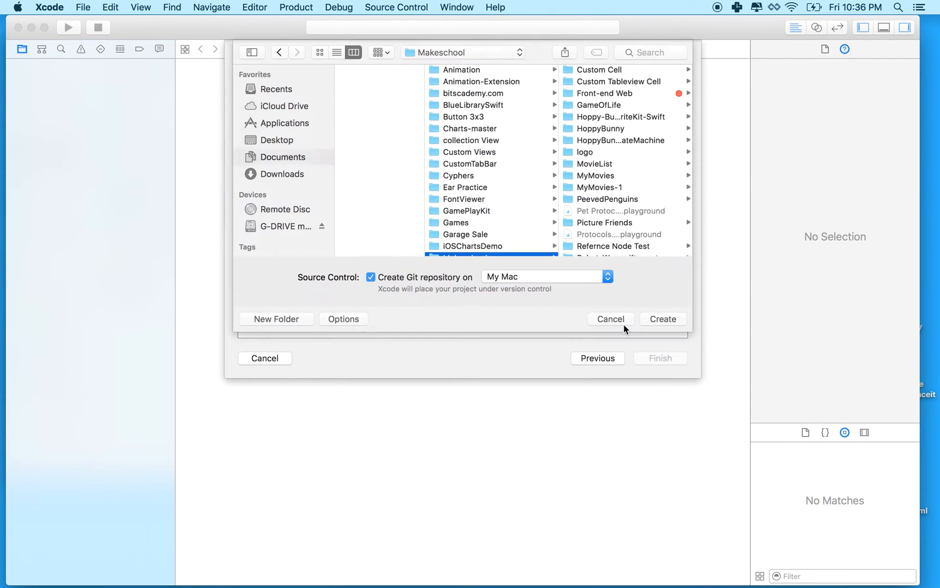
left_click(662, 318)
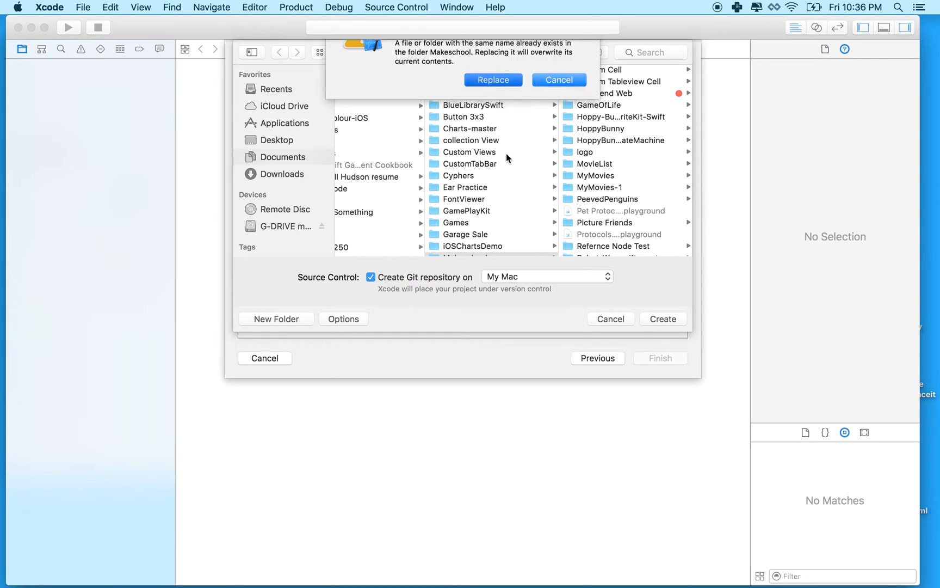
left_click(493, 80)
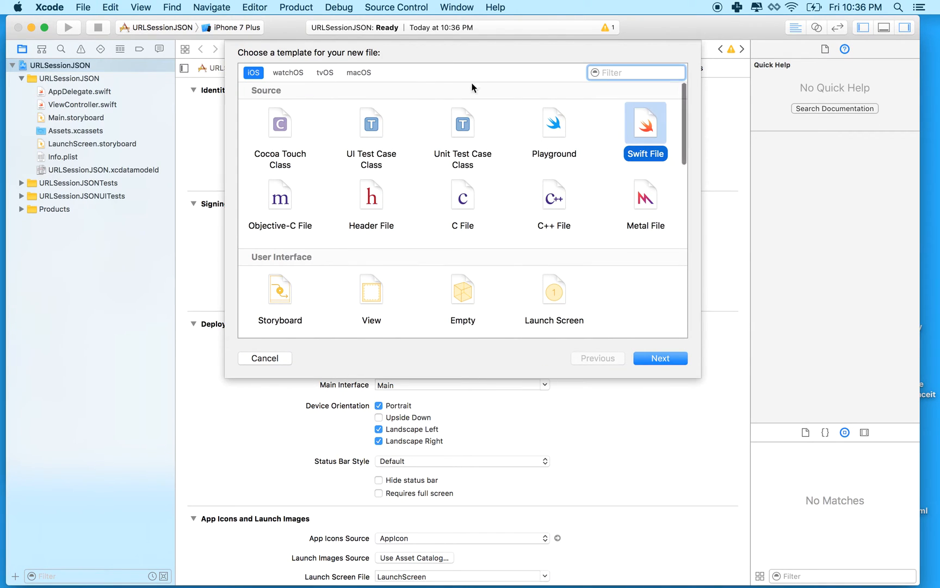
Add a new Swift file named MovieManager, saved in the URLSessionJSON folder.
left_click(660, 358)
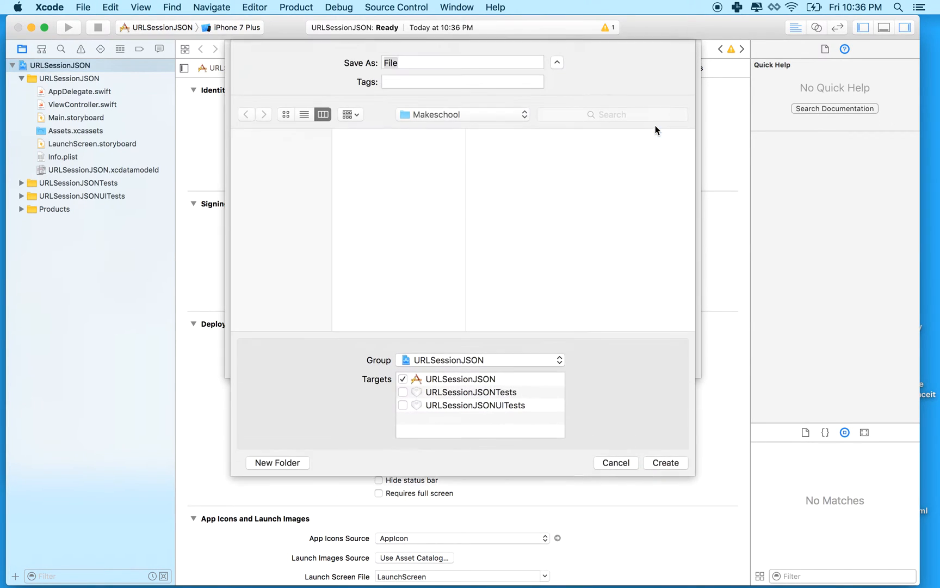
left_click(556, 62)
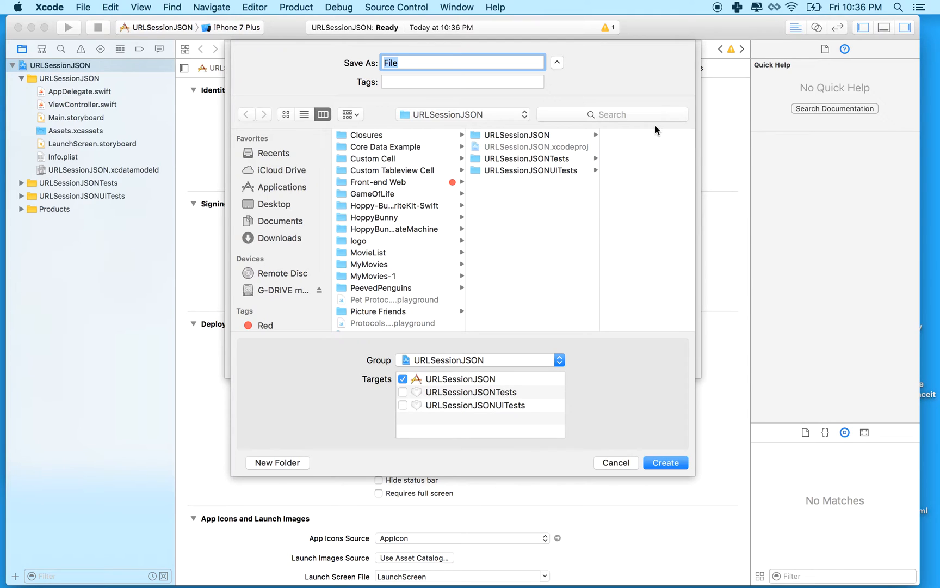
mouse_move(407, 62)
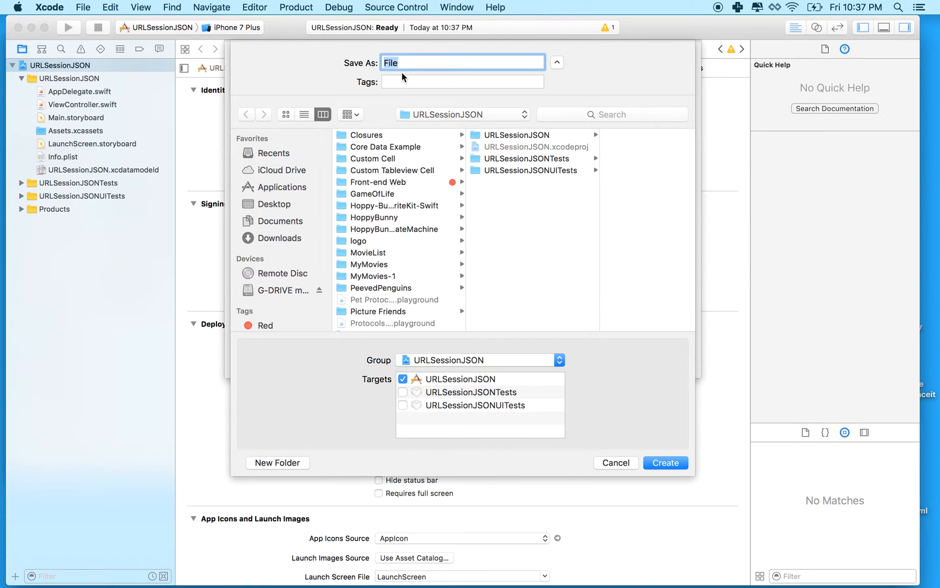
type("MovieMan")
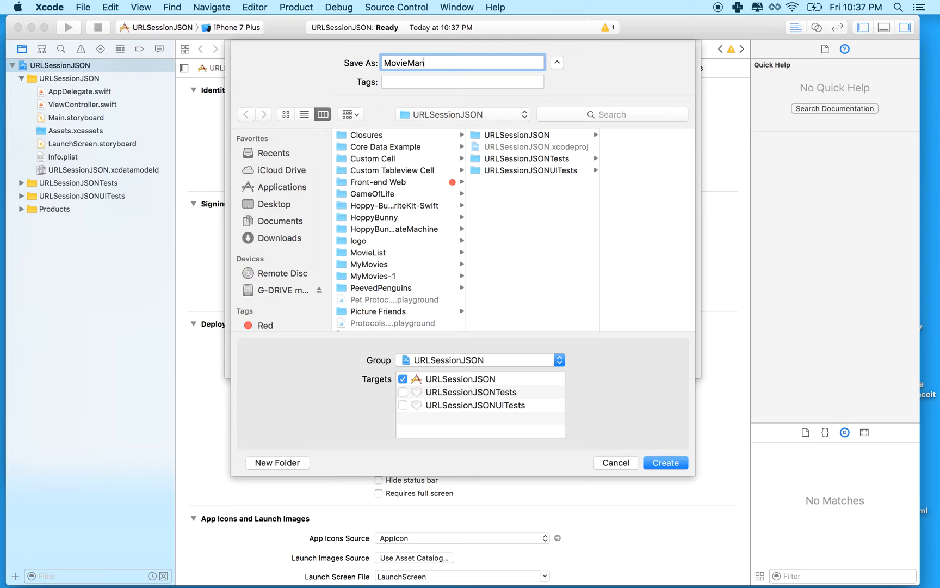
type("ager")
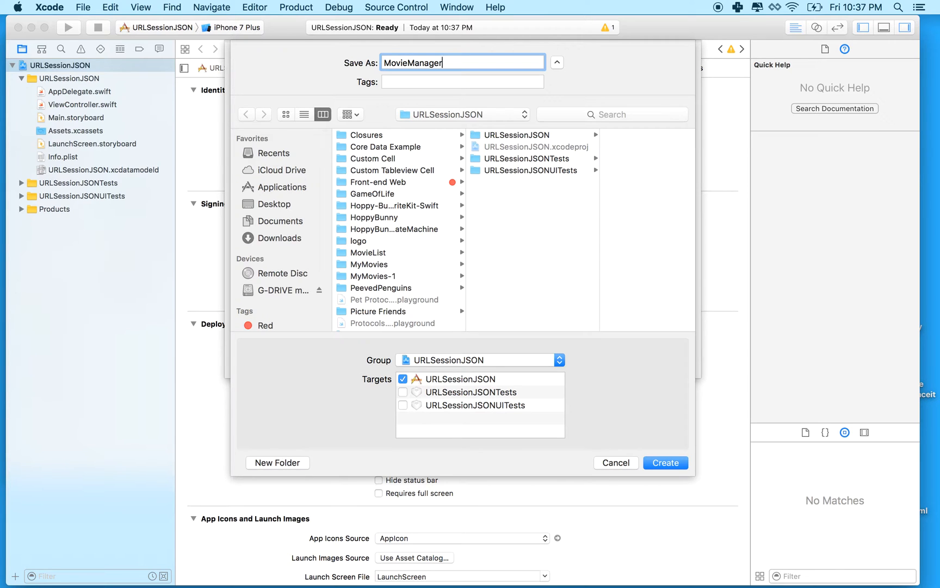
Create MovieManager.swift and begin the MovieManager class below import Foundation.
left_click(665, 462)
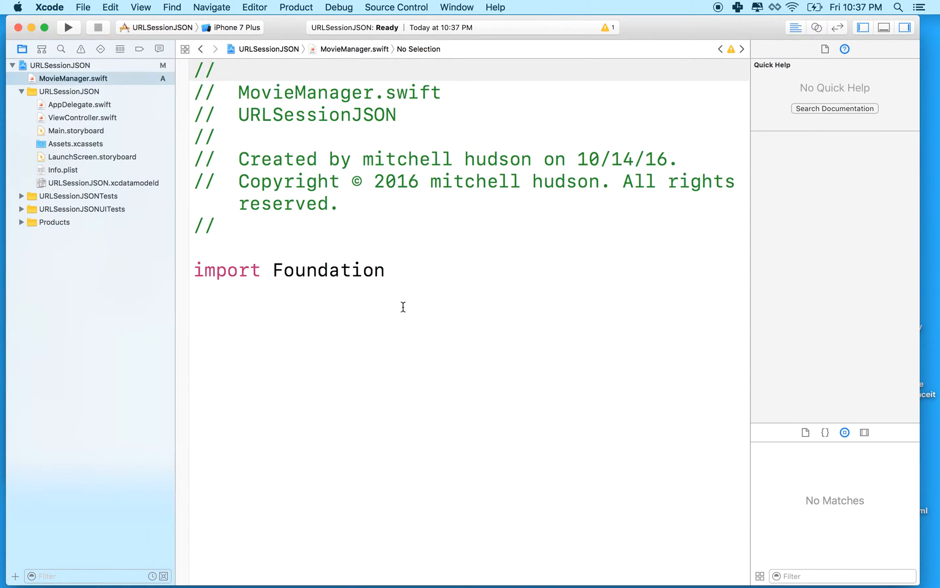
type("class")
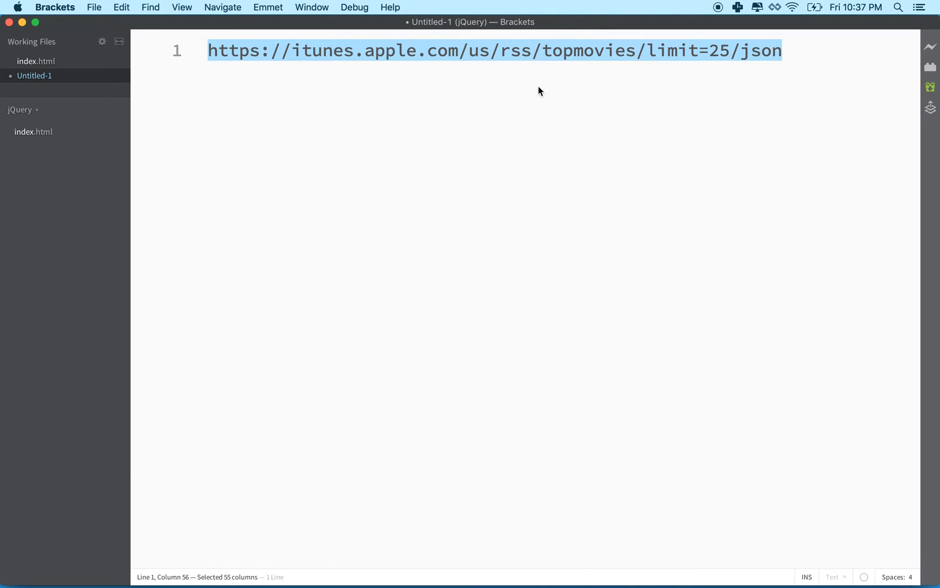
mouse_move(530, 63)
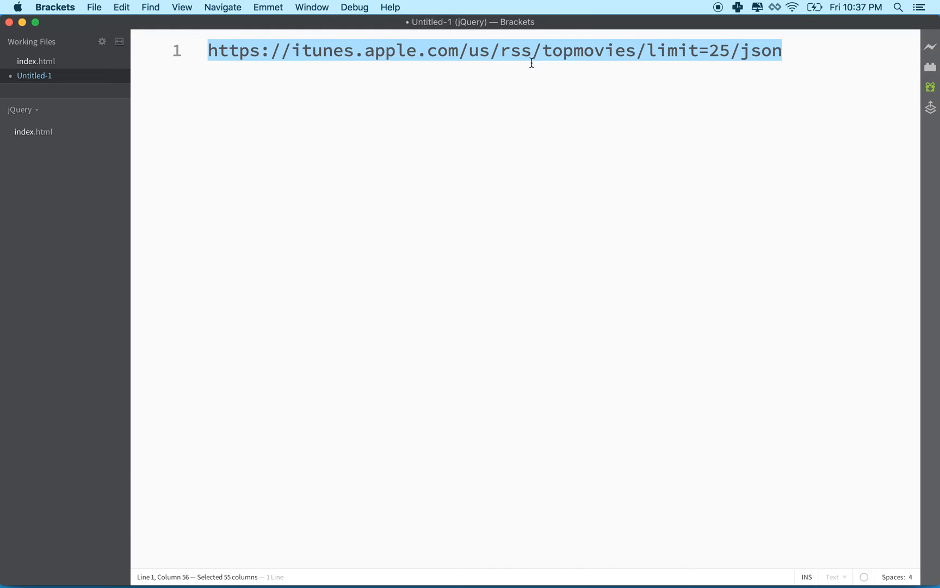
mouse_move(730, 55)
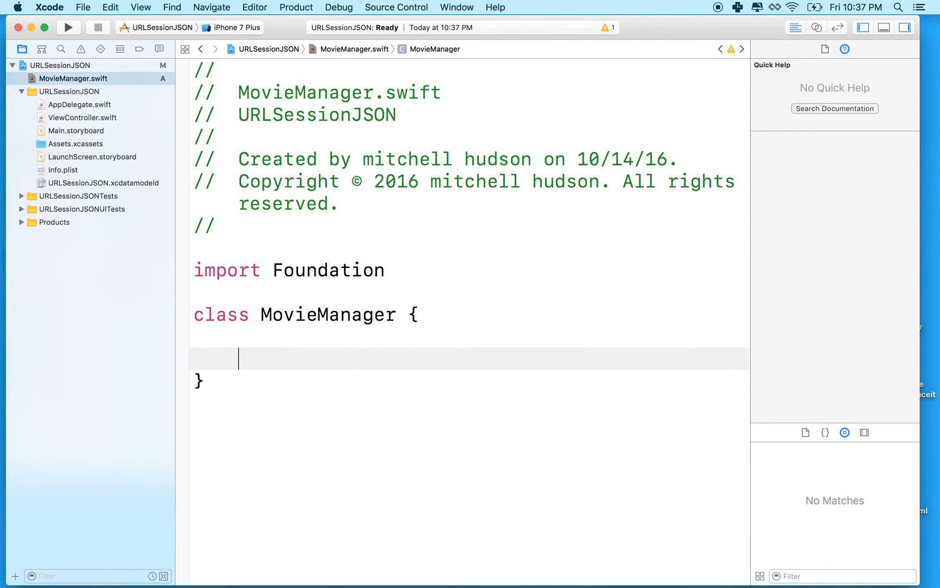
type("func loadMovies() {")
type("le")
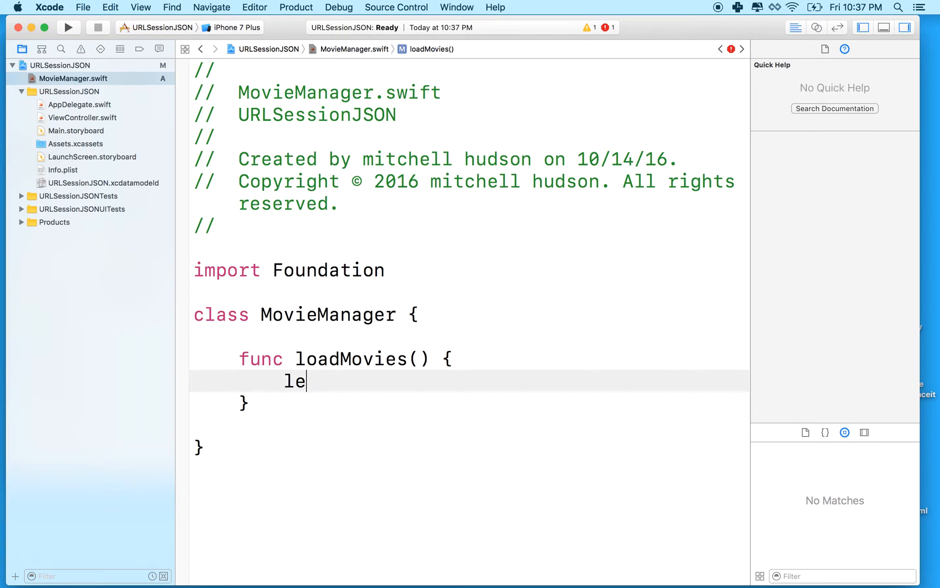
type("t")
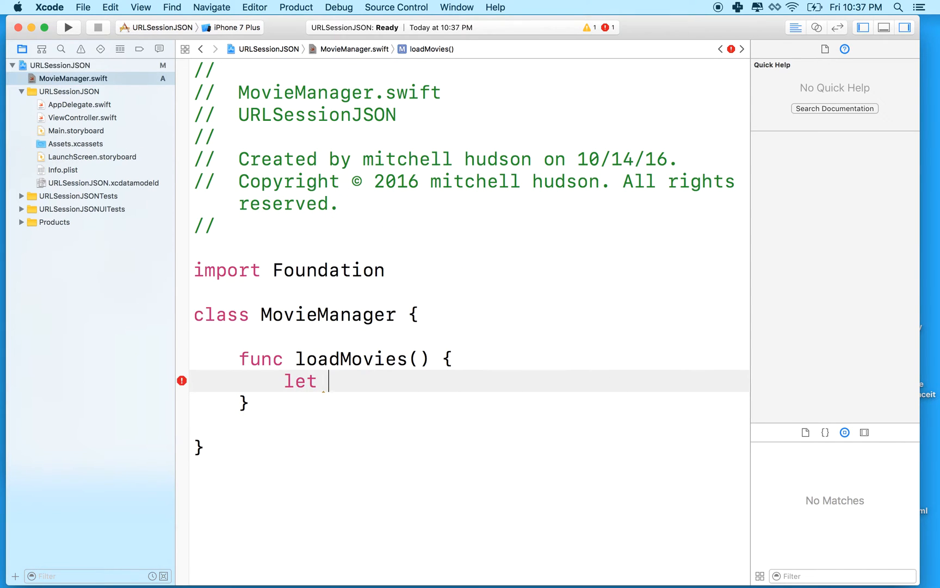
type("itunes =")
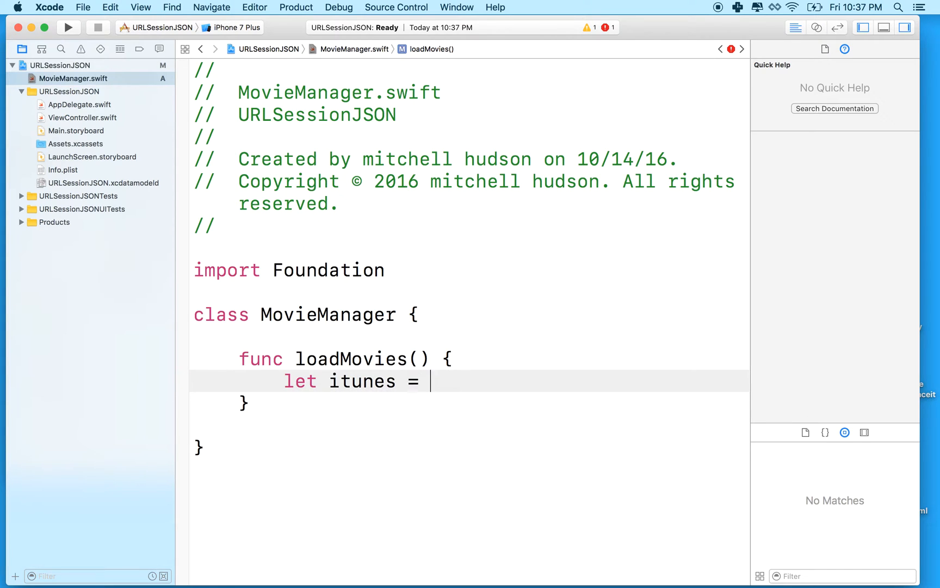
type("\"https://itunes.apple.com/us/rss/topmovies/limit=25/json\"")
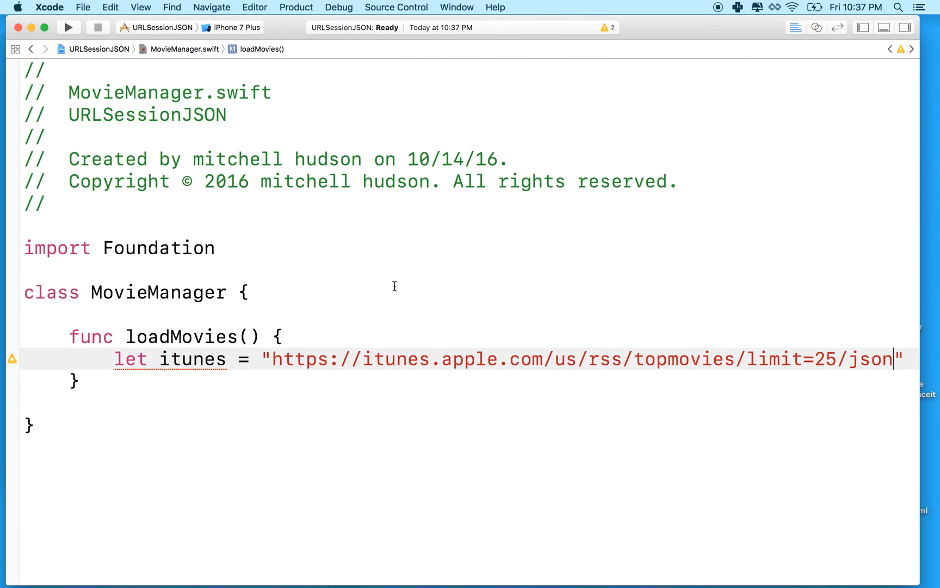
mouse_move(789, 337)
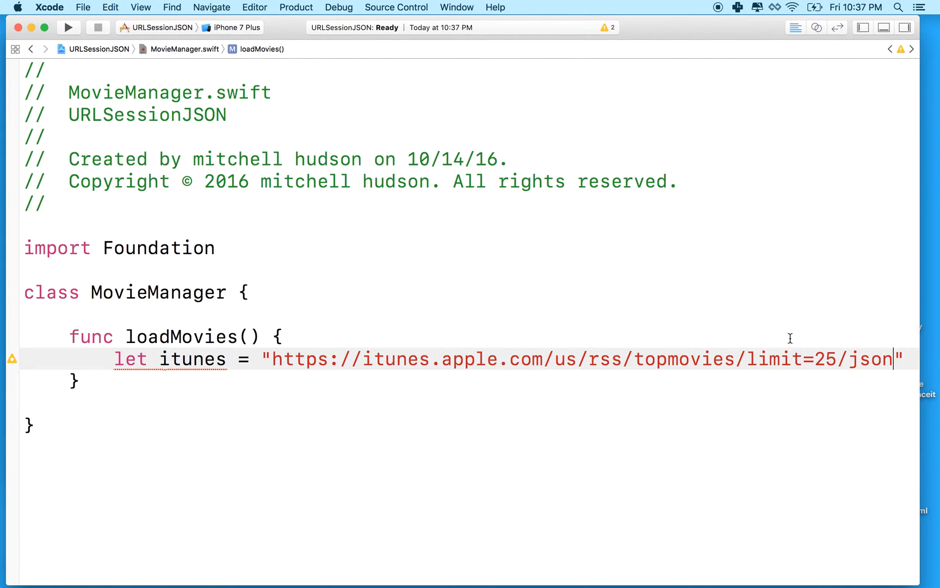
key("Return")
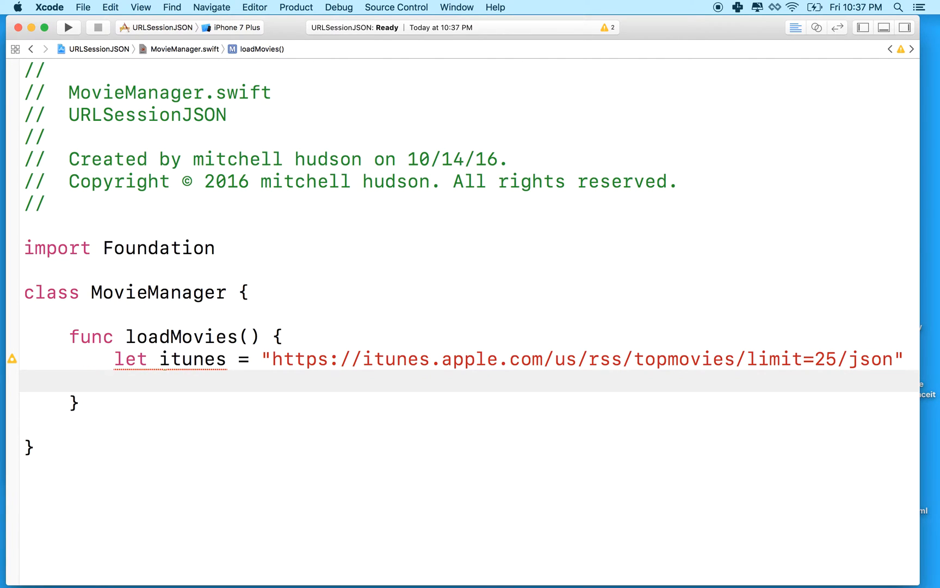
Declare let url = URL(string: itunes) inside loadMovies().
type("let")
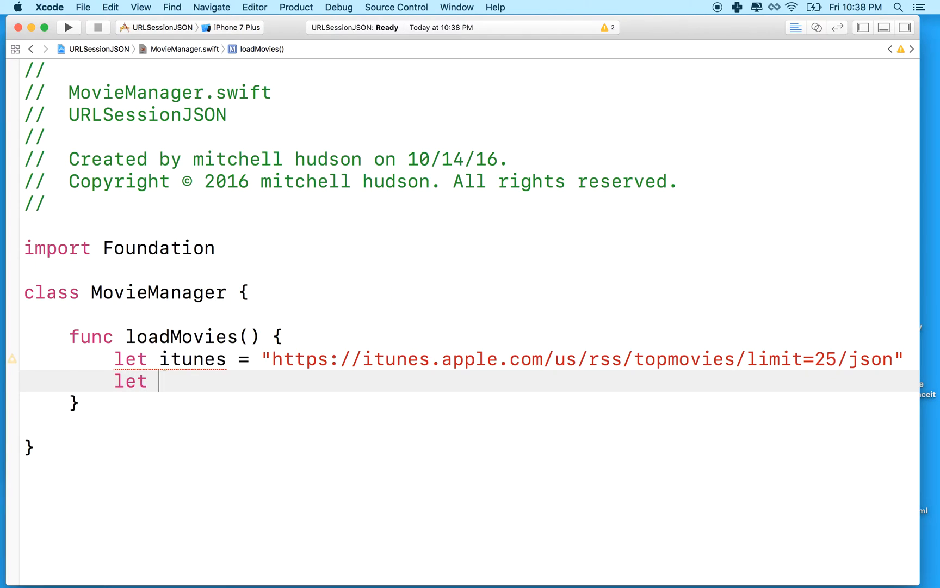
type("url")
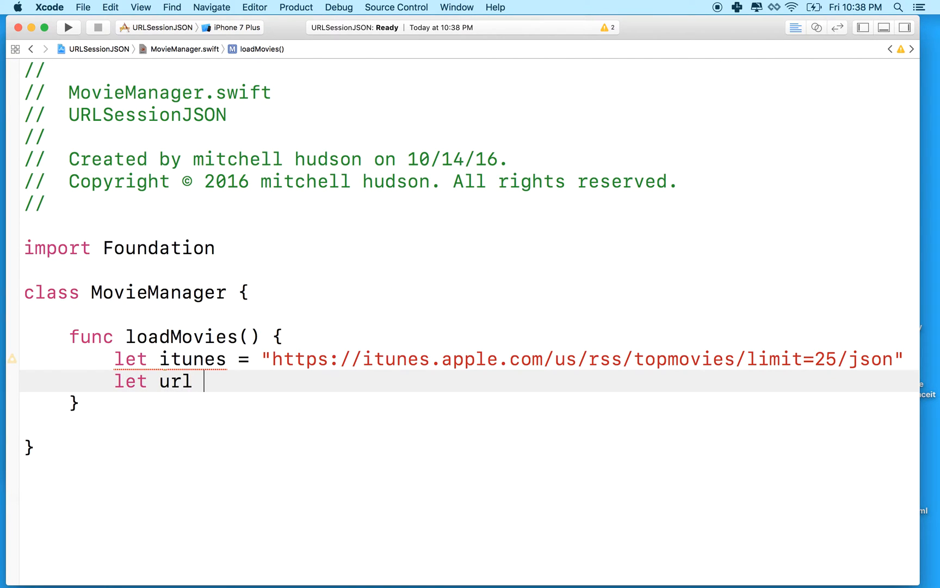
type("URL")
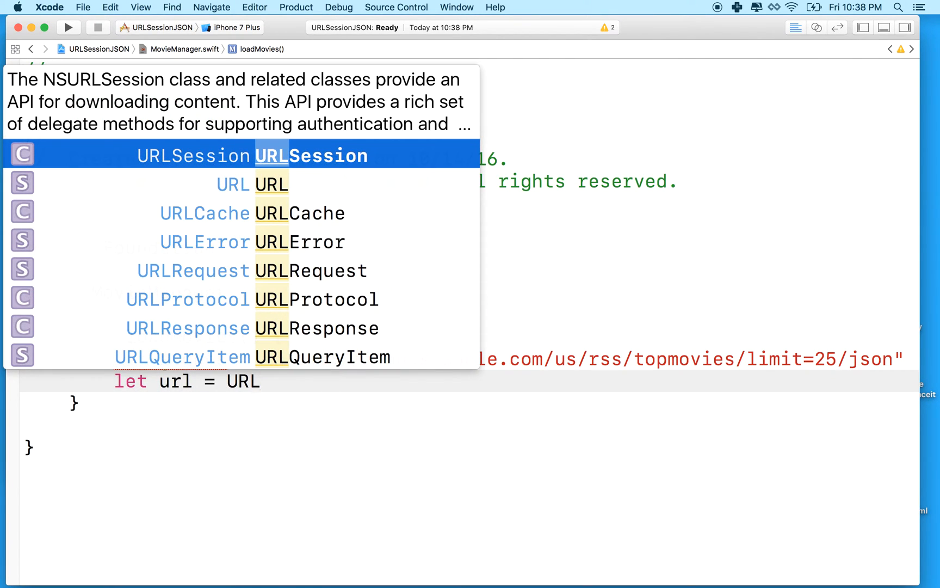
type("(")
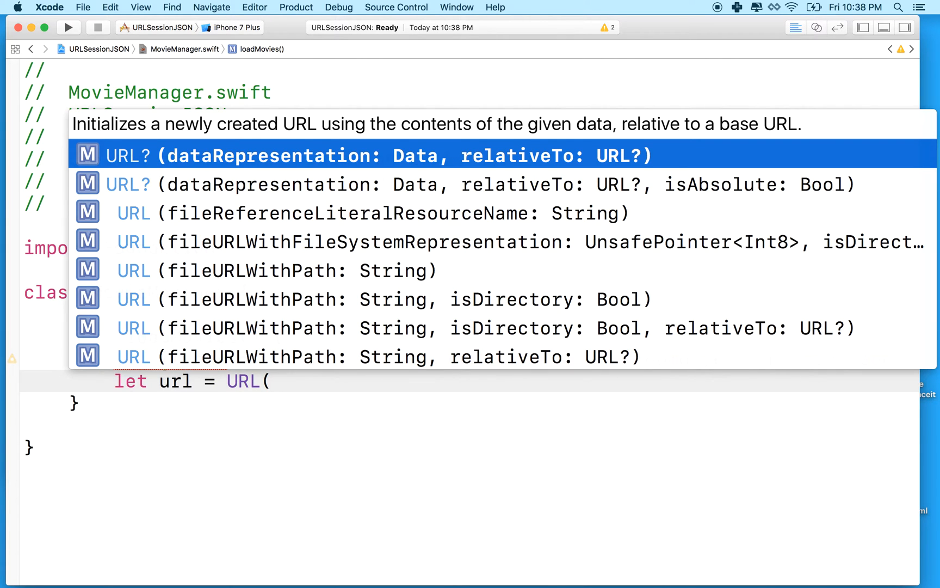
scroll("down", 3)
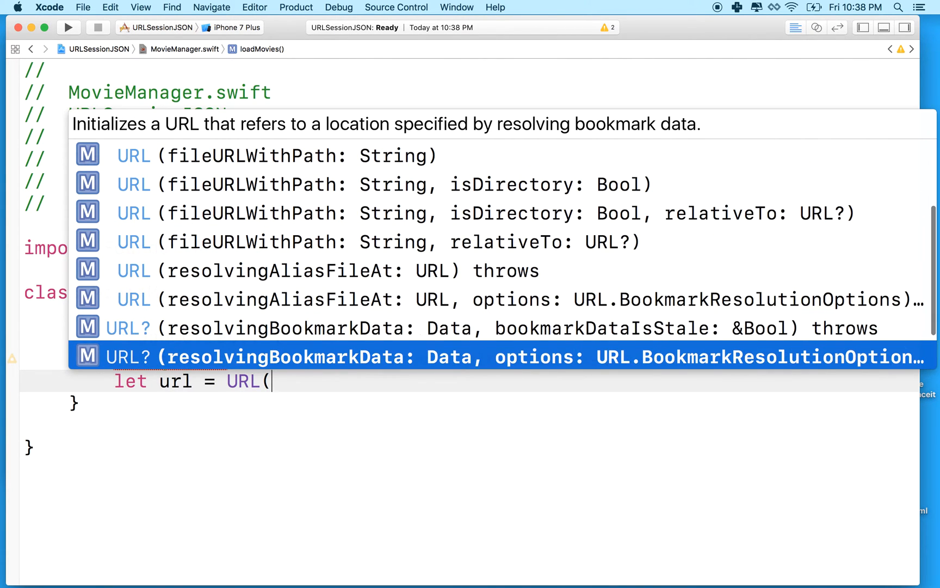
scroll("down", 3)
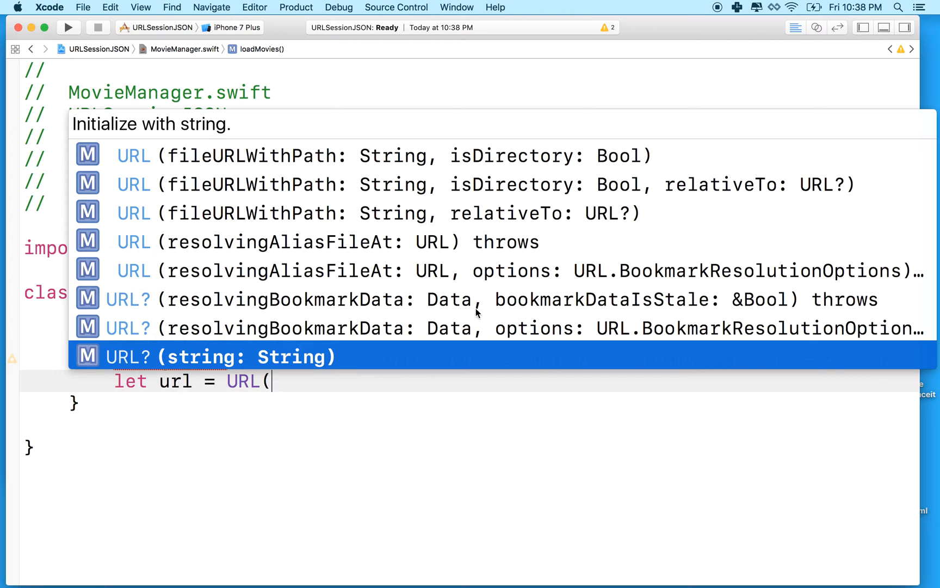
mouse_move(130, 359)
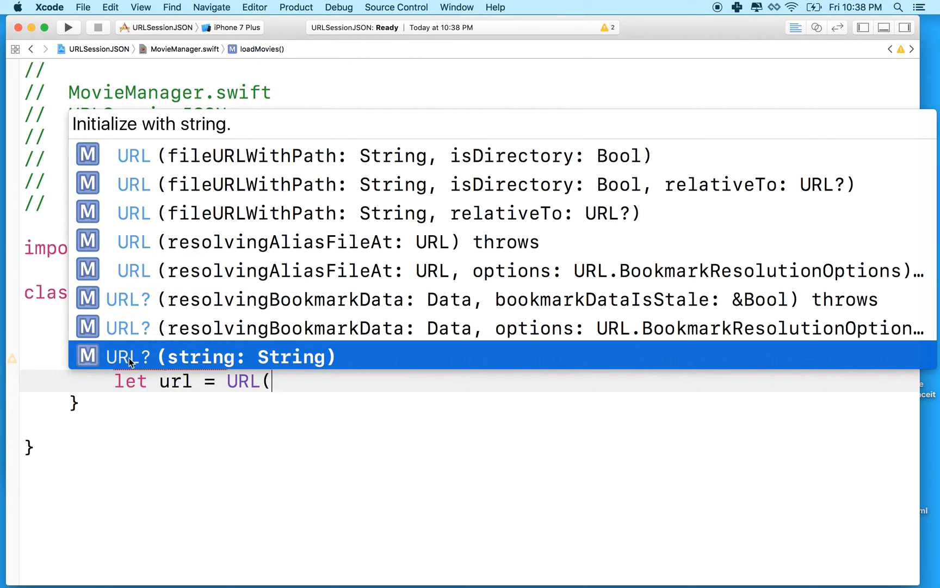
mouse_move(220, 364)
type("string: it")
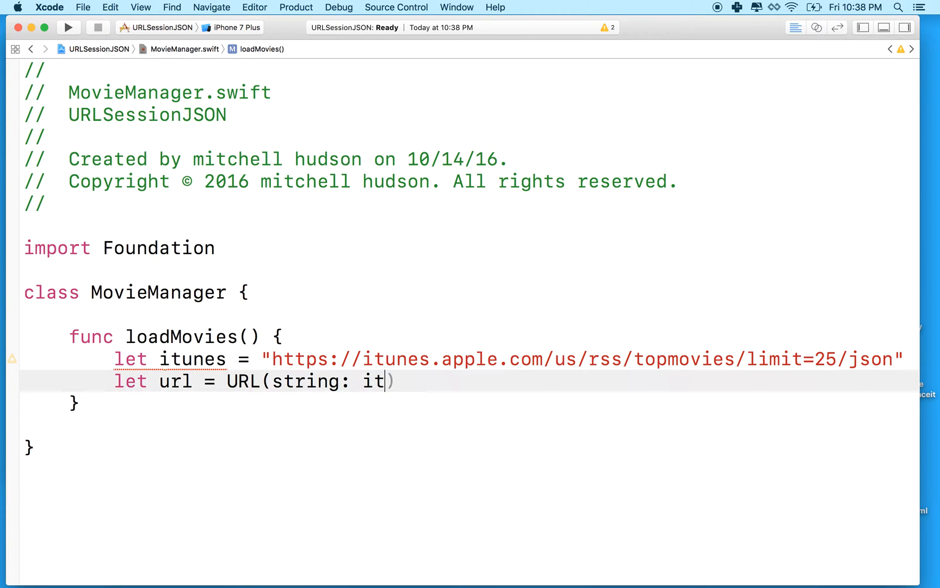
type("unes)")
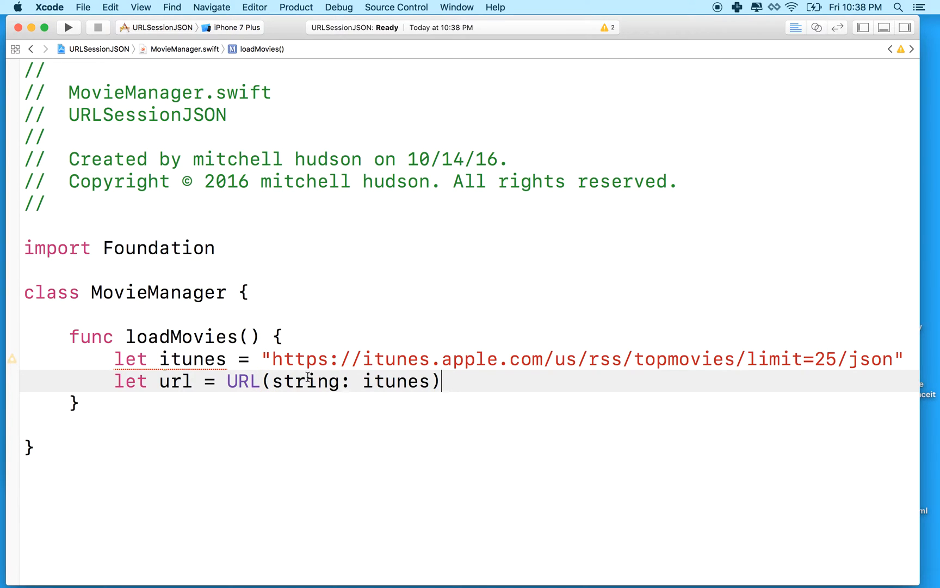
mouse_move(174, 381)
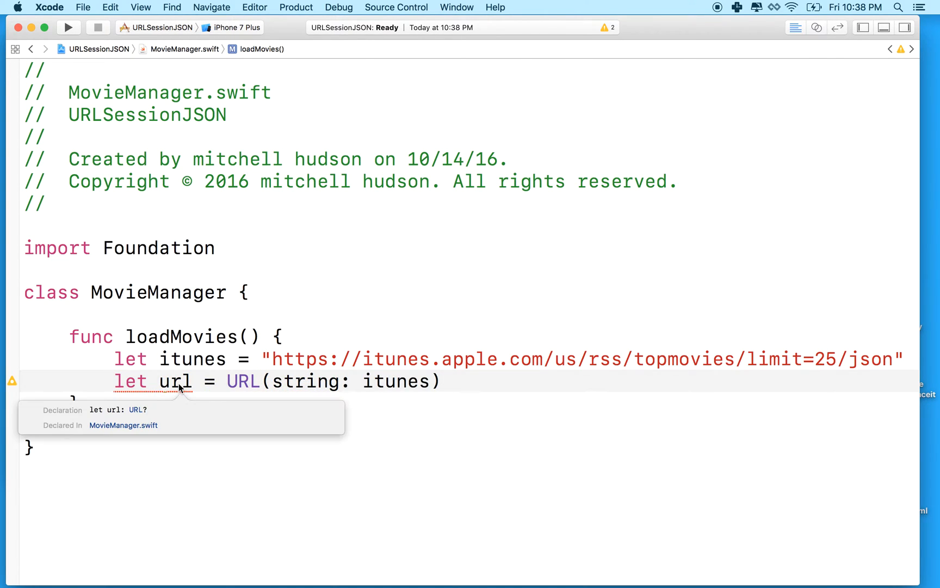
mouse_move(159, 382)
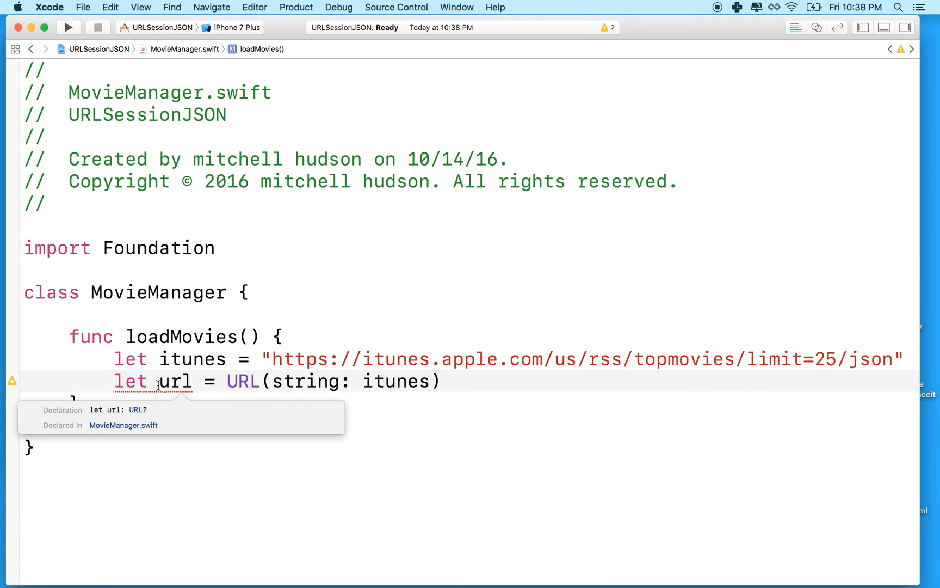
Check url's declared type and force-unwrap the URL with an exclamation mark.
double_click(174, 381)
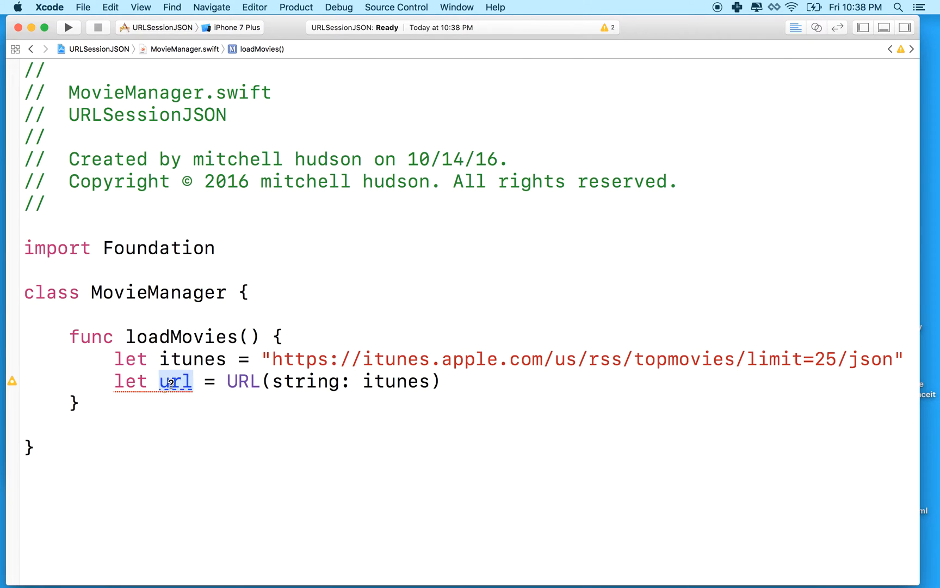
left_click(176, 380)
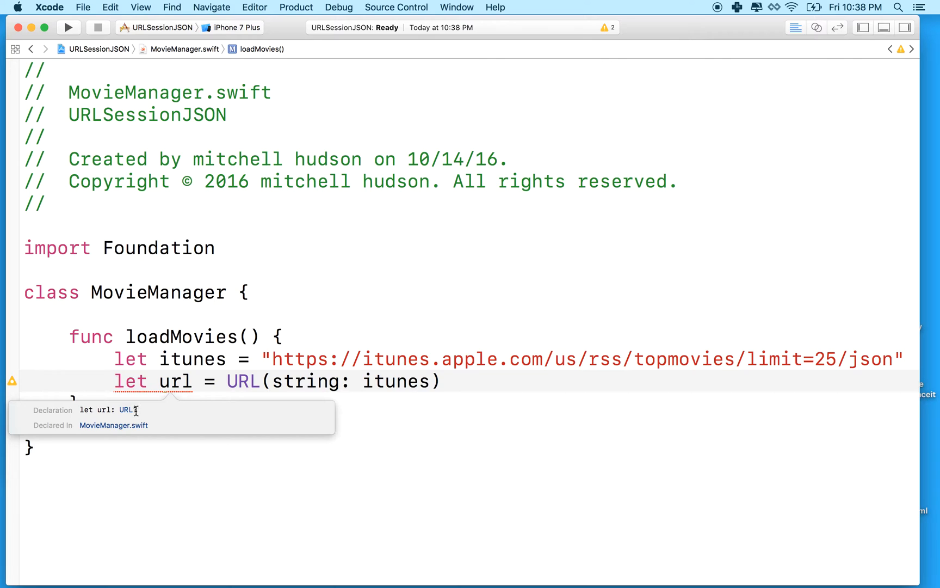
left_click(456, 383)
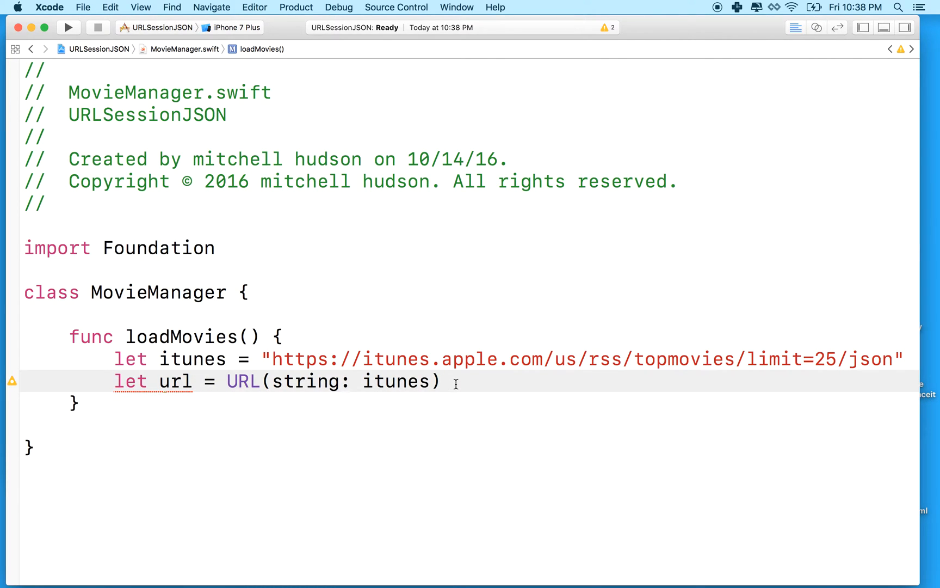
type("!")
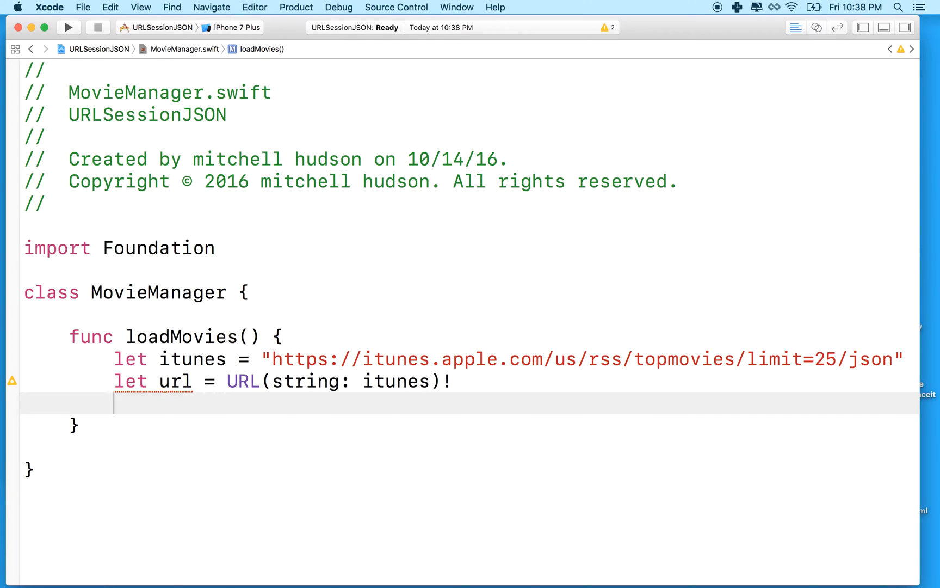
Declare session as URLSession.shared.dataTask(with: url) with a completion handler placeholder.
type("let")
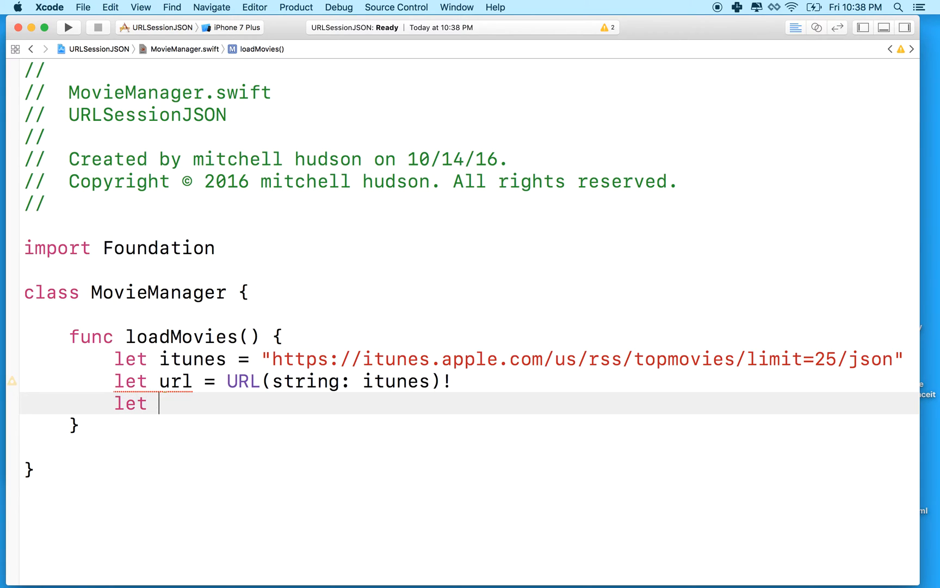
type("session")
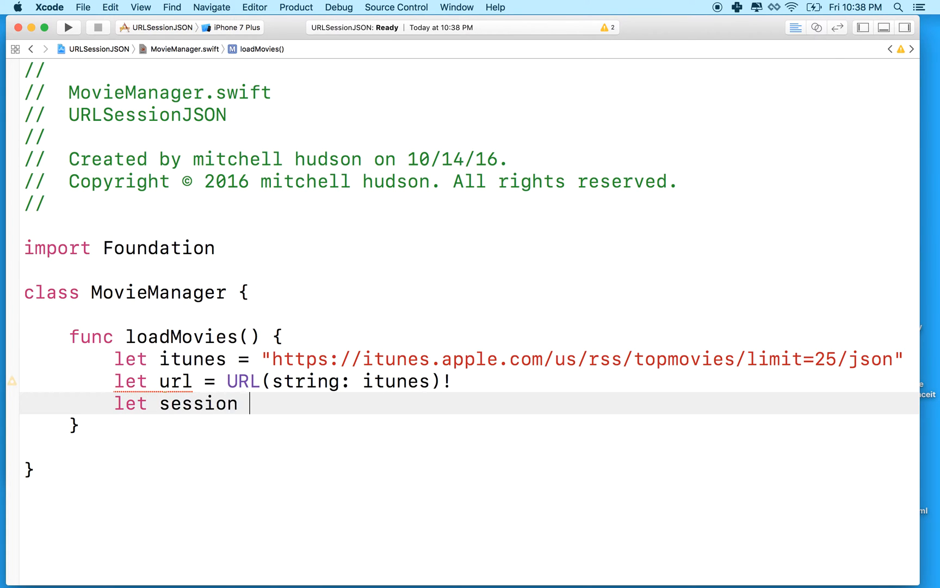
type("= URLSession")
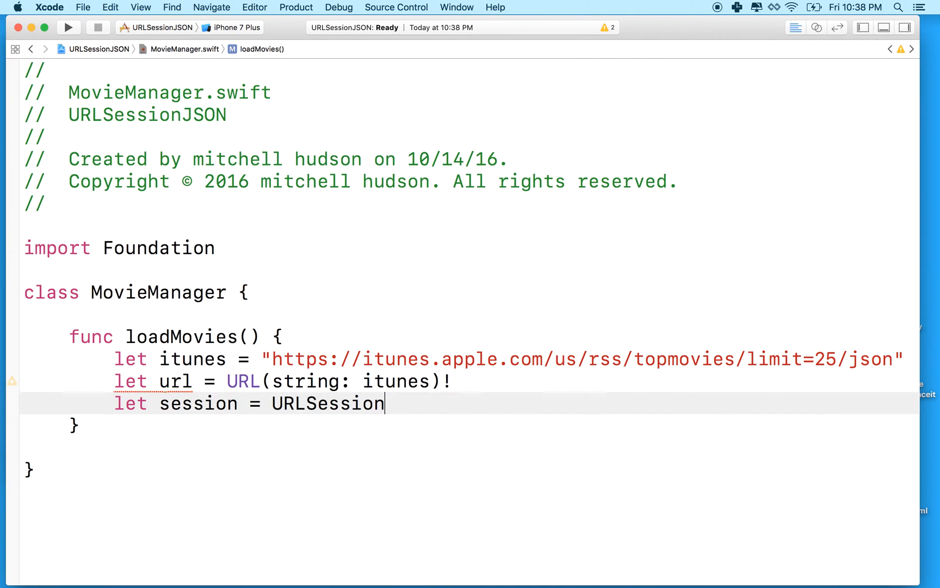
type(".s")
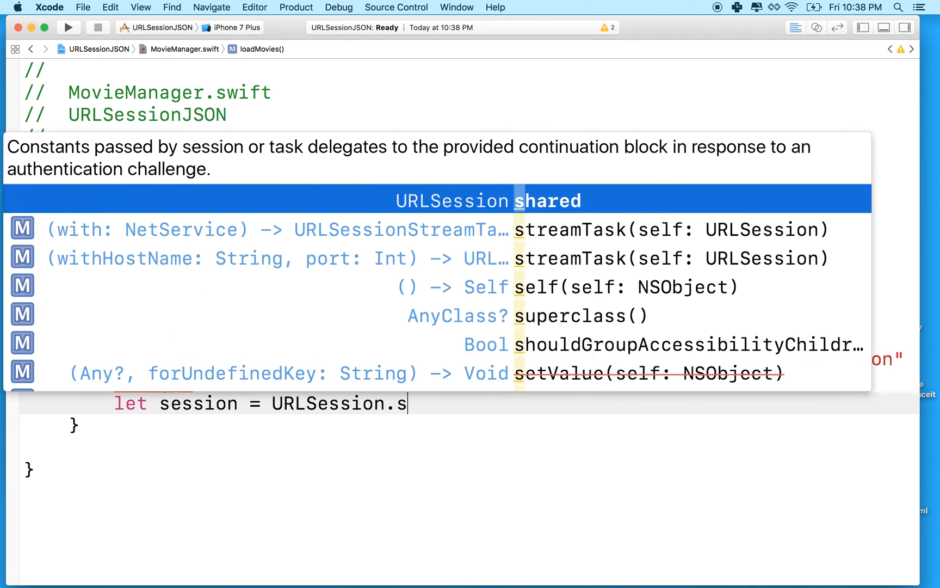
type("hared.")
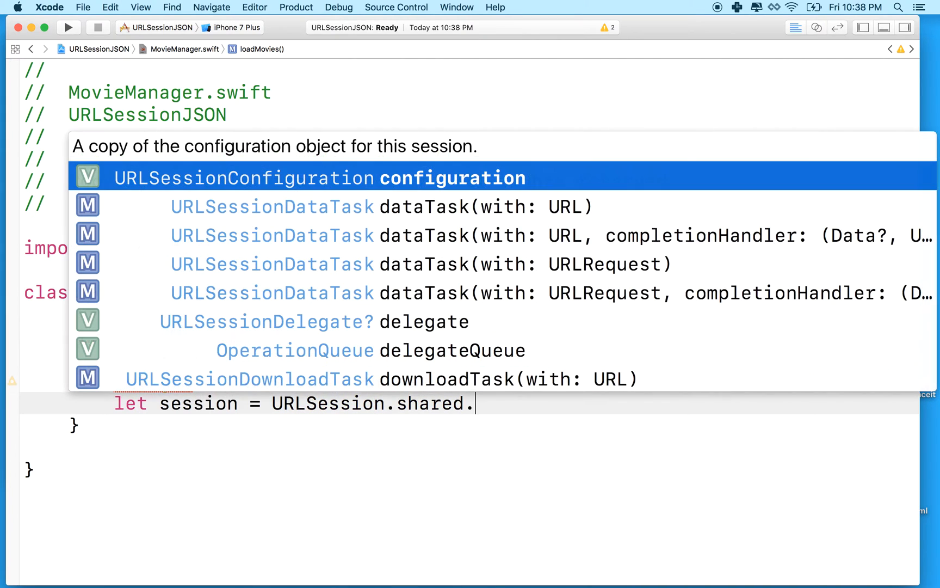
type("data")
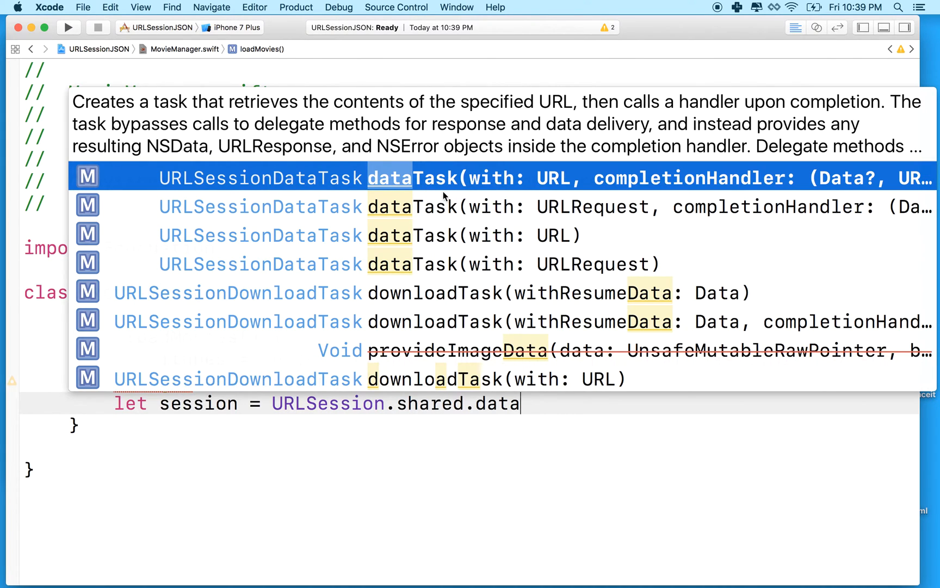
mouse_move(547, 189)
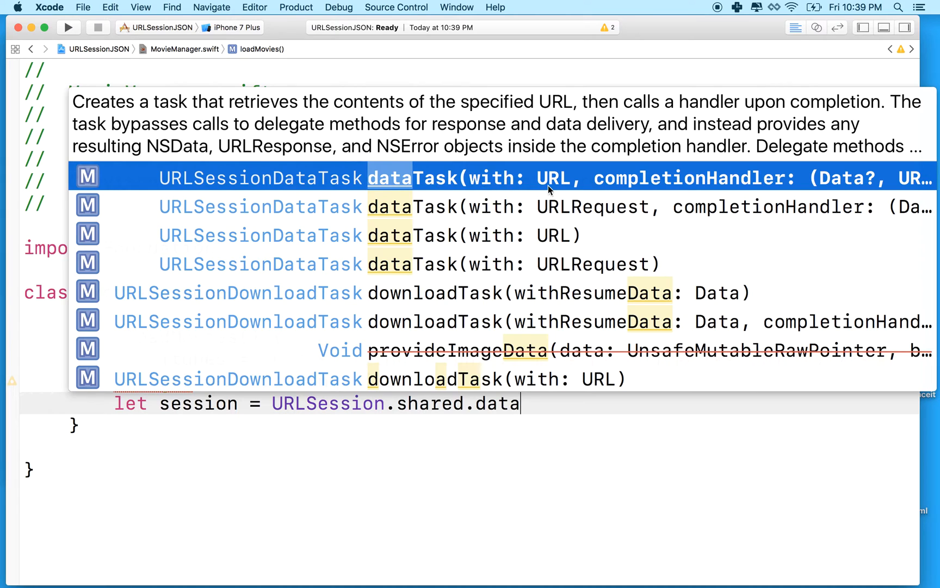
mouse_move(725, 189)
type("Task(with: URL, completionHandler: (Data?, URLResponse?, Error?) -> Void)")
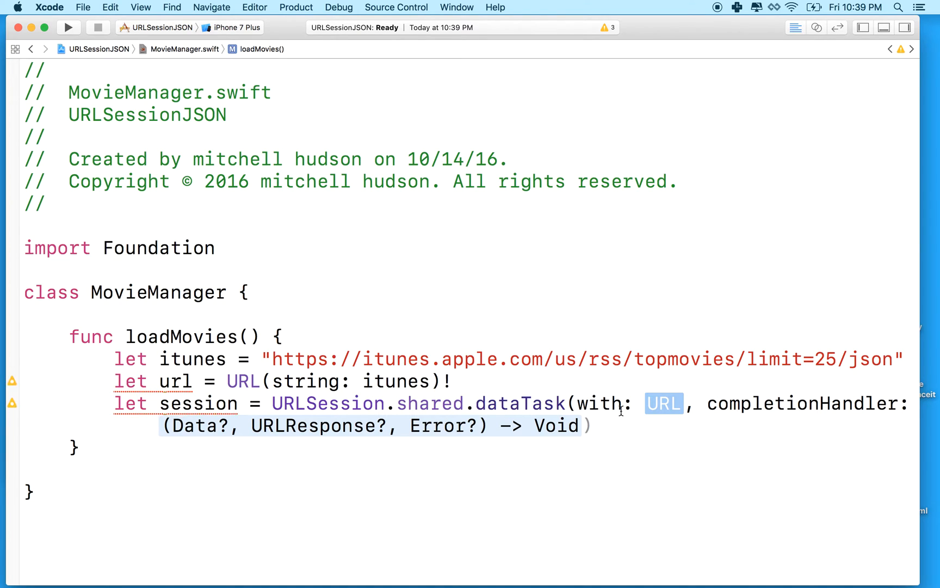
mouse_move(659, 411)
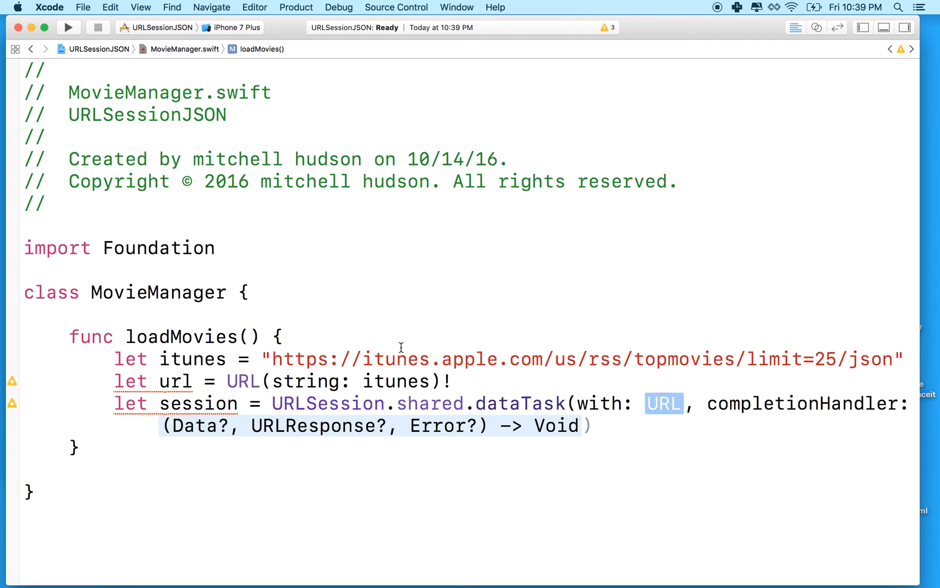
type("url")
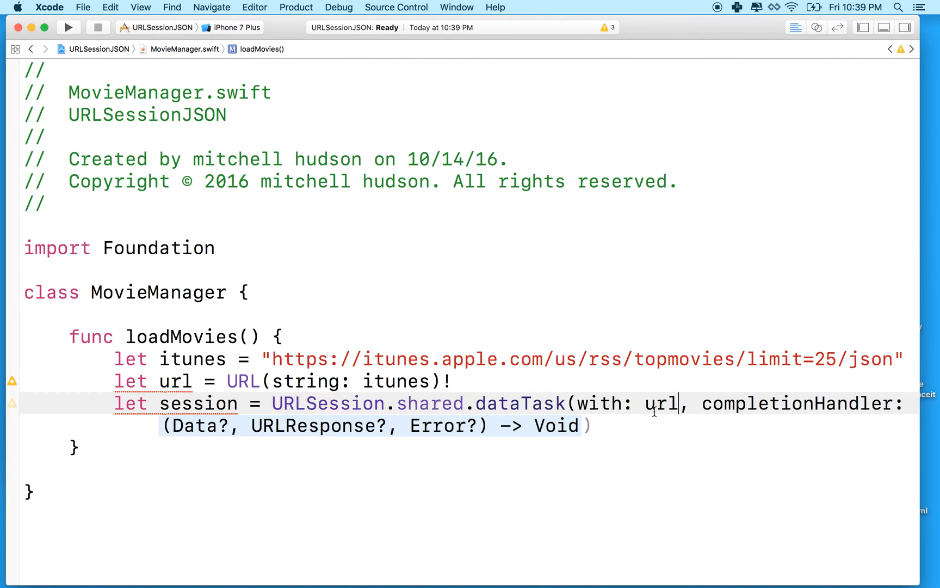
double_click(660, 404)
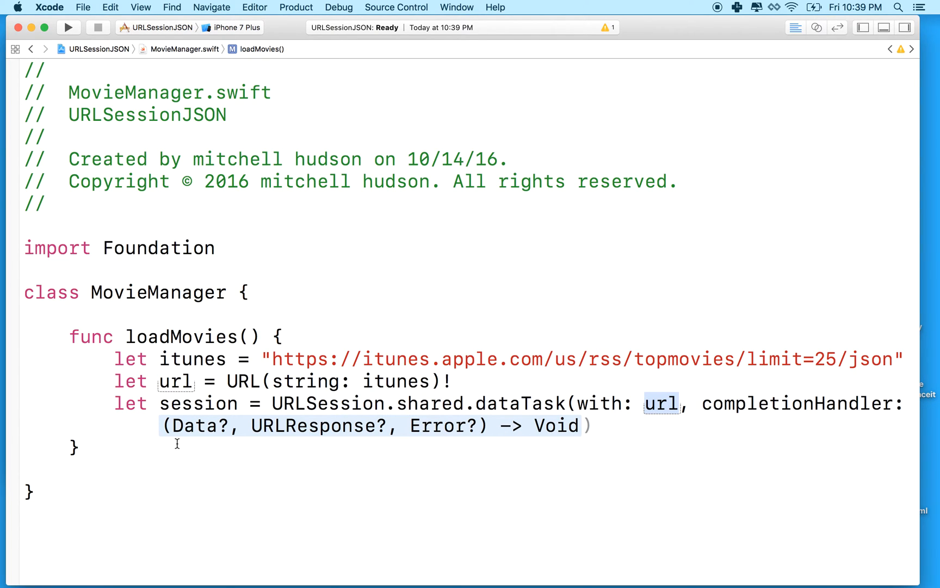
mouse_move(288, 427)
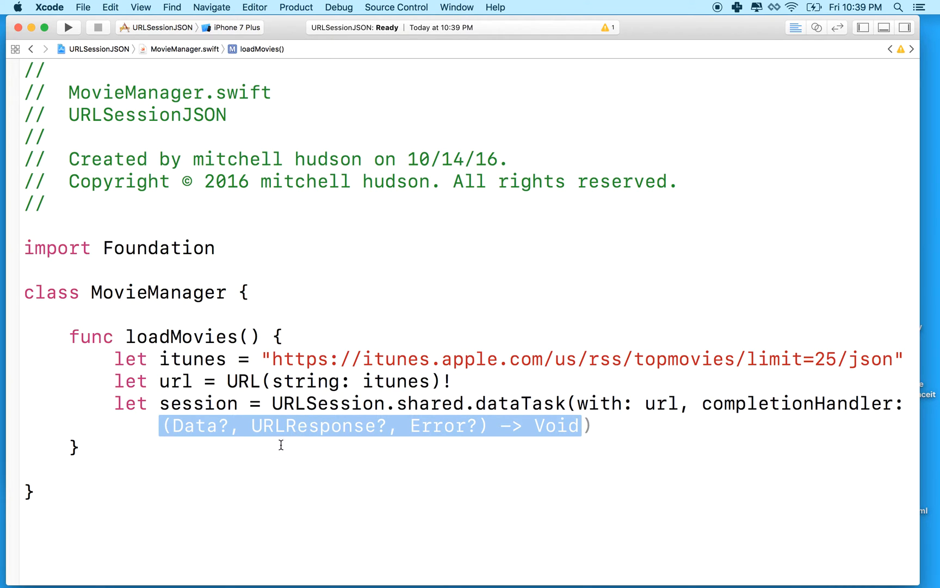
mouse_move(425, 442)
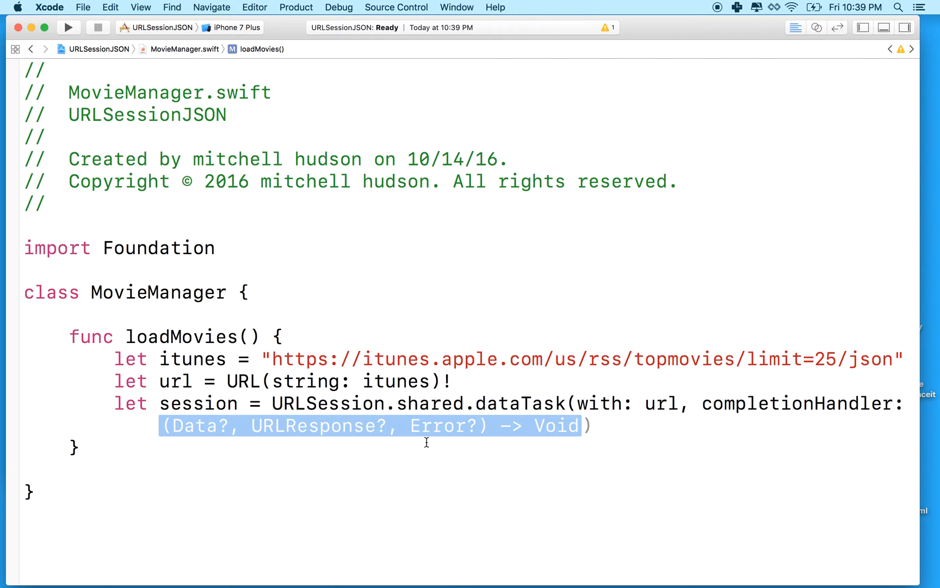
mouse_move(404, 432)
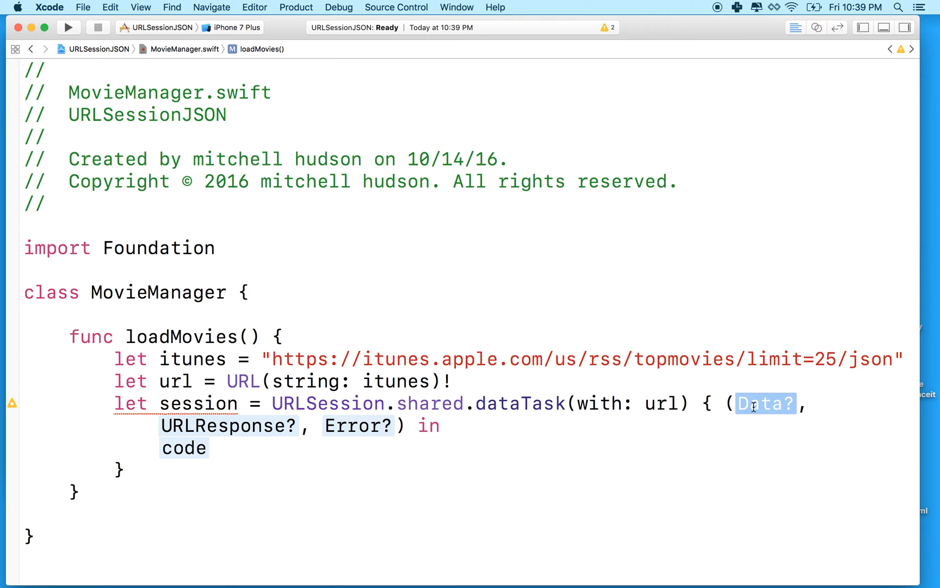
mouse_move(774, 404)
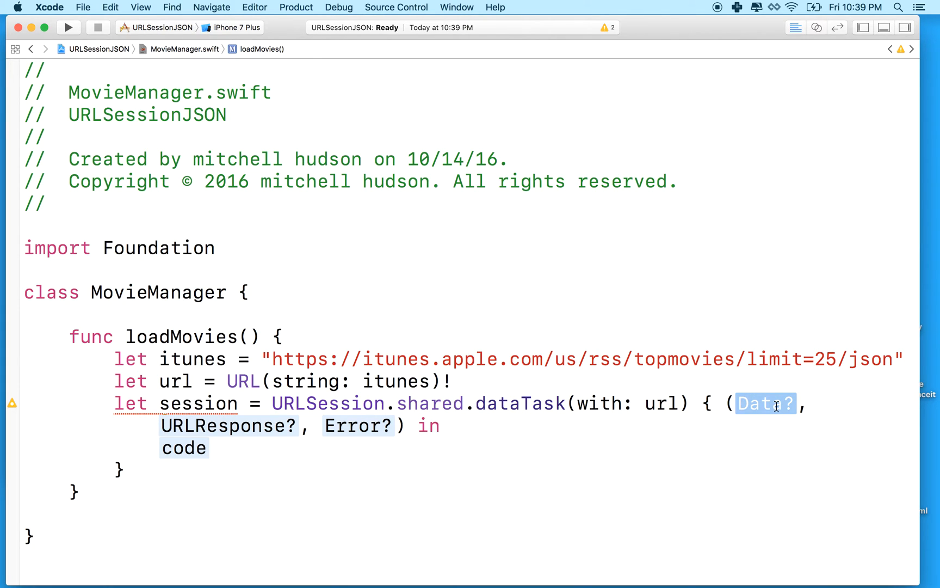
Rename the closure parameters to data, response and error, then select the code placeholder.
double_click(358, 425)
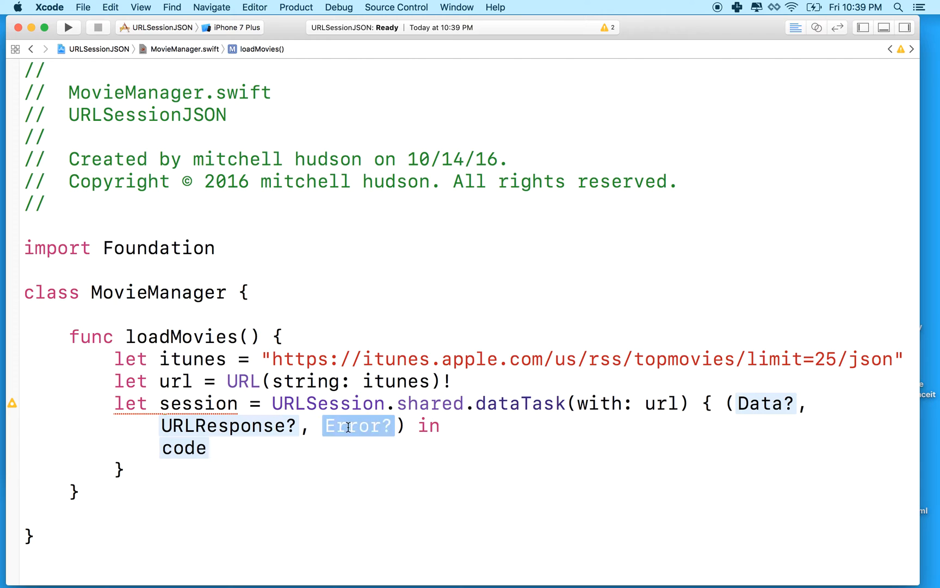
double_click(765, 403)
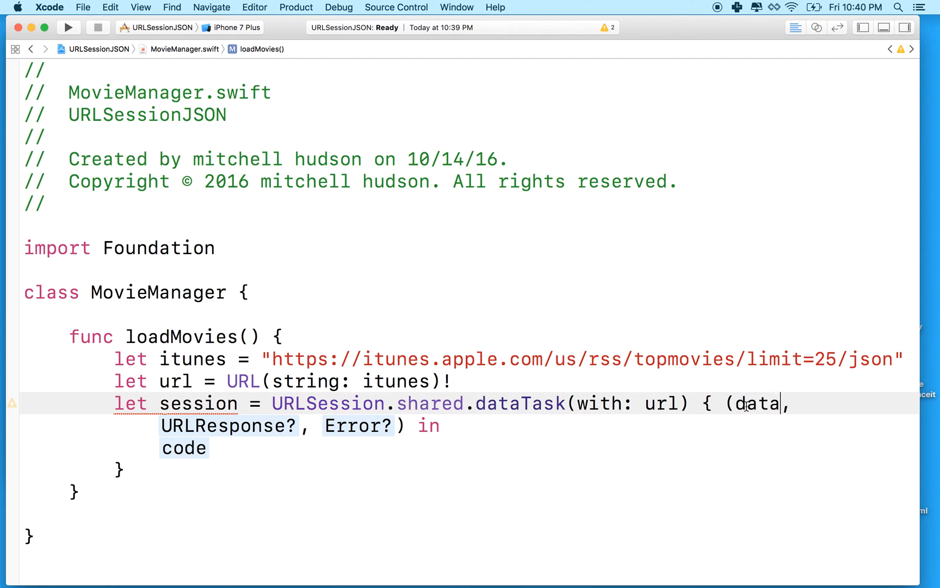
double_click(757, 403)
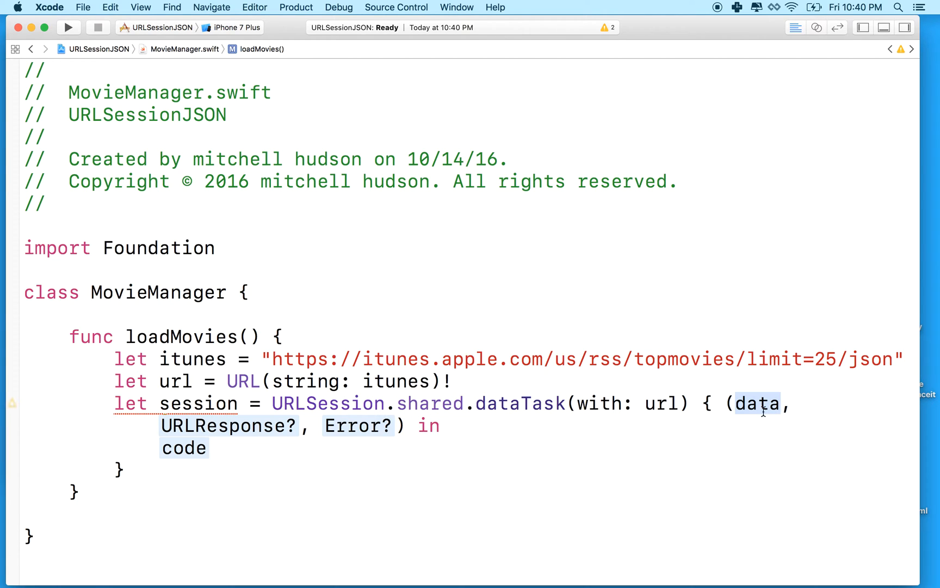
left_click(186, 447)
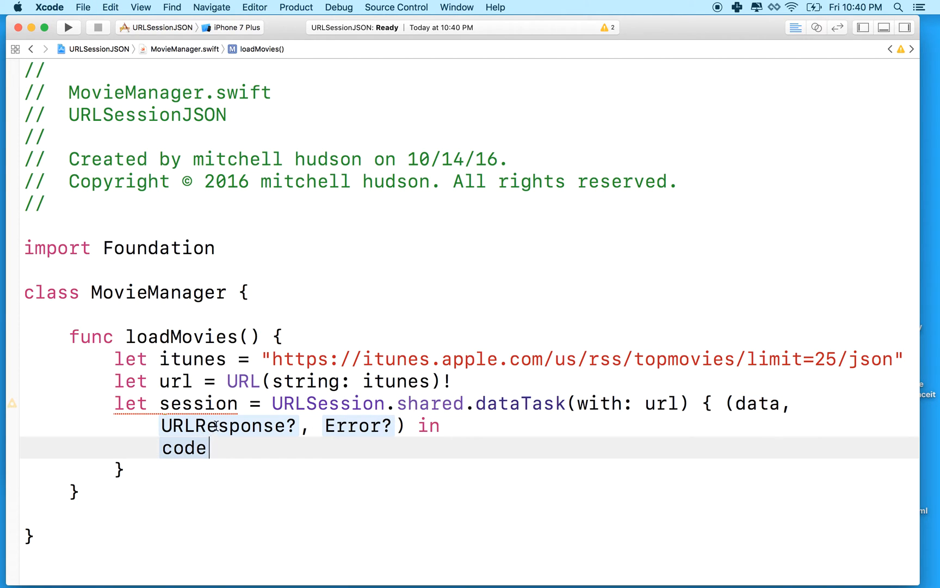
type("re,")
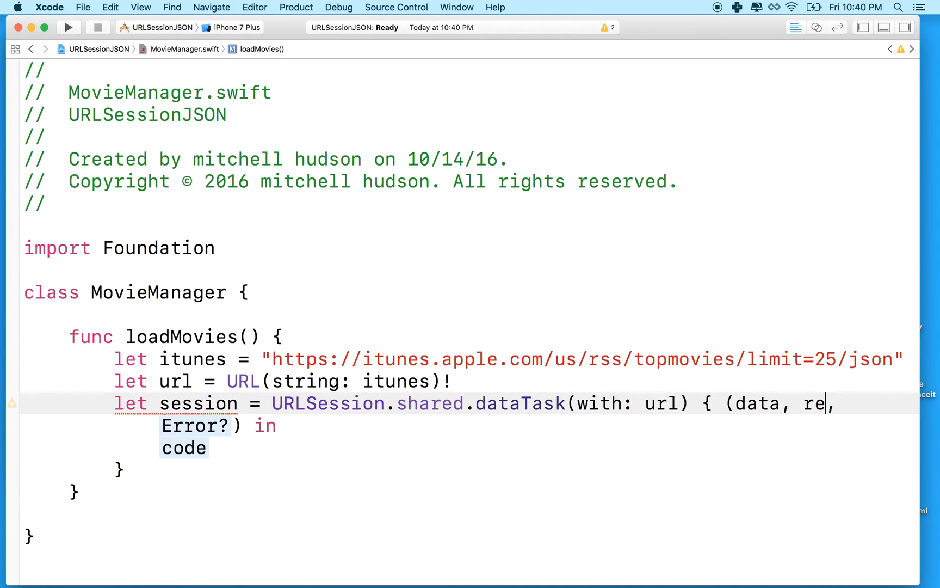
type("spons")
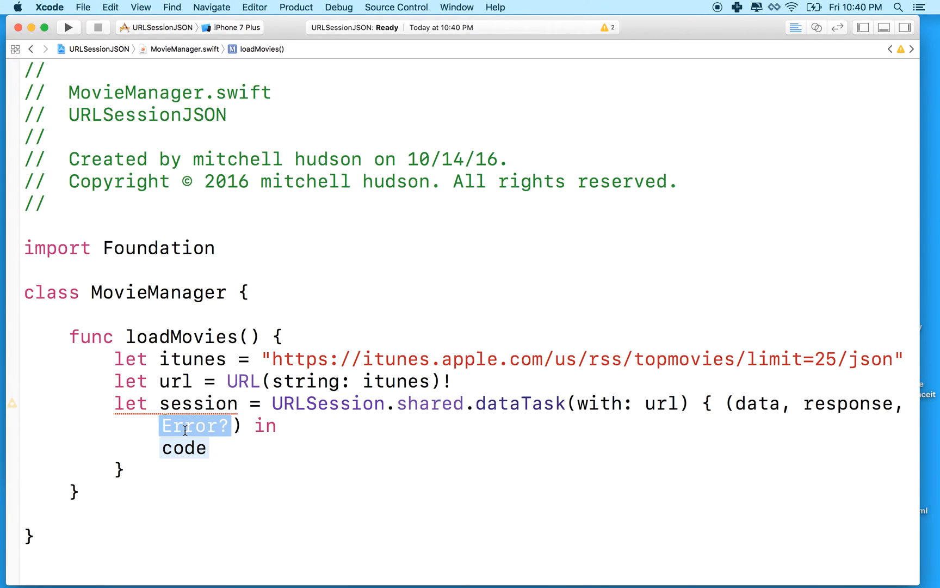
type("error")
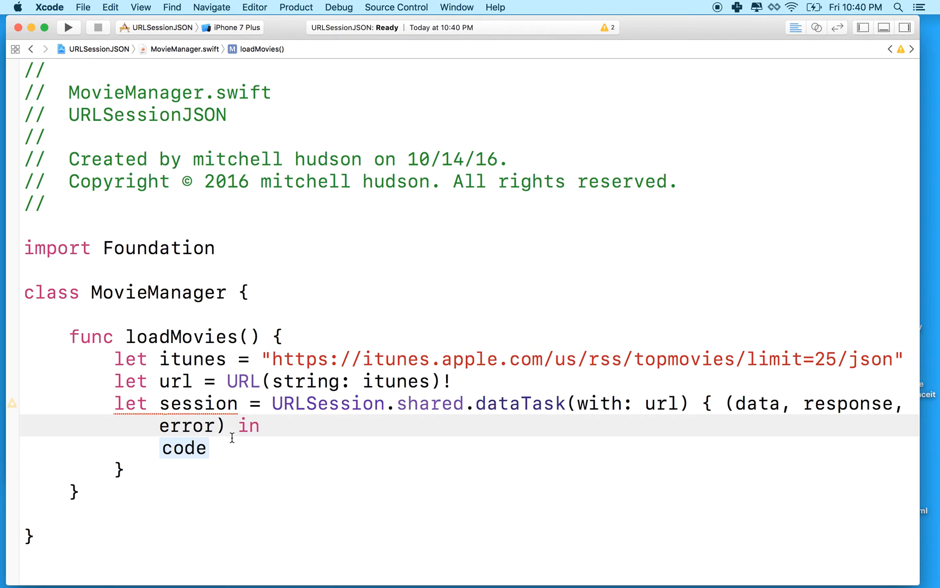
double_click(184, 448)
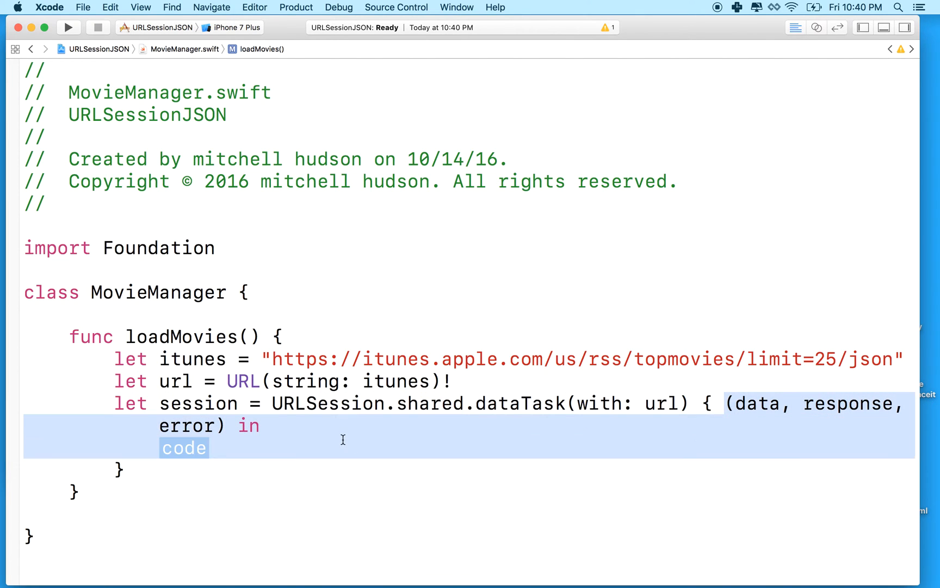
left_click(241, 426)
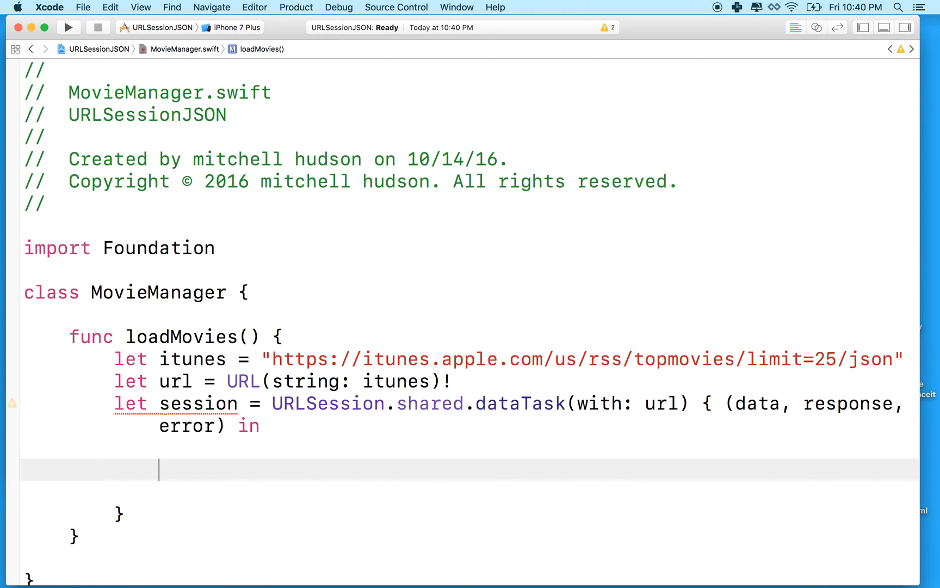
mouse_move(210, 447)
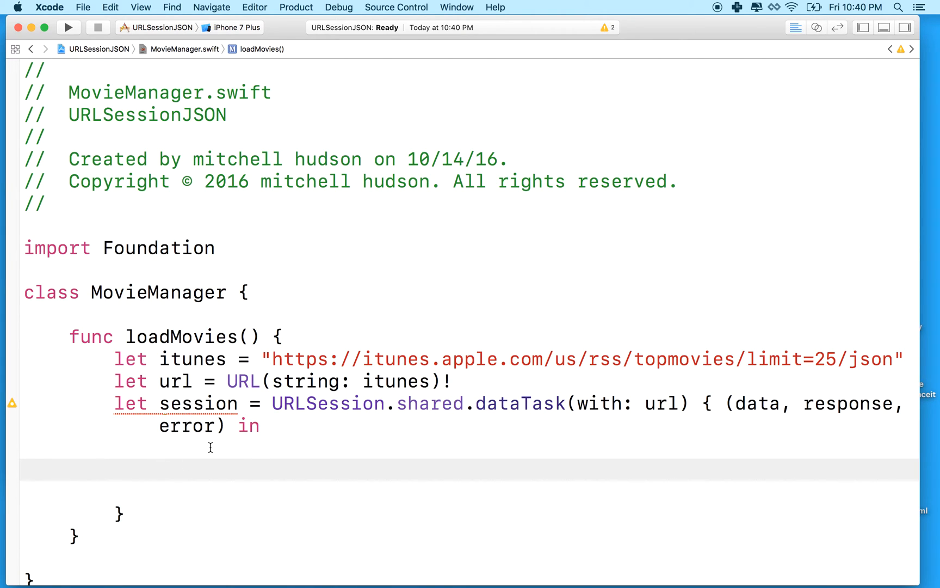
Replace the code placeholder with a print of asterisks and print(data).
double_click(760, 403)
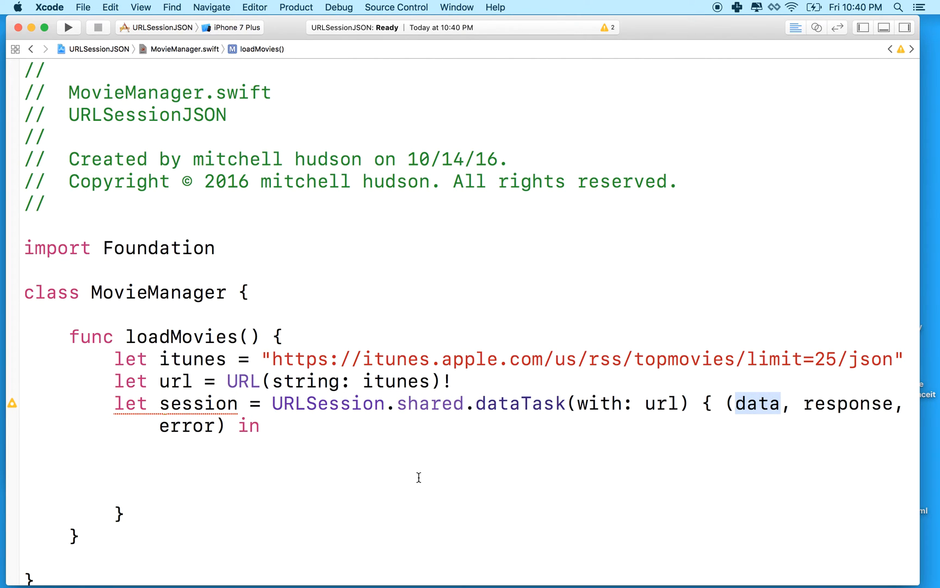
type("print(")
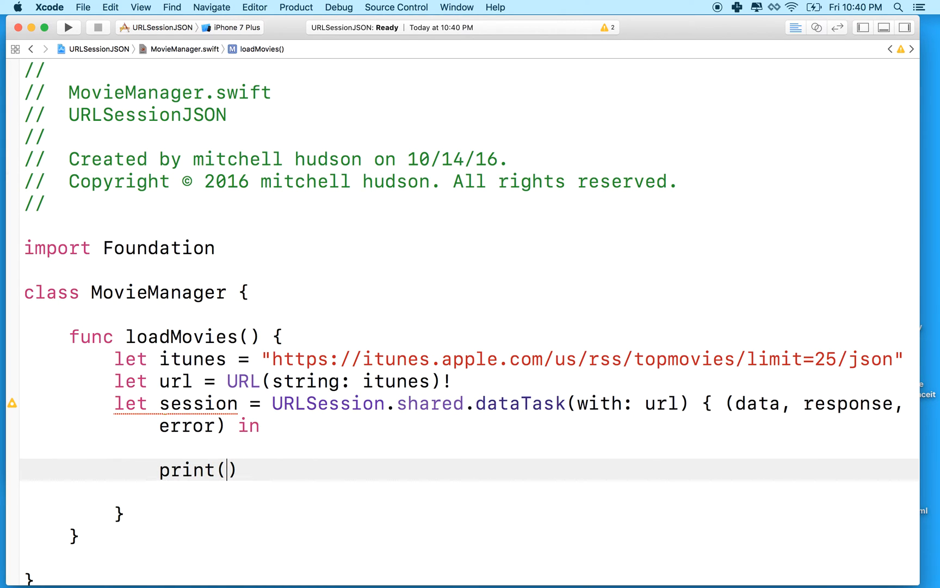
type("data")
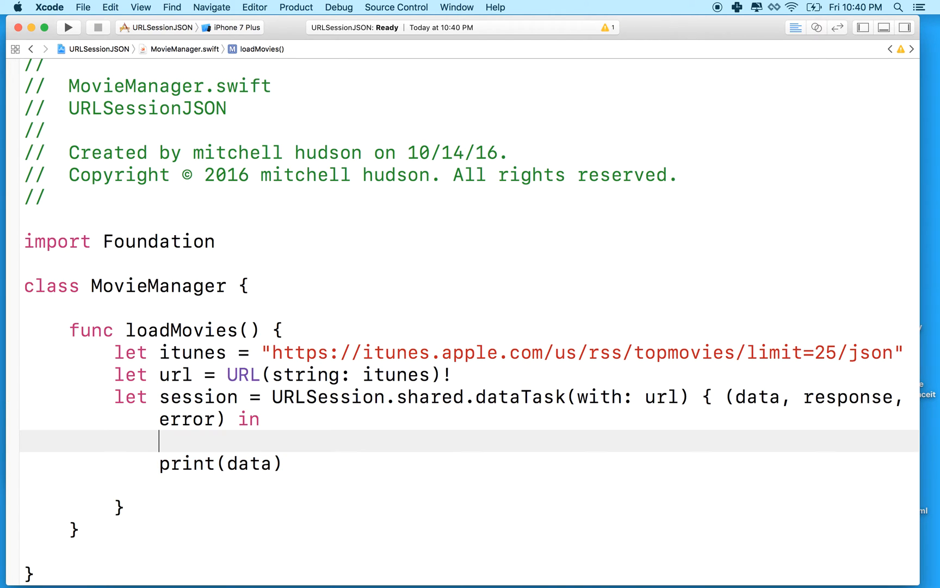
type("print()")
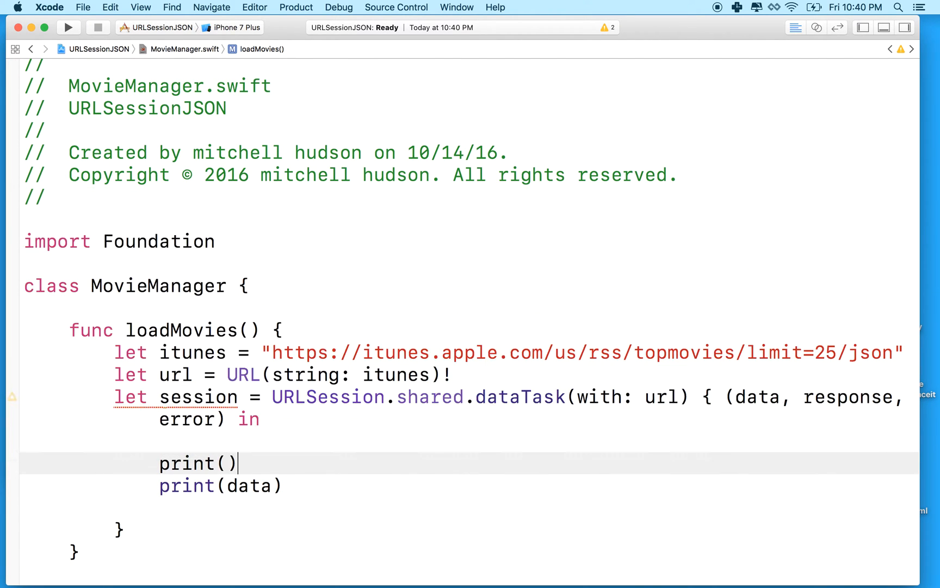
type("\"")
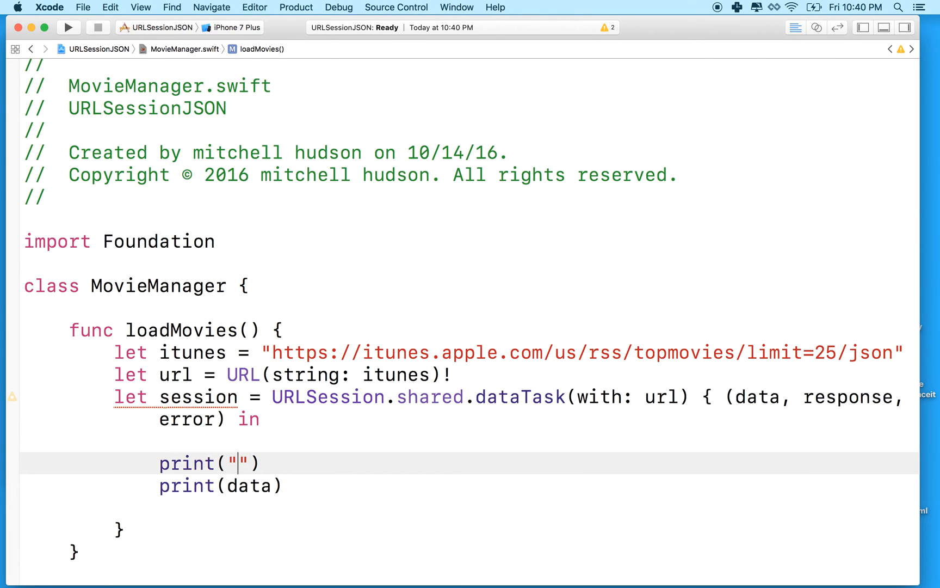
type("**********")
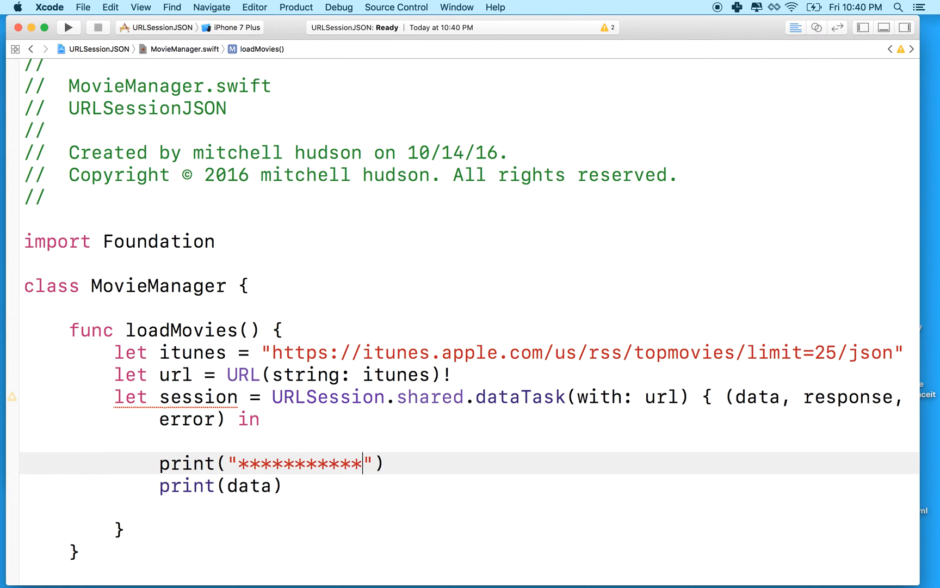
scroll("up", 3)
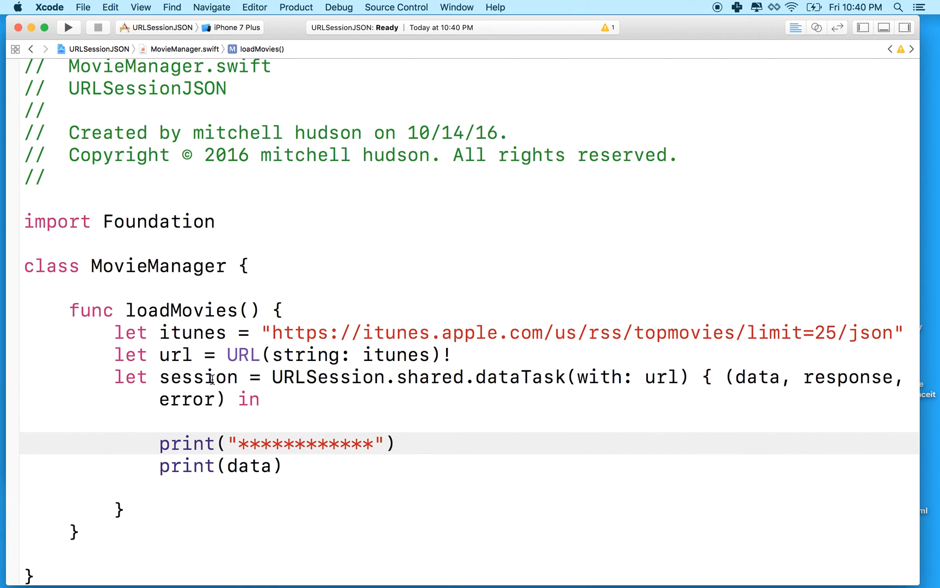
left_click(374, 443)
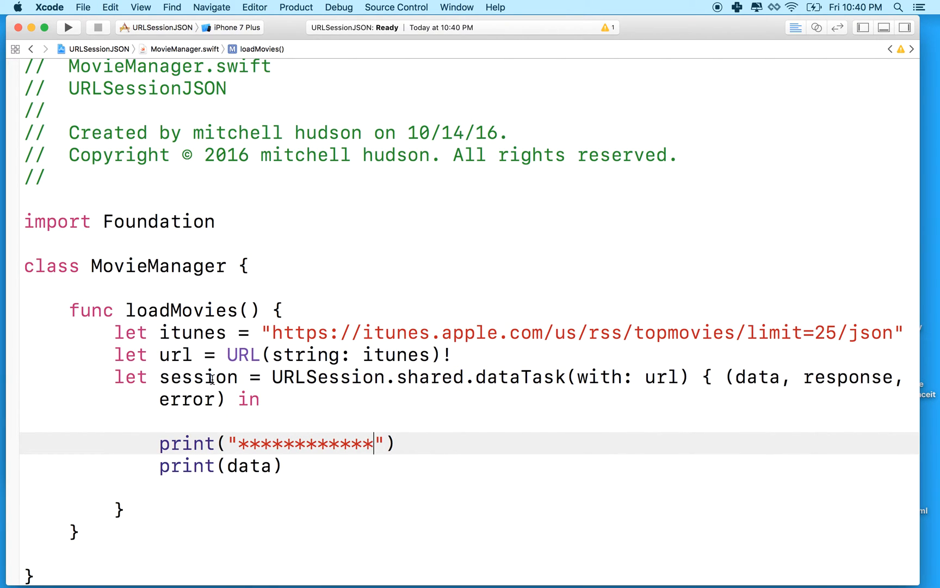
Review the MovieManager class, loadMovies() and session names, opening a line below the closure.
double_click(153, 266)
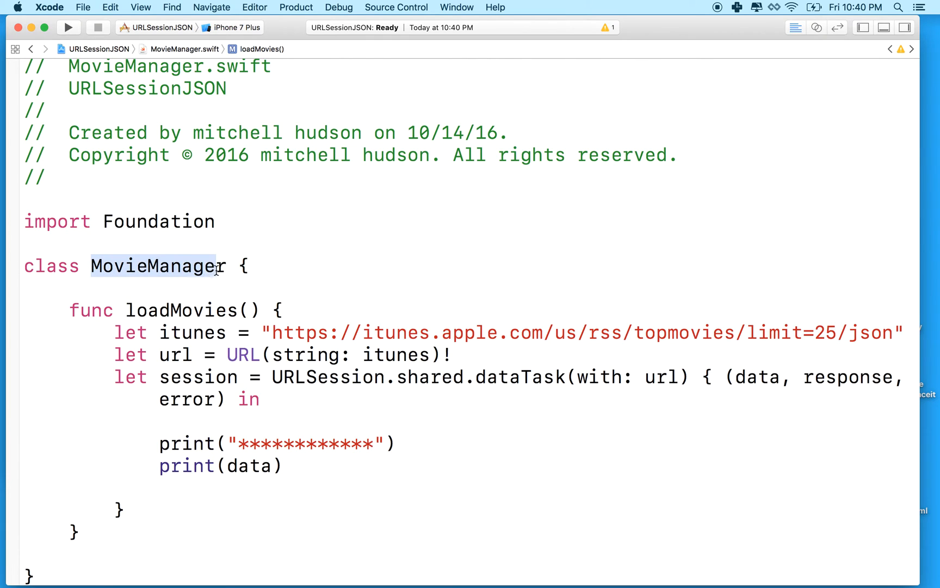
double_click(177, 310)
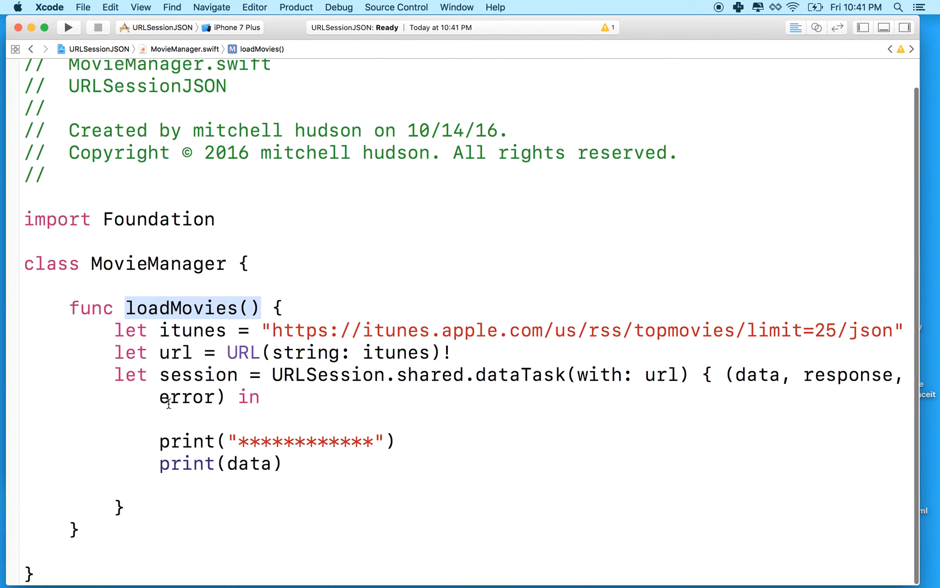
double_click(198, 374)
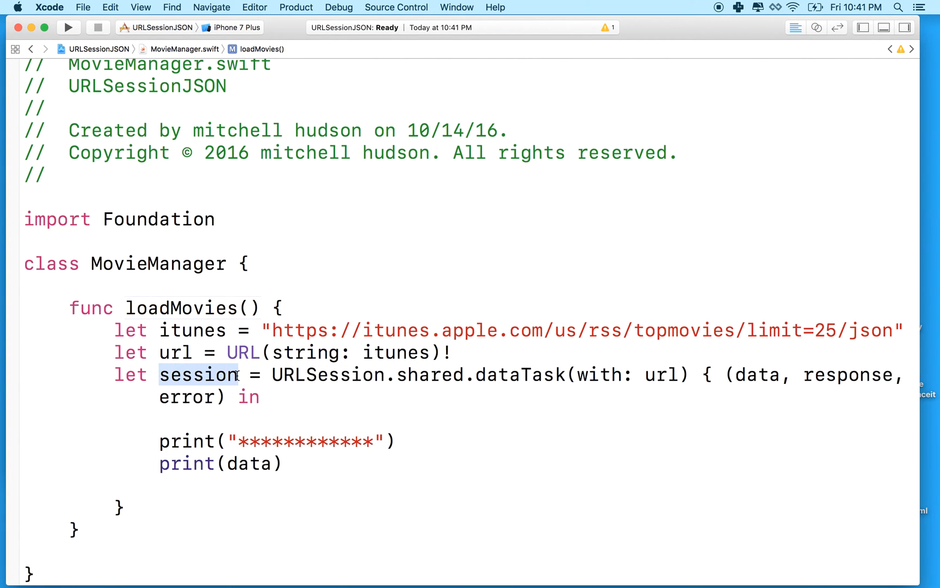
mouse_move(230, 390)
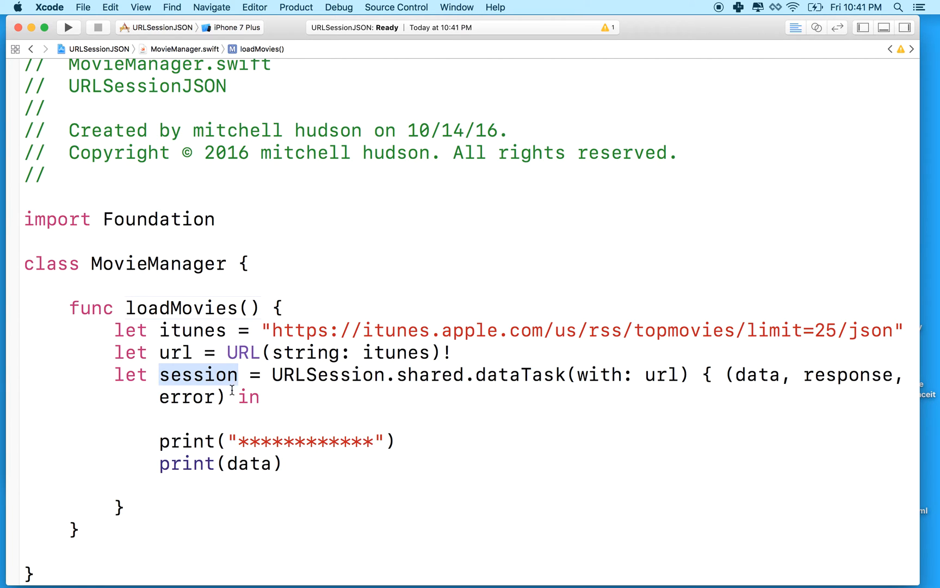
left_click(122, 505)
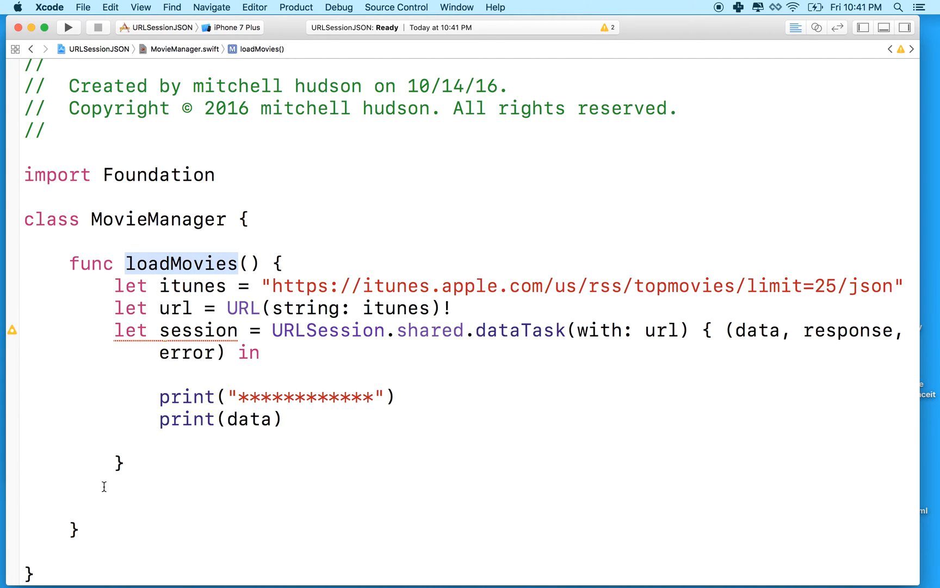
left_click(108, 506)
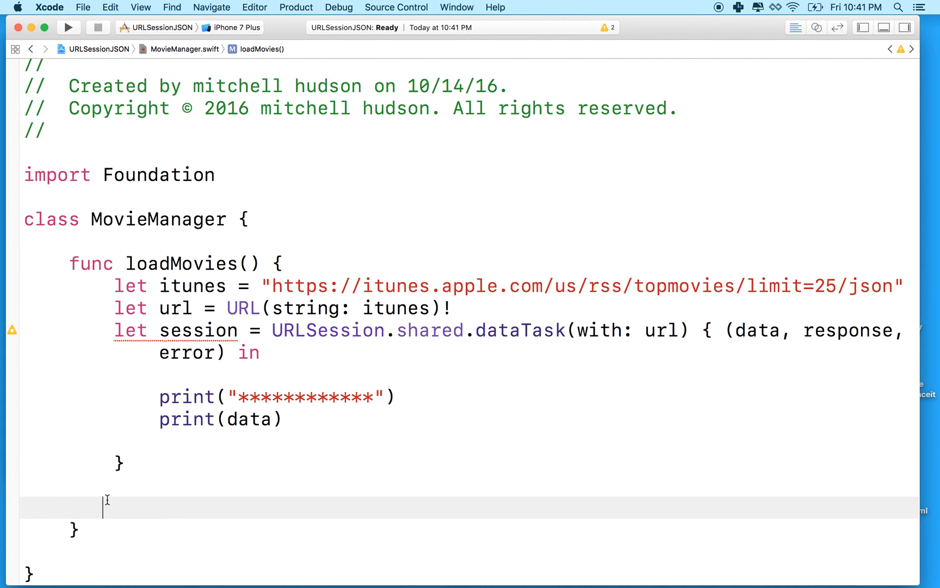
type("session.resume(")
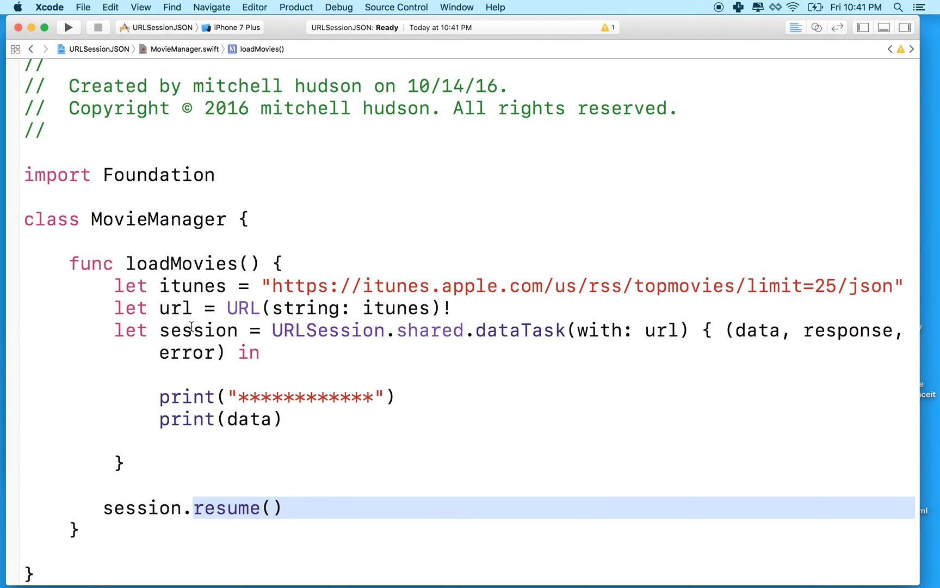
double_click(198, 329)
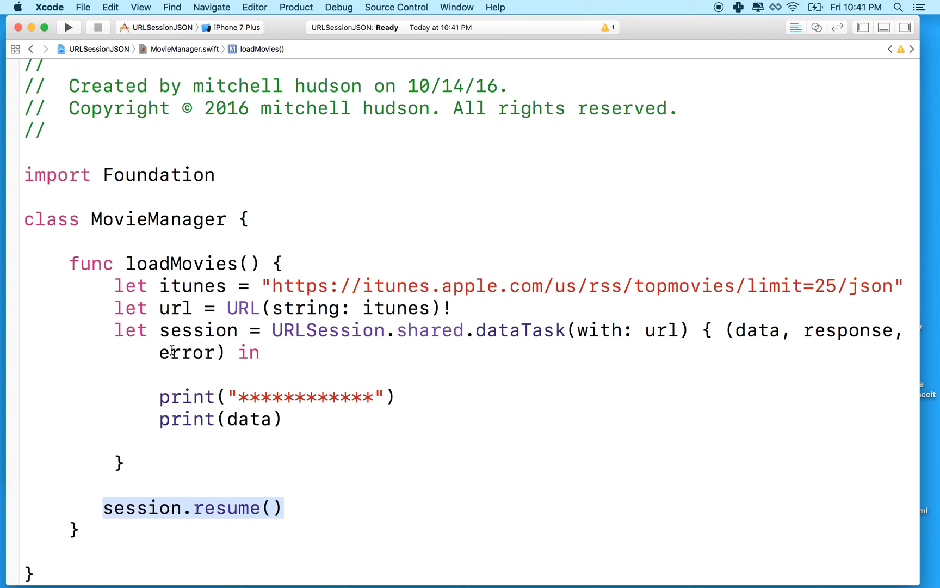
double_click(198, 330)
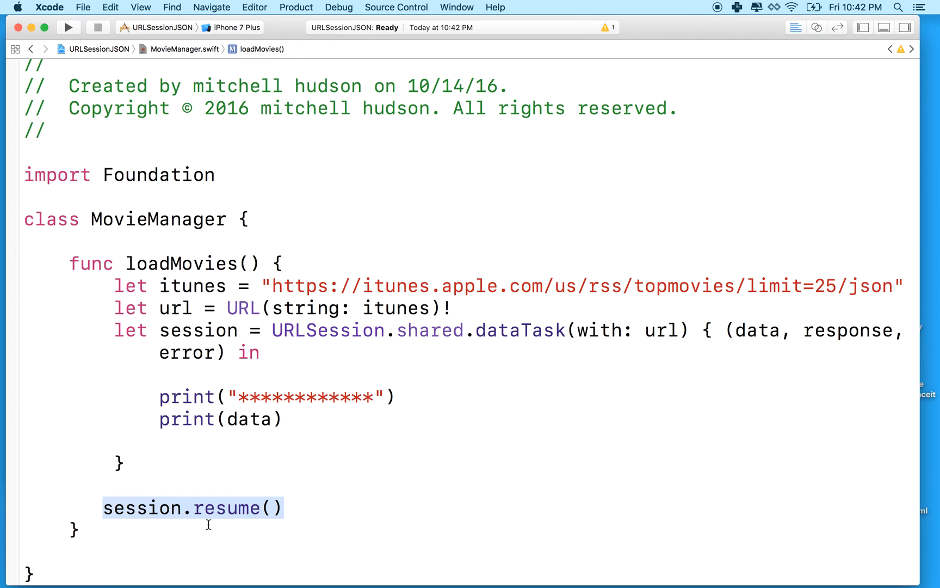
mouse_move(169, 477)
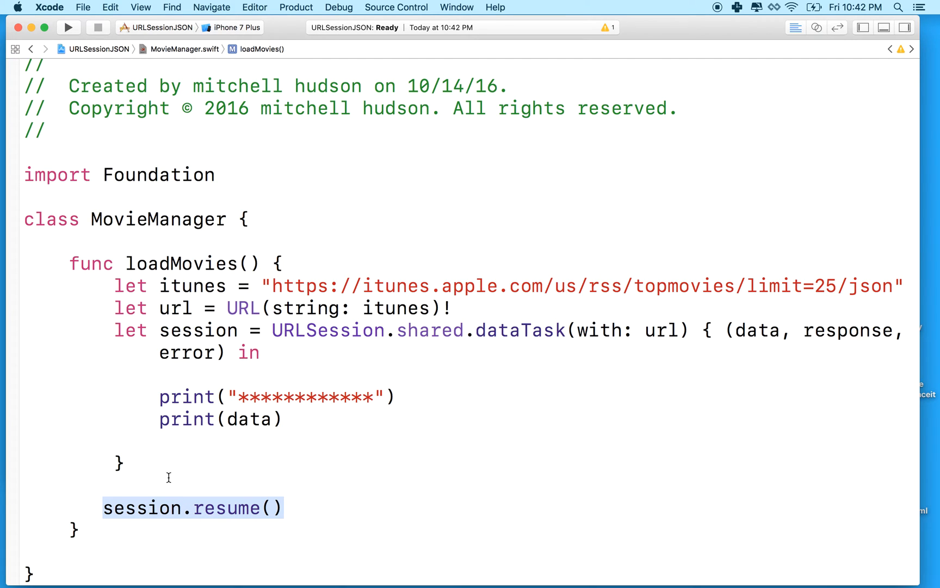
mouse_move(723, 343)
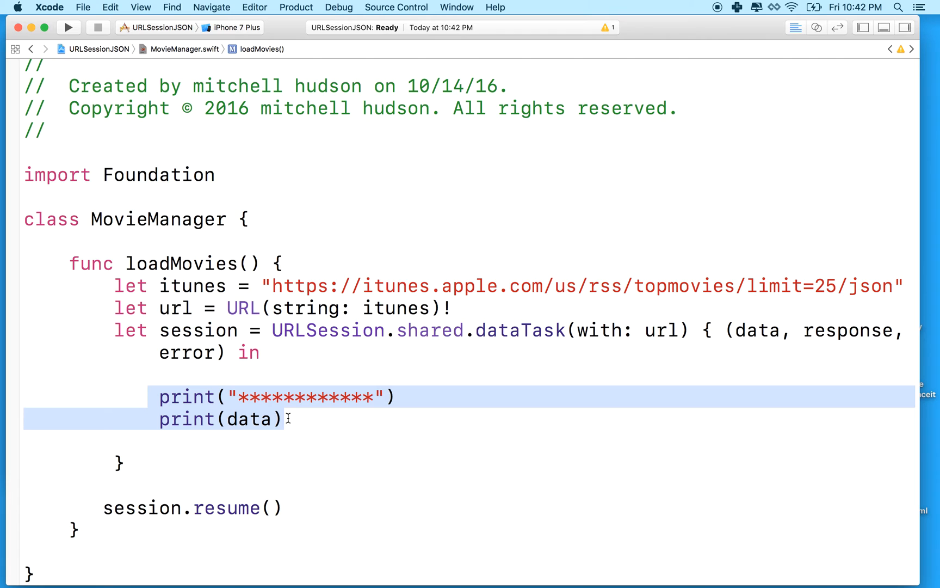
mouse_move(794, 334)
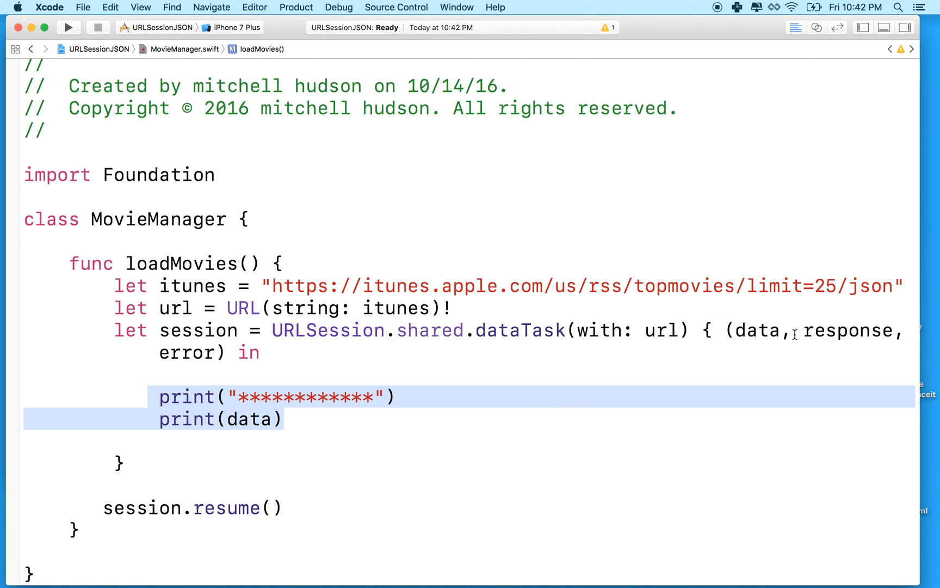
double_click(757, 330)
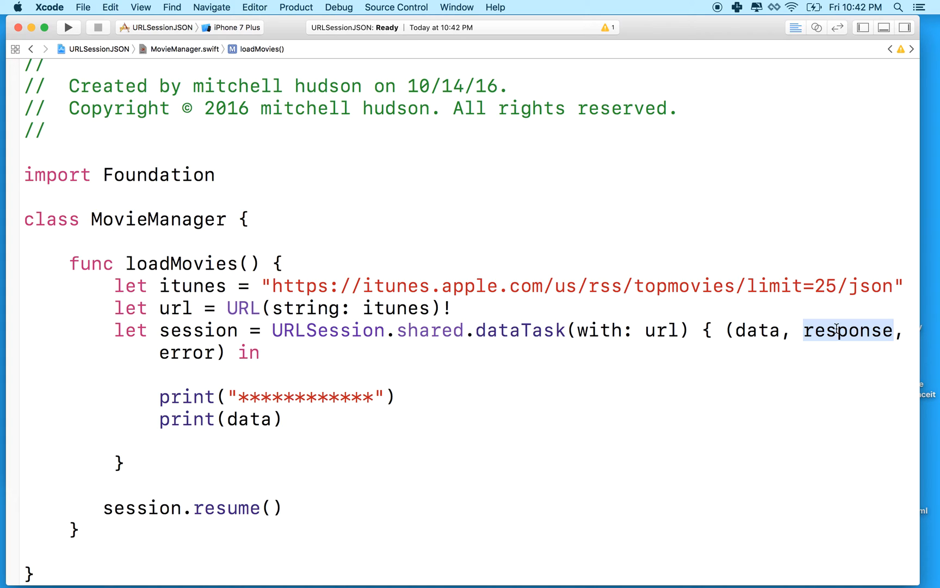
mouse_move(319, 354)
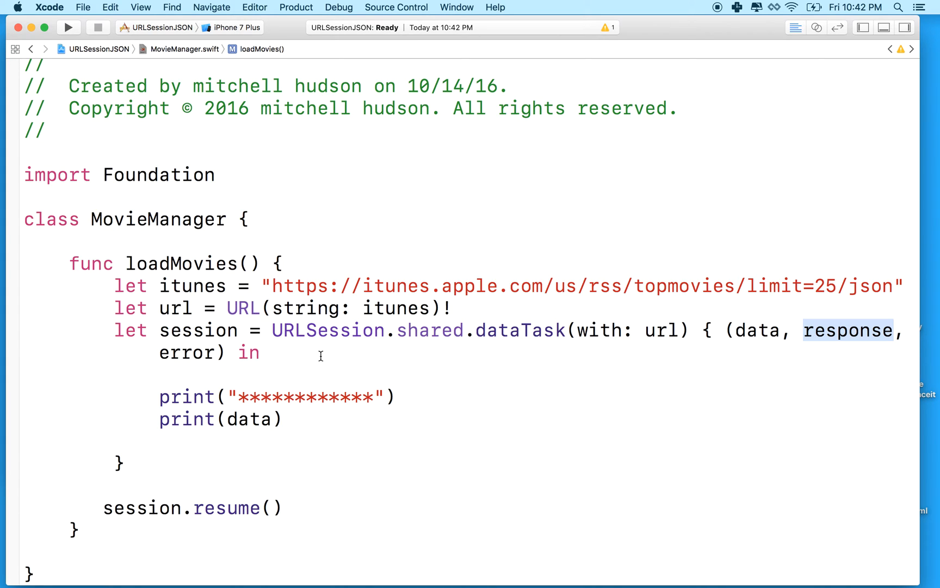
double_click(188, 352)
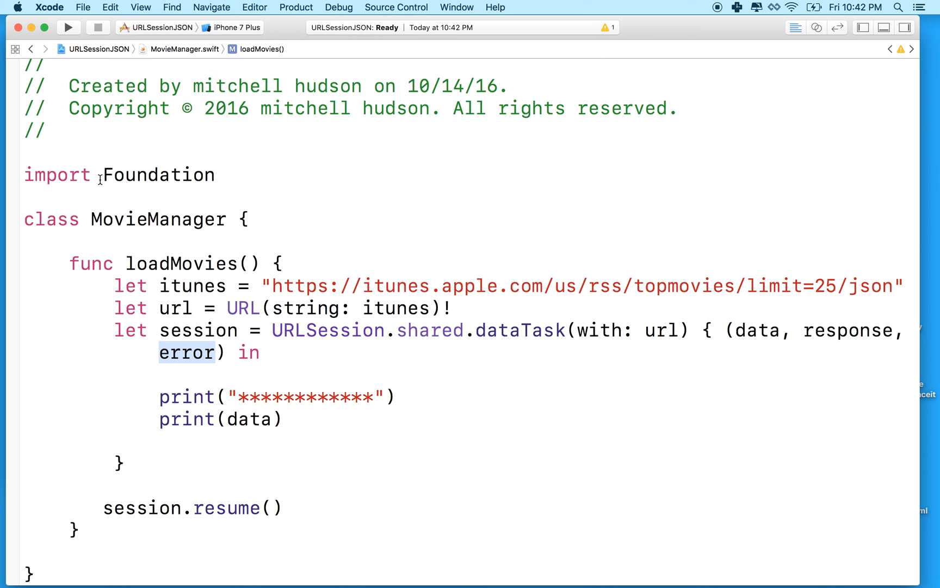
double_click(157, 218)
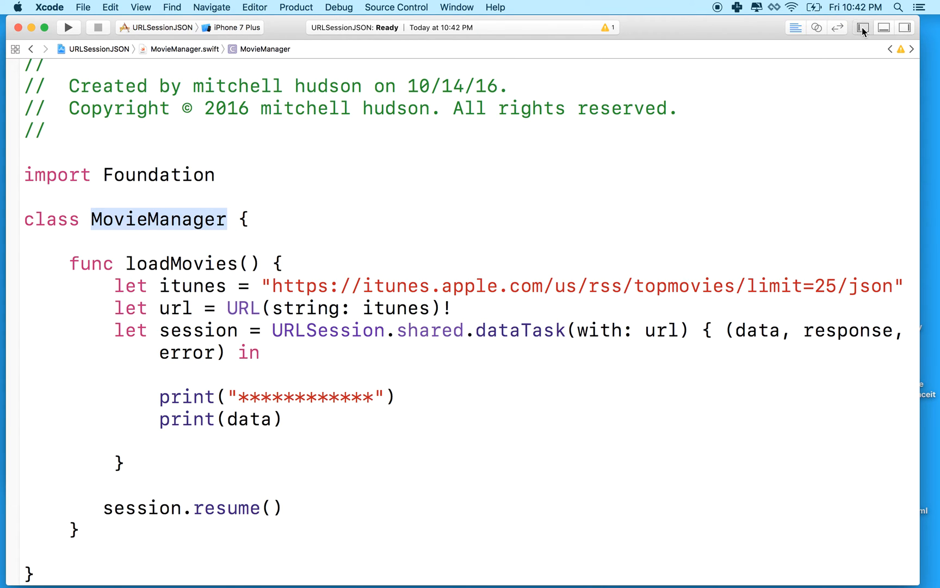
Open ViewController.swift and delete the setup comment in viewDidLoad.
left_click(862, 27)
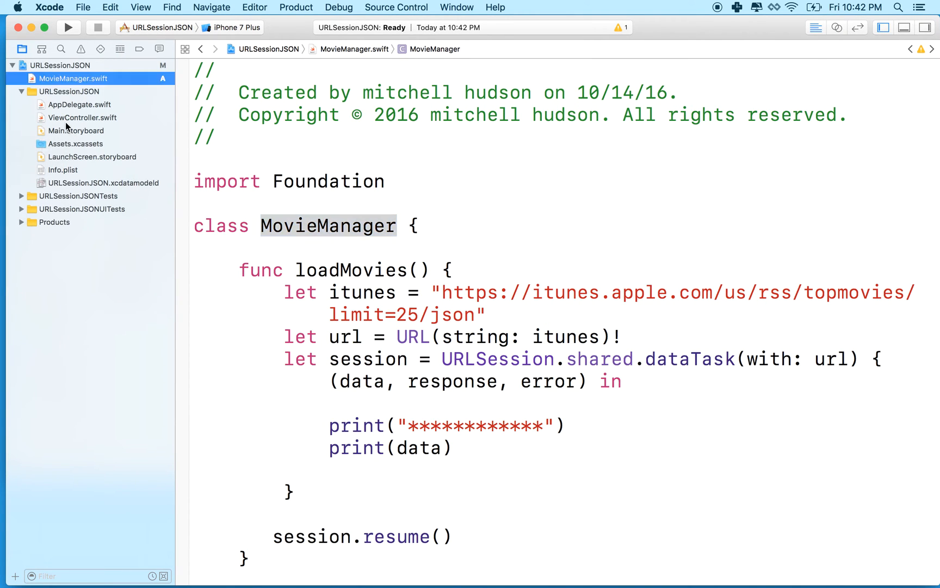
left_click(83, 117)
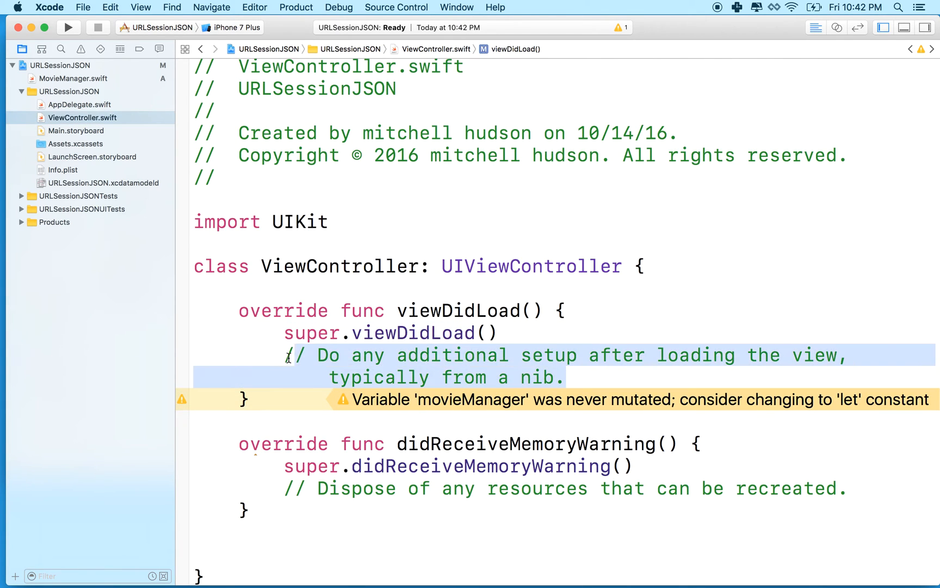
key("Delete")
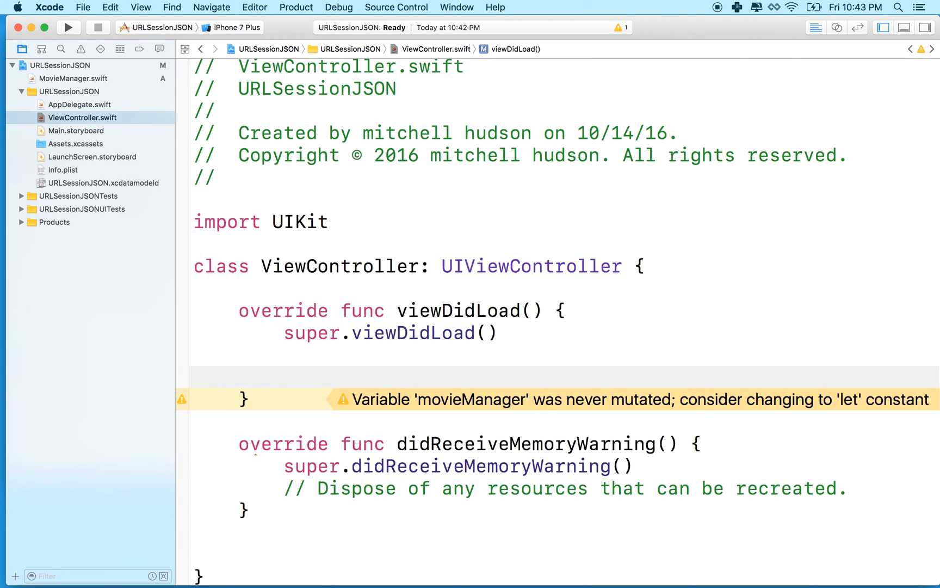
Add let movieManager = MovieManager() and movieManager.loadMovies() to viewDidLoad.
type("let movi")
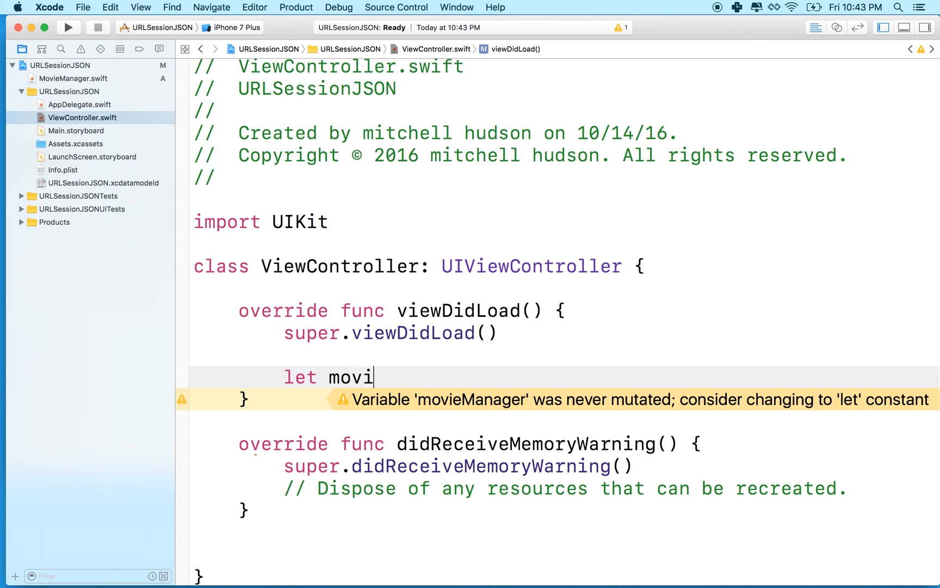
type("eManager =")
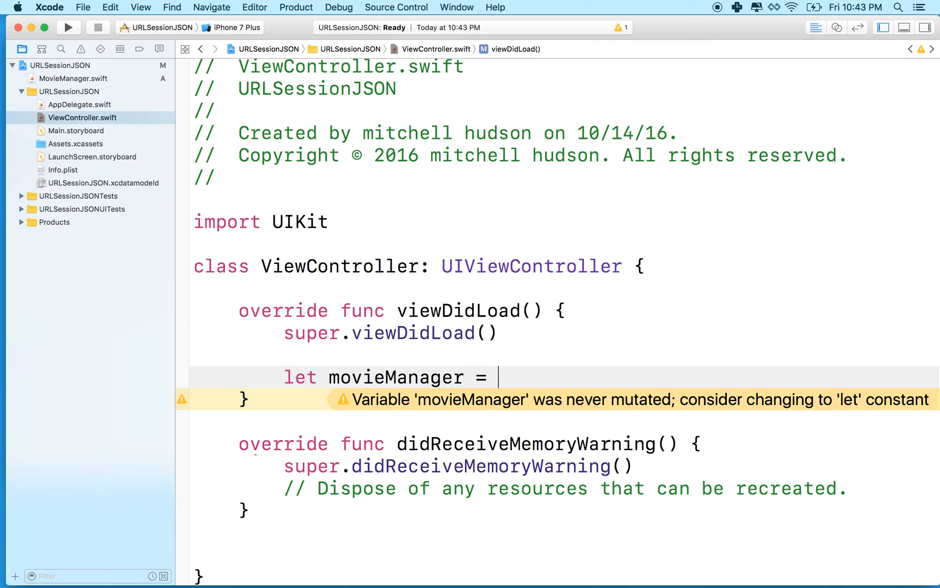
type("movieManager")
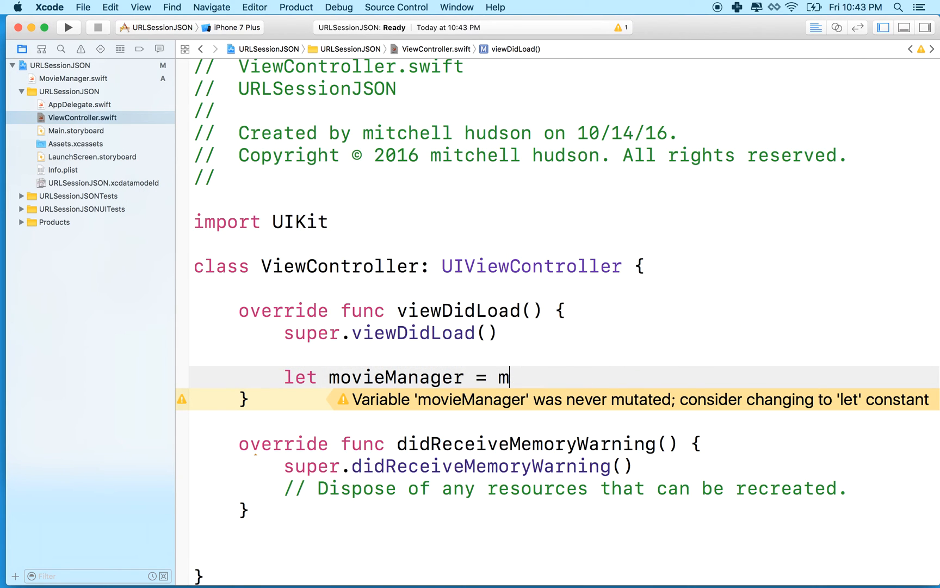
type("ovieManager")
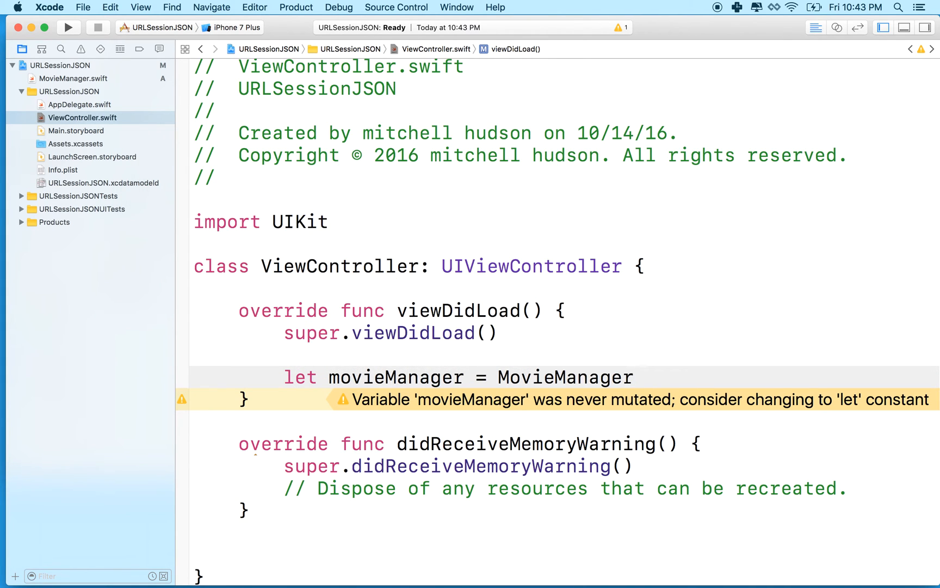
type("()")
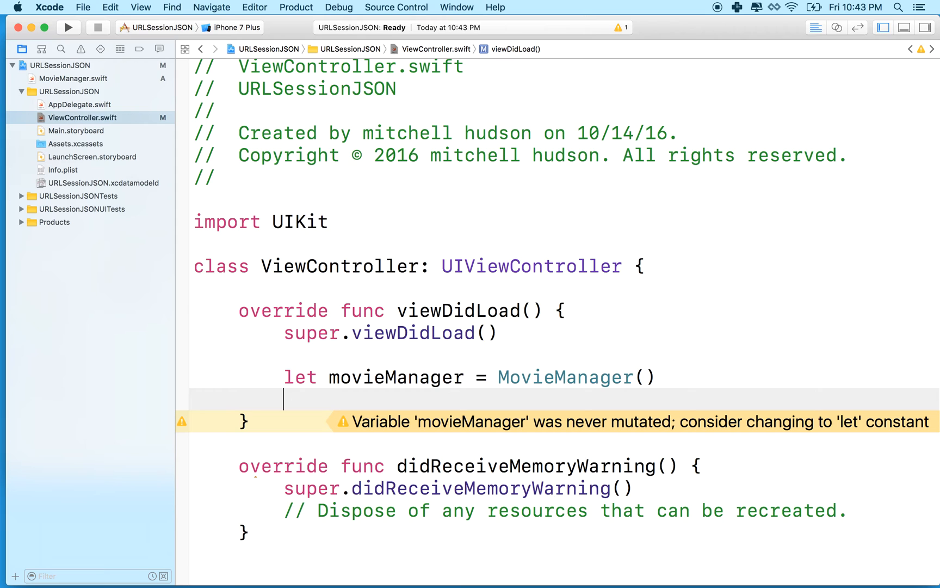
type("movieManager")
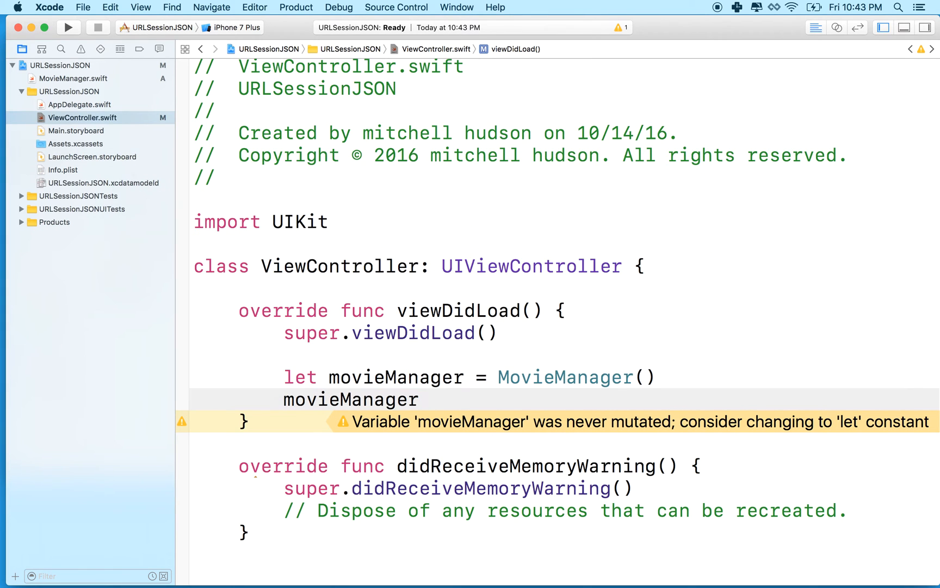
type(".loadMovies()")
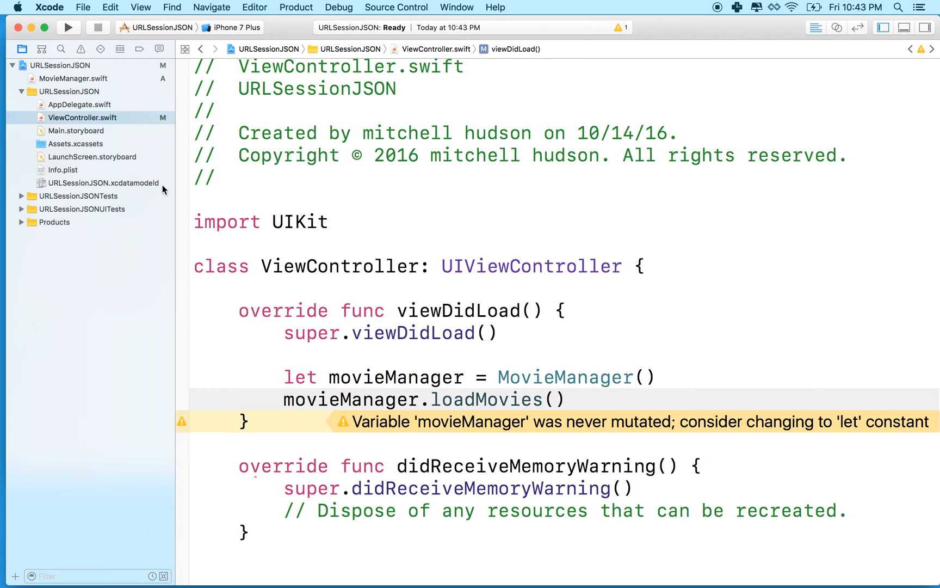
Run the app on the iPhone 6s simulator, printing asterisks and Optional(58921 bytes).
left_click(235, 27)
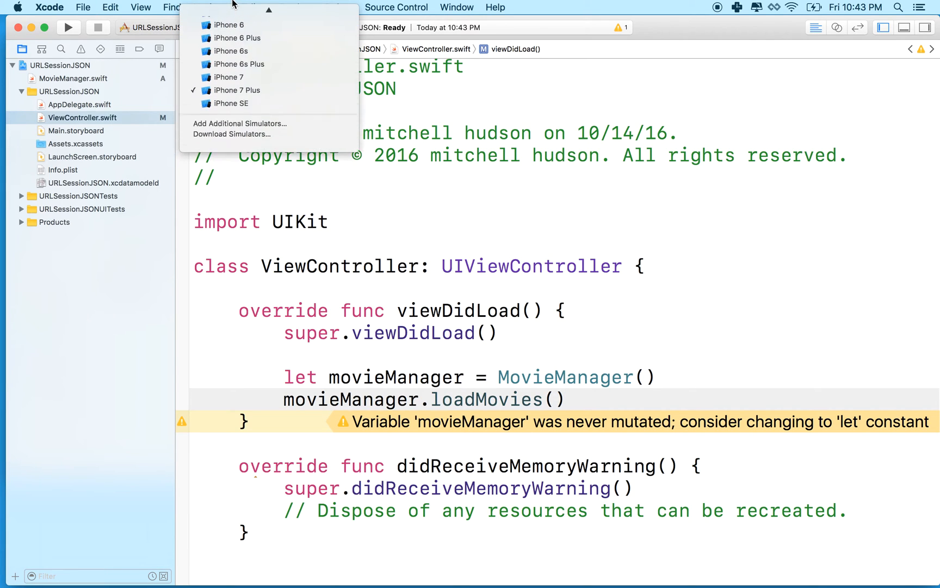
left_click(230, 51)
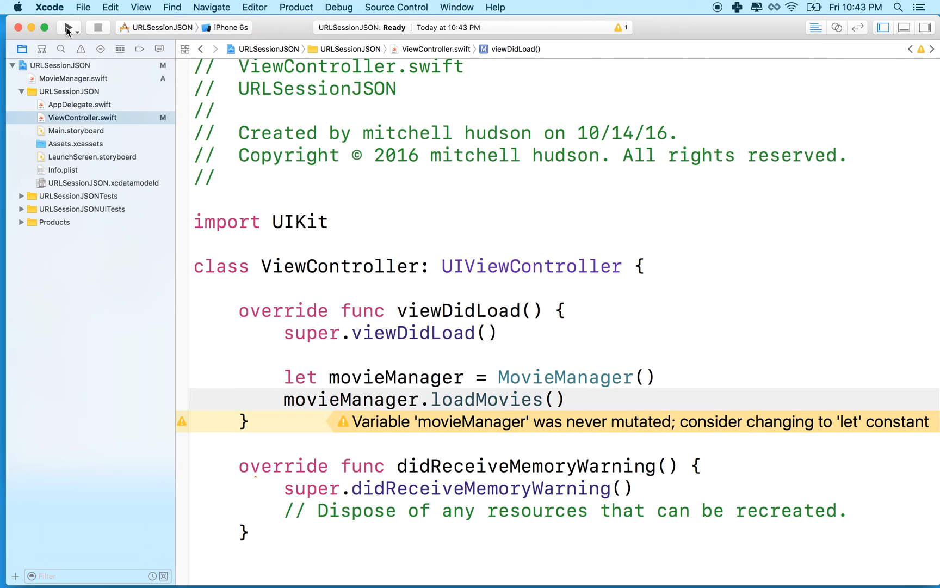
left_click(69, 27)
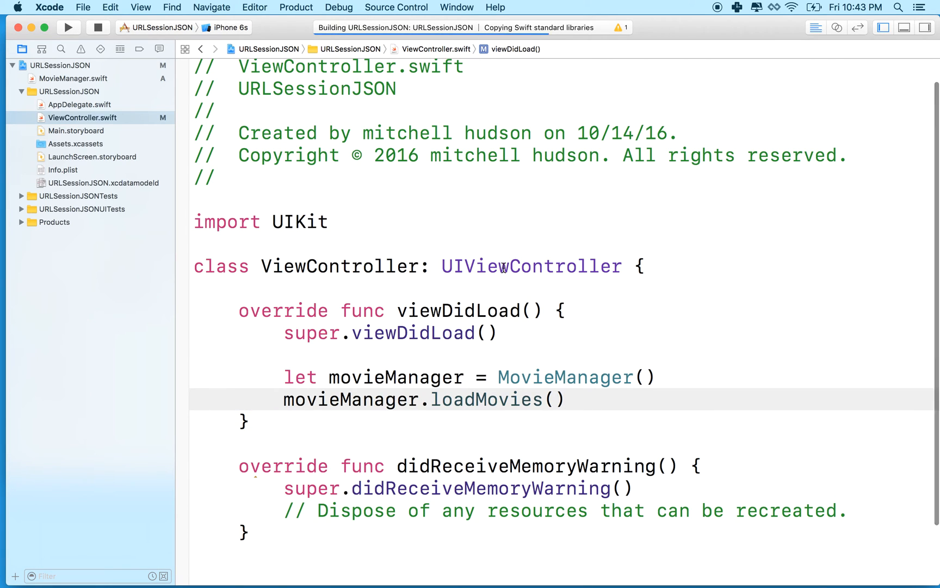
left_click(69, 27)
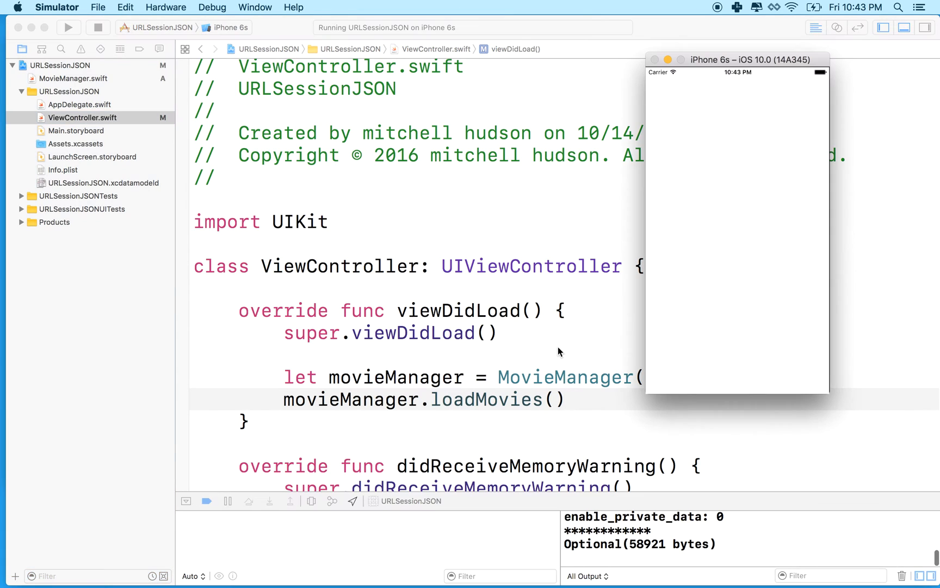
mouse_move(427, 192)
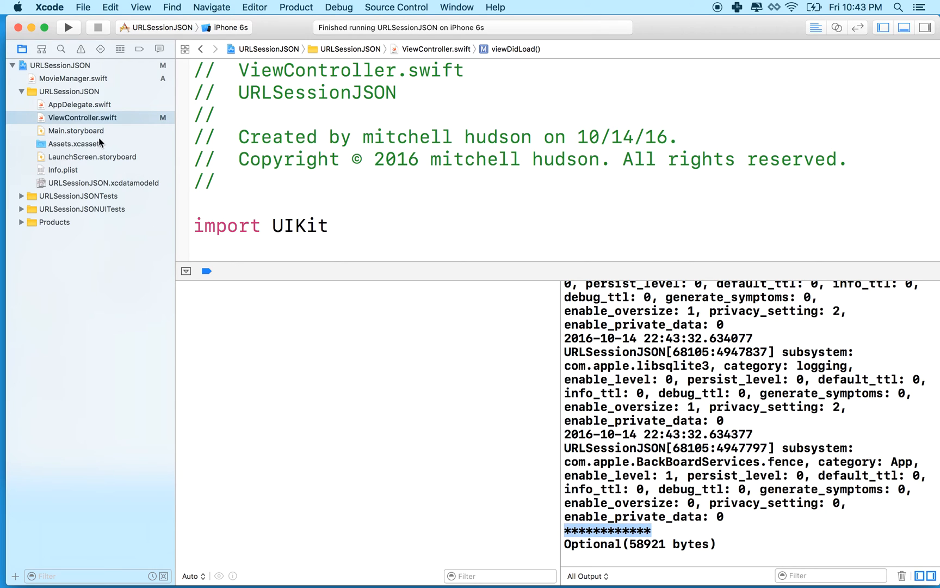
mouse_move(80, 117)
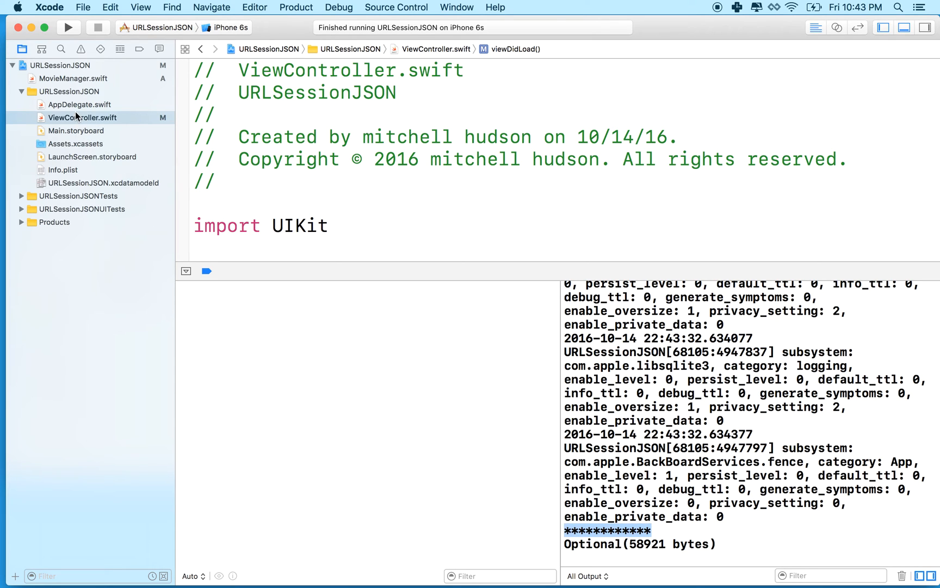
In MovieManager.swift, highlight the printed data parameter and the console's 58921 bytes.
left_click(73, 78)
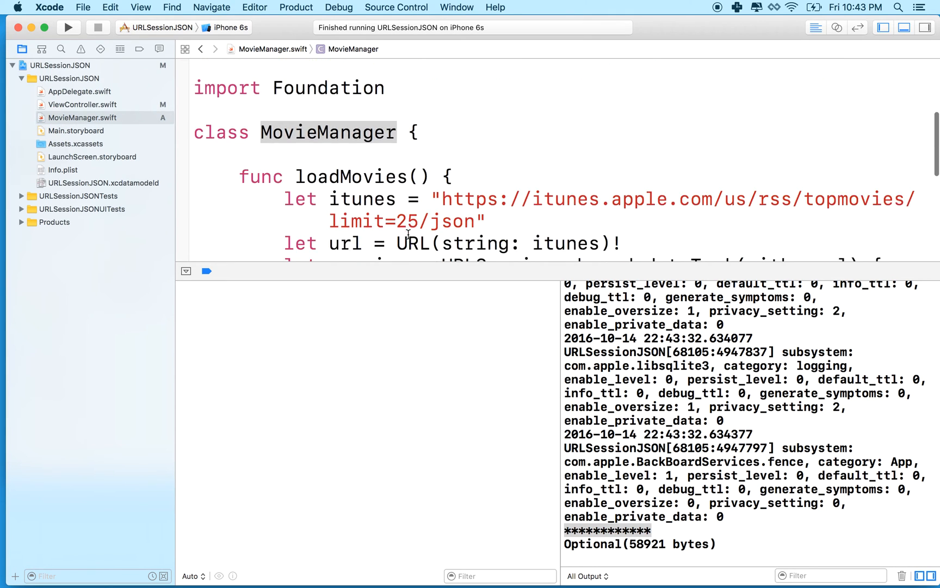
scroll("down", 3)
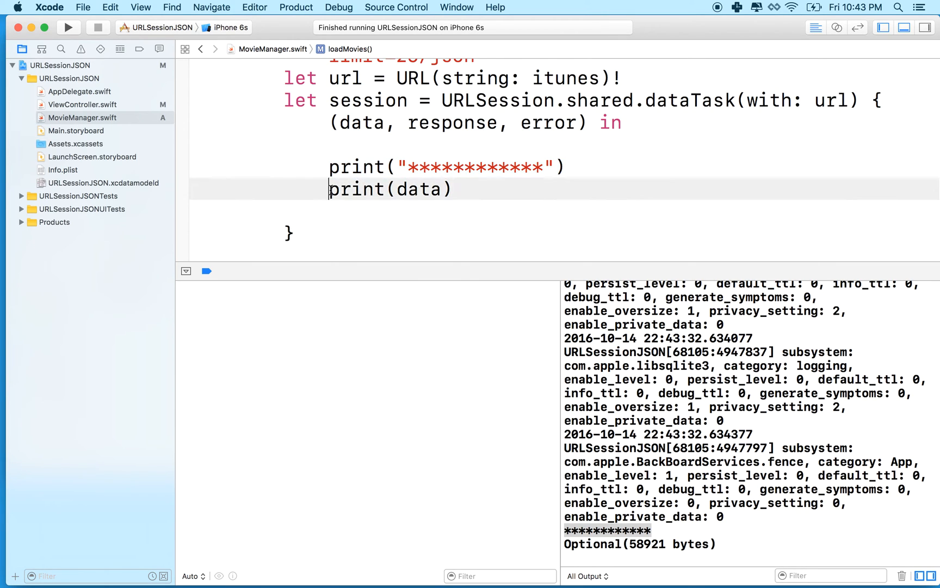
double_click(389, 189)
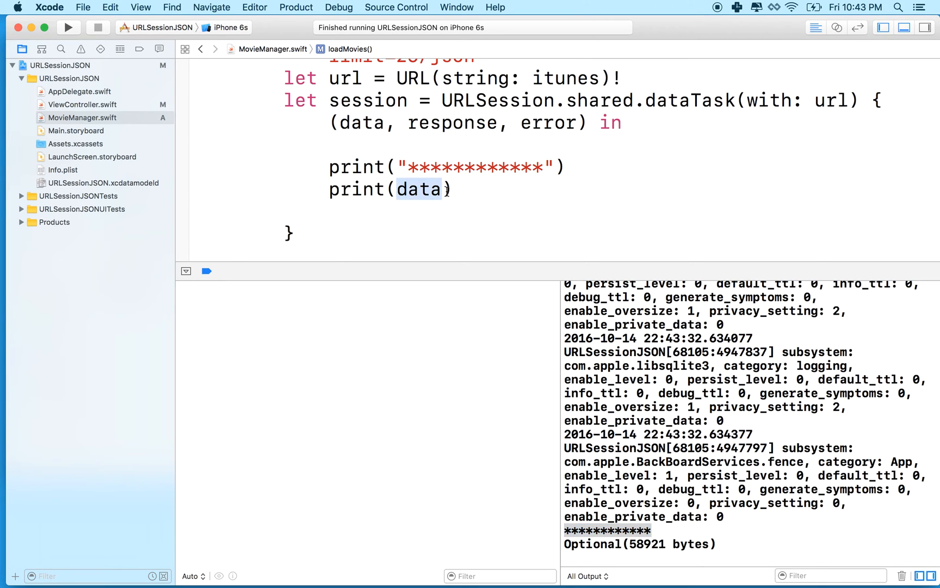
double_click(421, 188)
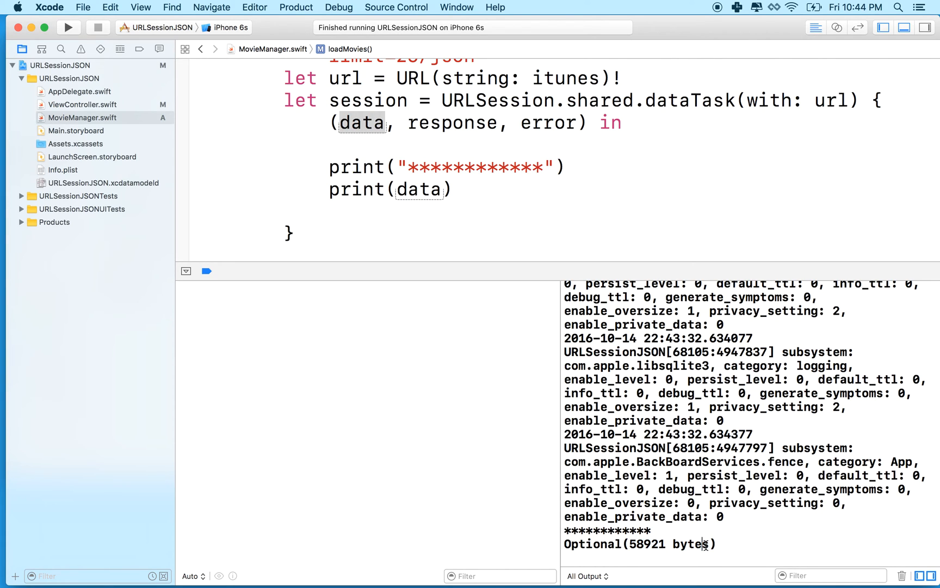
double_click(665, 544)
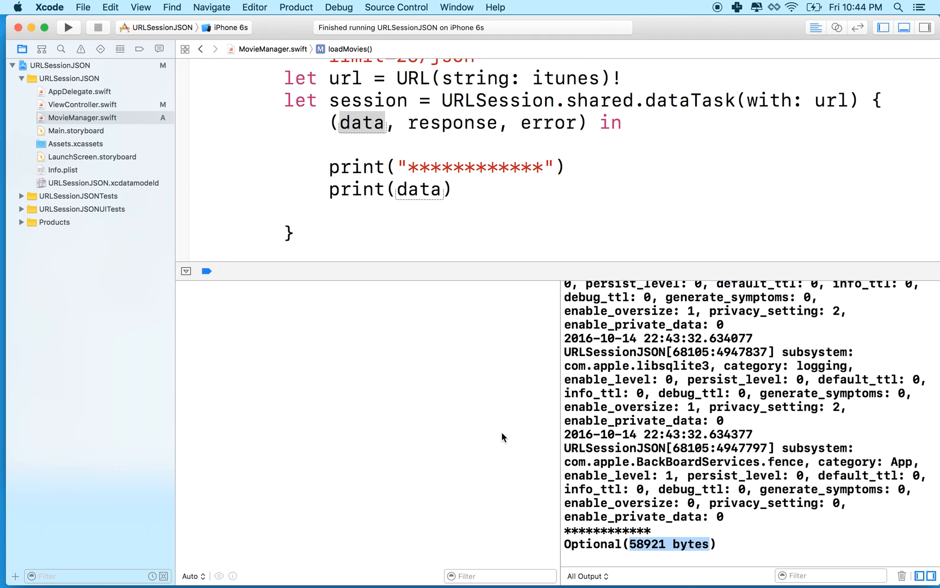
left_click(457, 188)
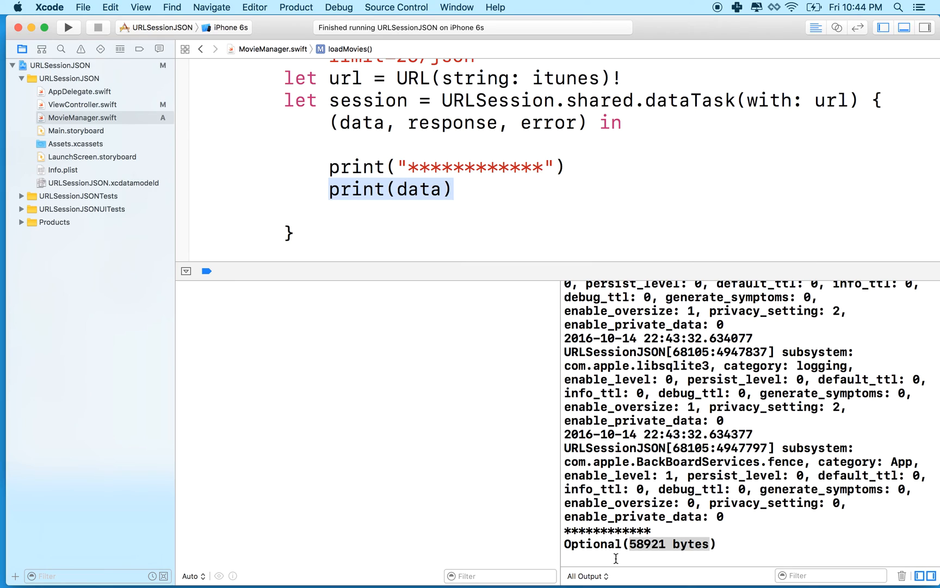
mouse_move(710, 220)
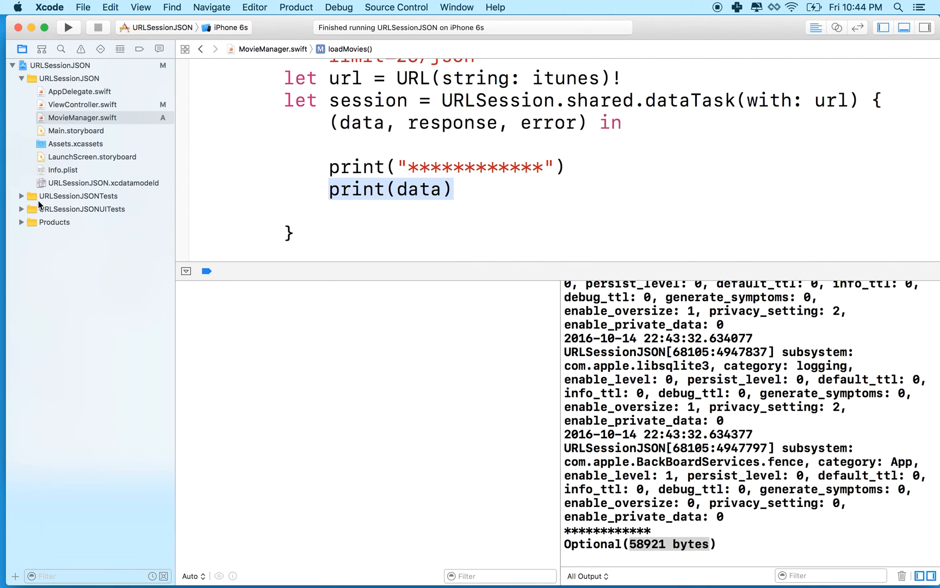
Scroll up to the iTunes feed URL and point out its https scheme.
scroll("up", 3)
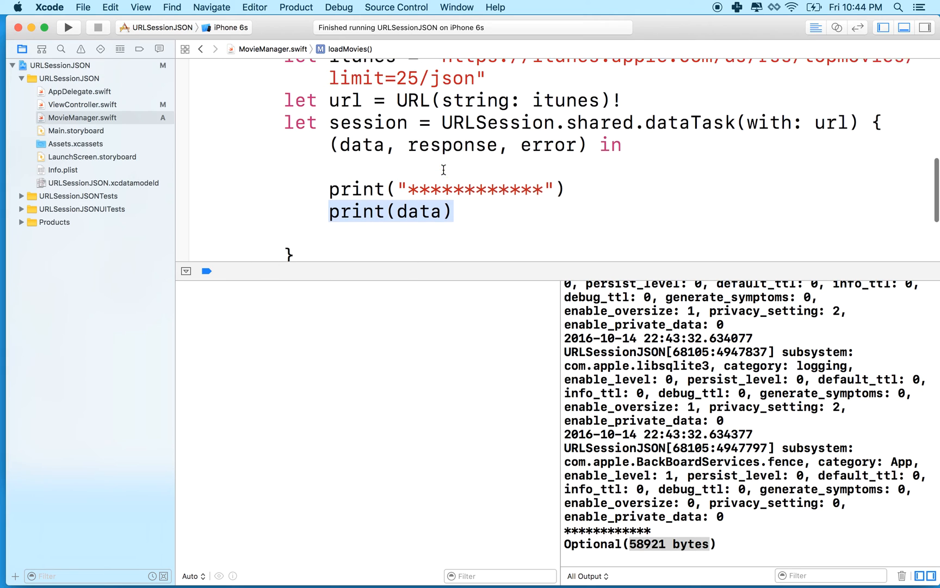
scroll("up", 3)
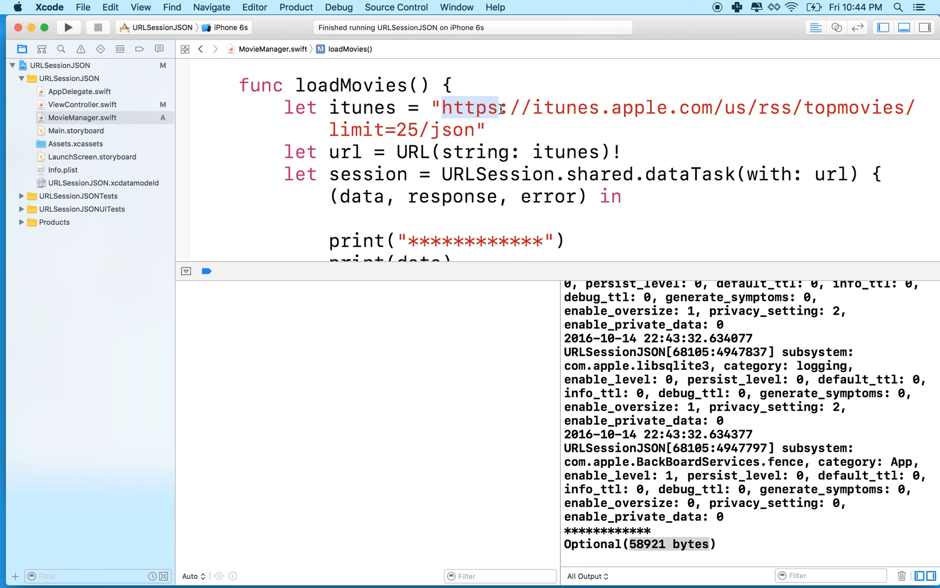
left_click(497, 108)
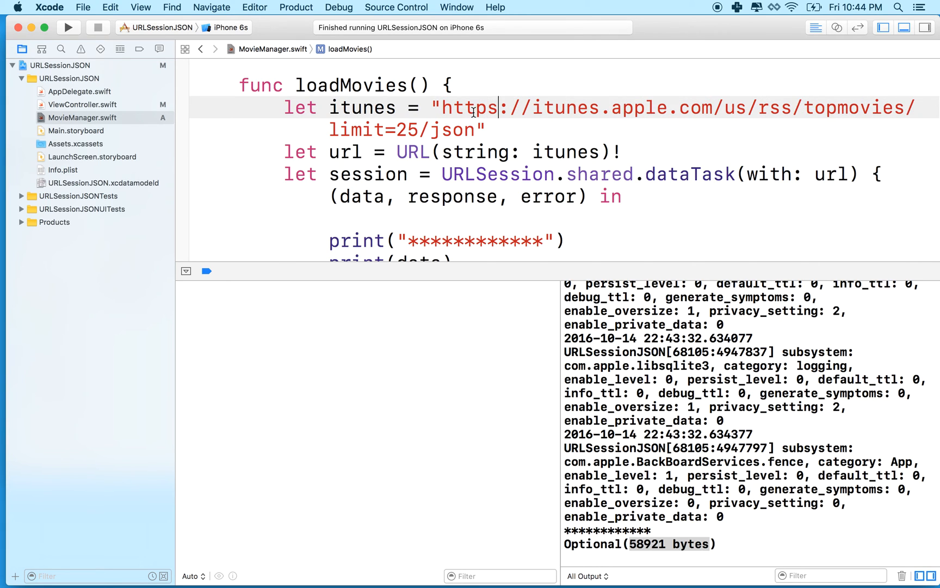
Add a new 'App Transport Security Settings' key to Info.plist, found by typing 'Allo'.
left_click(62, 170)
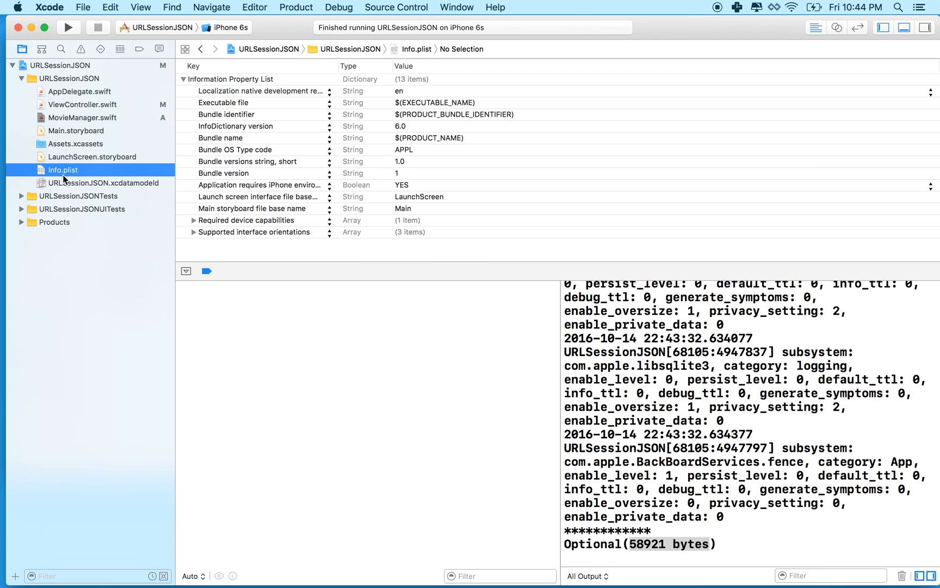
mouse_move(197, 258)
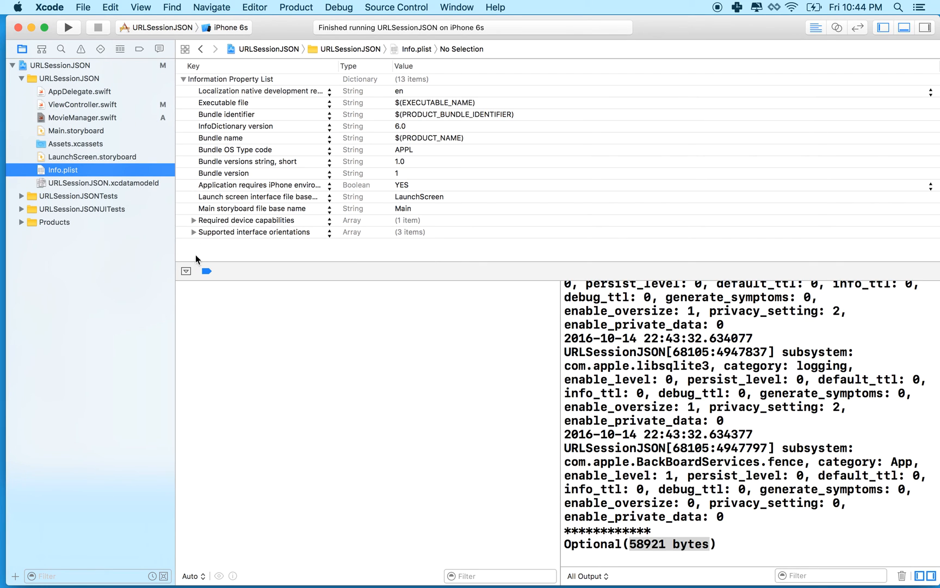
mouse_move(210, 246)
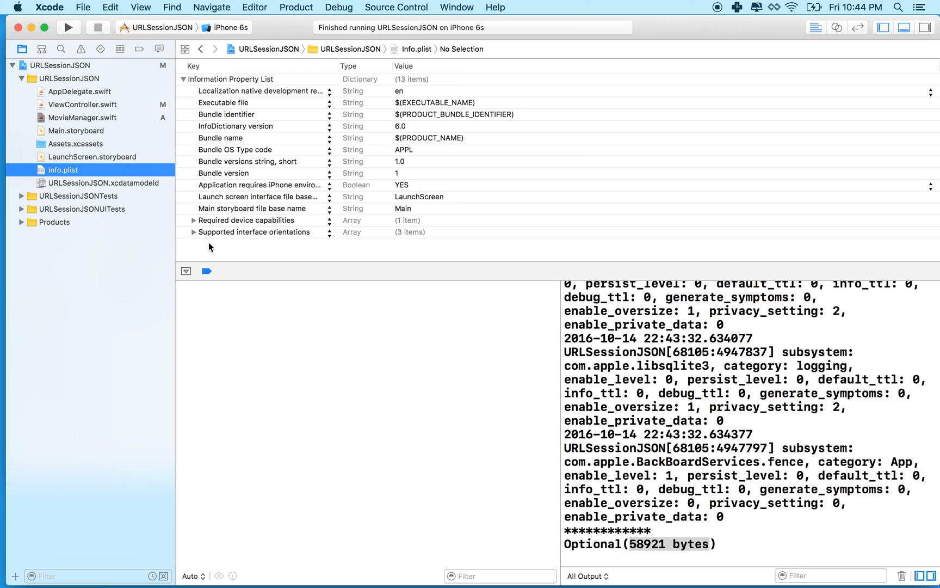
mouse_move(81, 117)
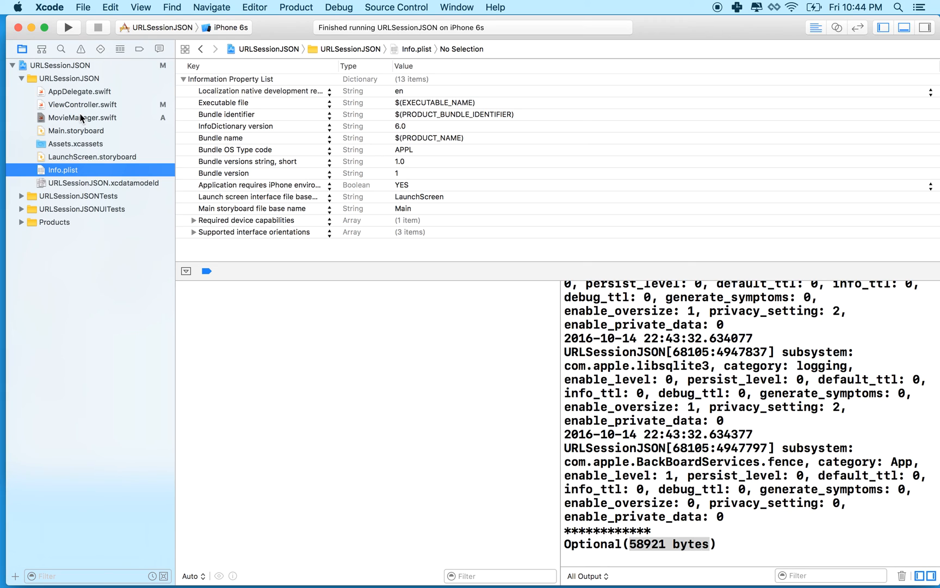
mouse_move(243, 141)
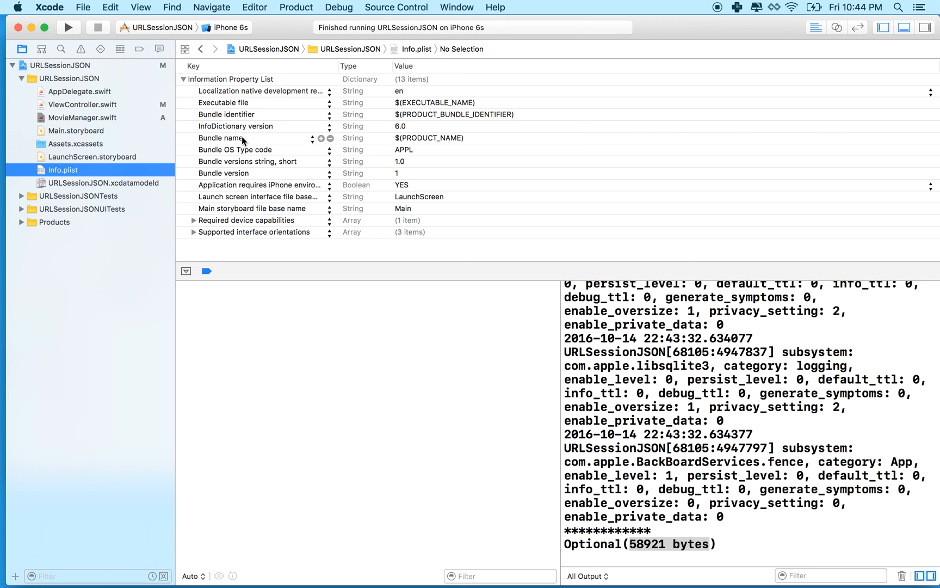
mouse_move(323, 234)
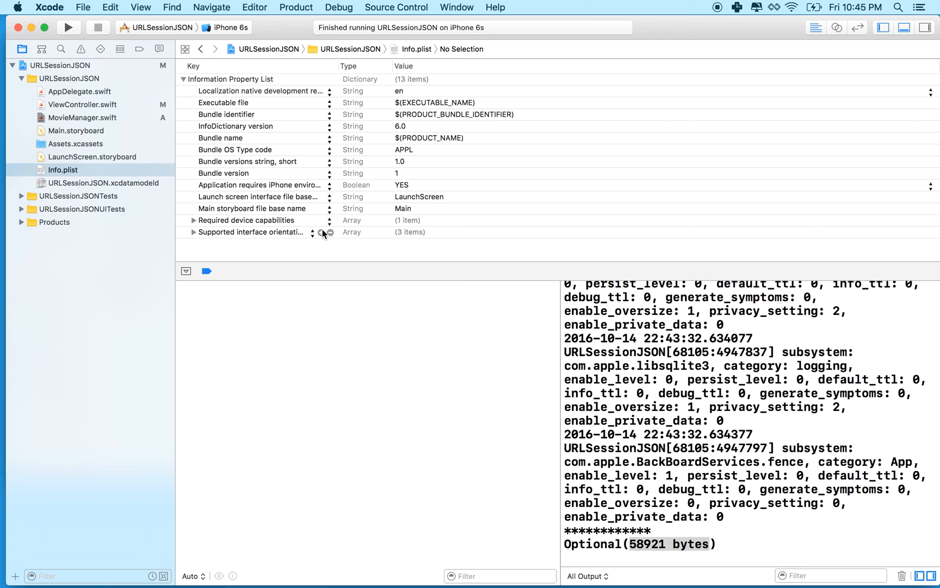
left_click(321, 233)
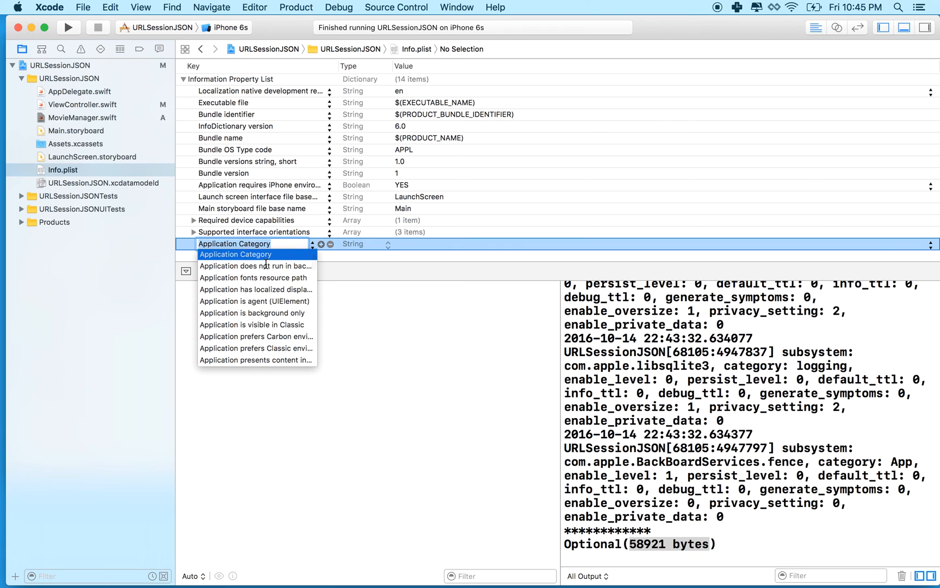
type("All")
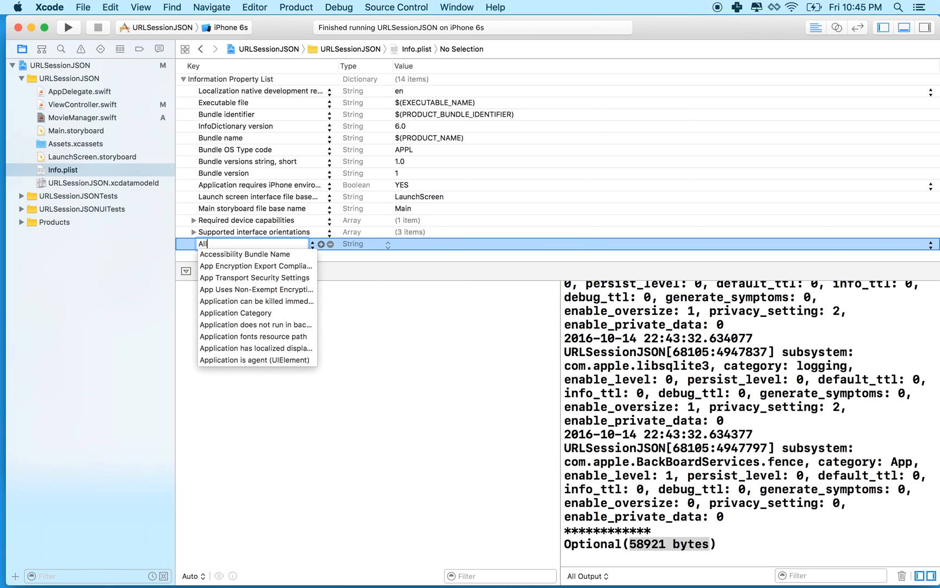
type("o")
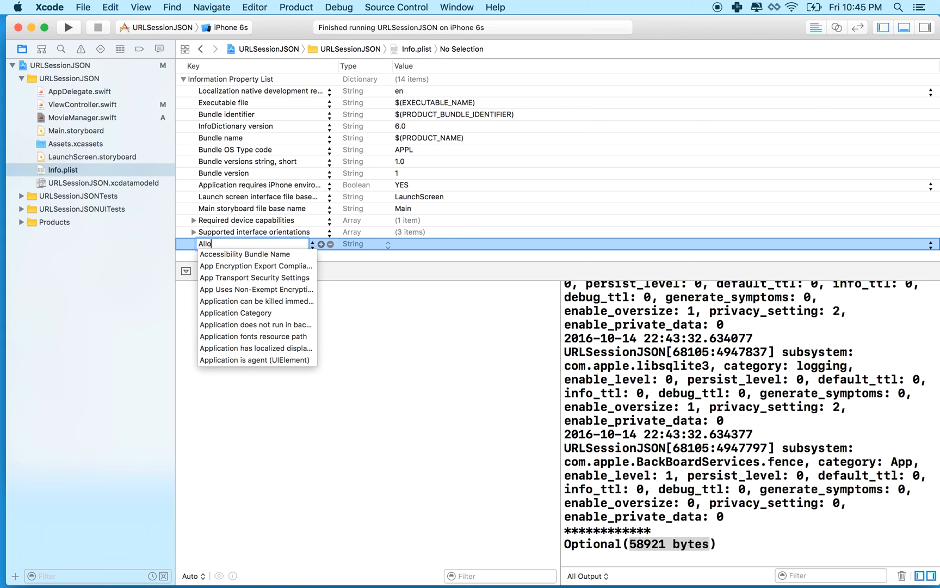
scroll("down", 3)
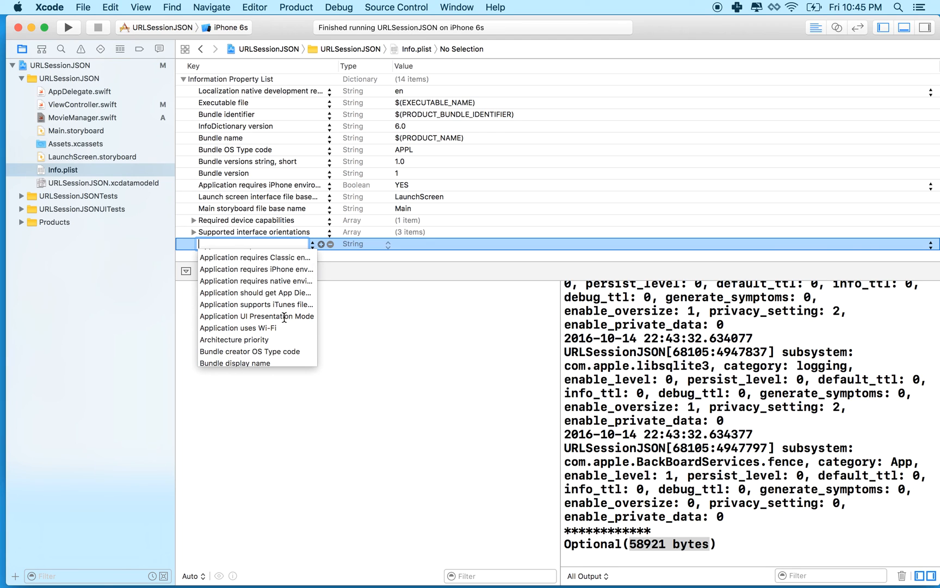
scroll("down", 3)
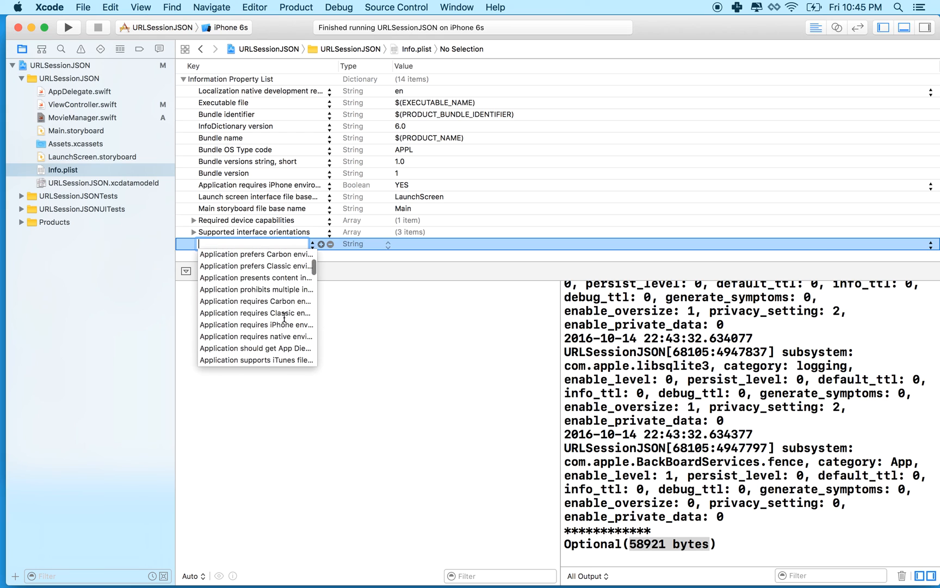
scroll("up", 3)
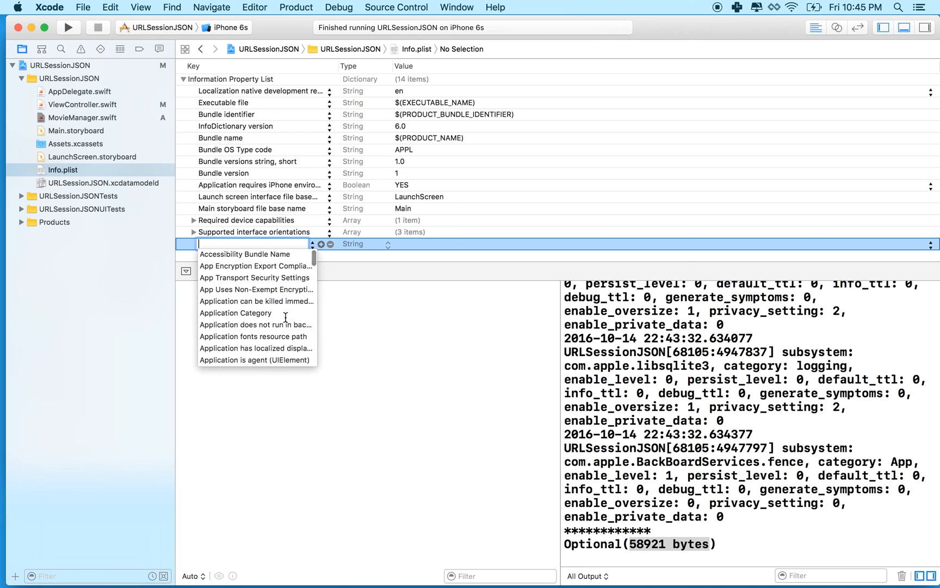
left_click(254, 278)
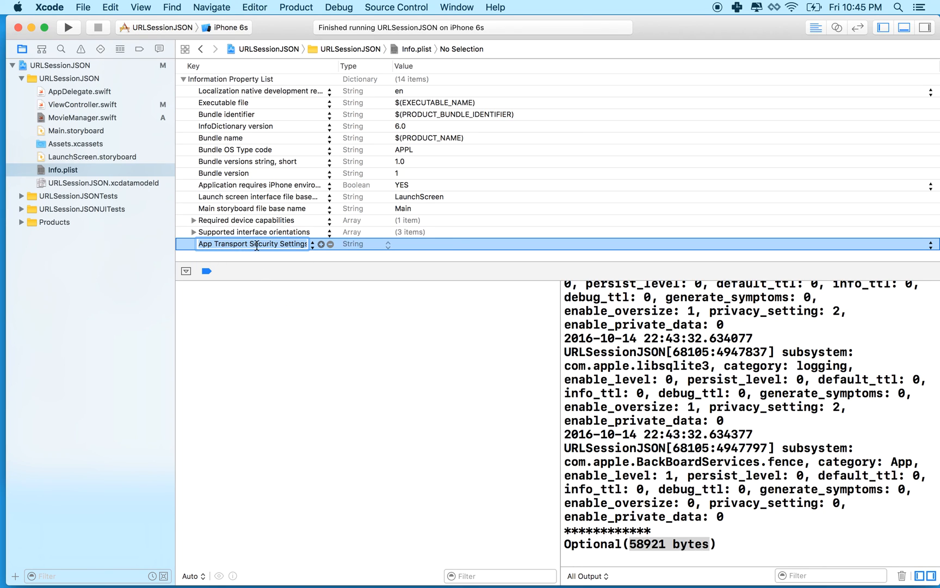
mouse_move(328, 253)
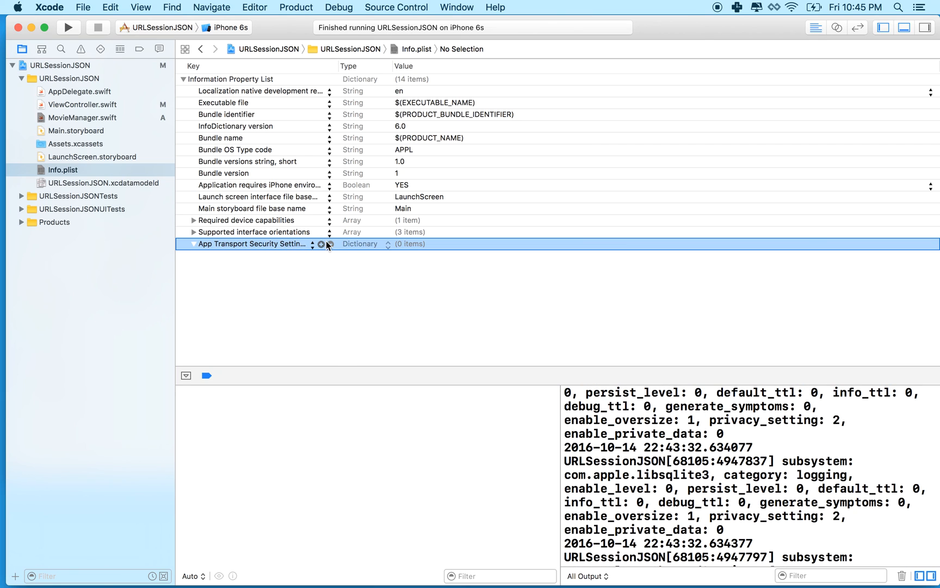
Add 'Allow Arbitrary Loads' and 'Allow Arbitrary Loads in Web Content' under App Transport Security Settings.
left_click(321, 243)
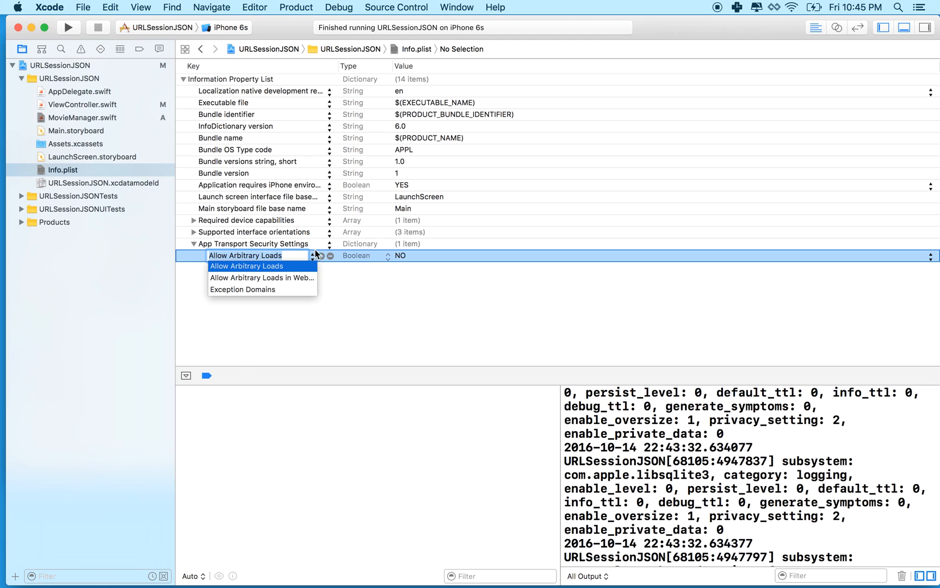
mouse_move(273, 272)
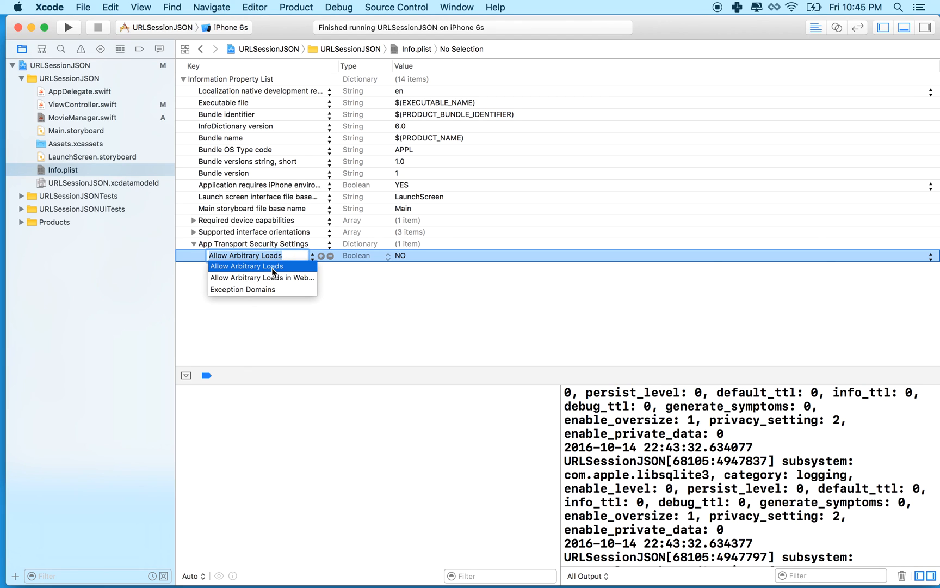
left_click(247, 265)
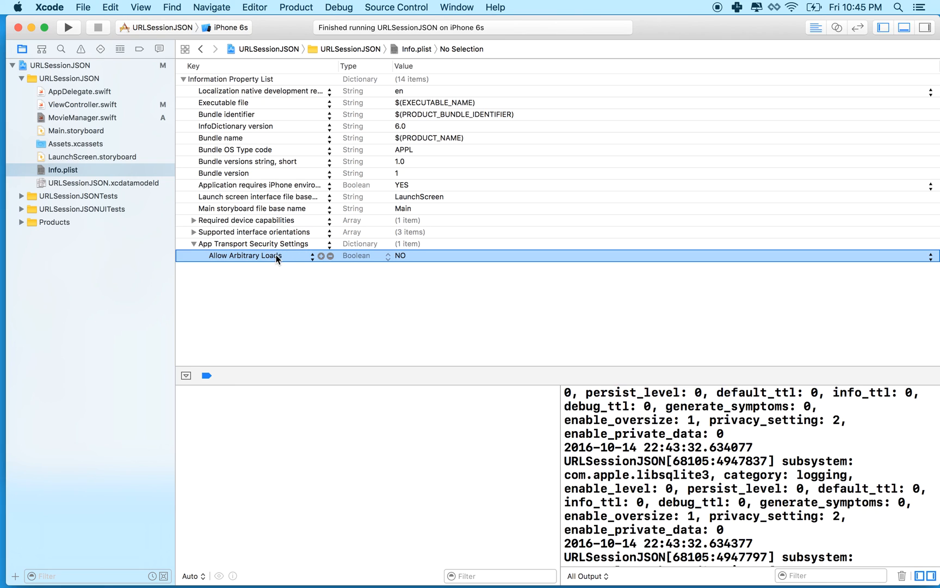
left_click(256, 266)
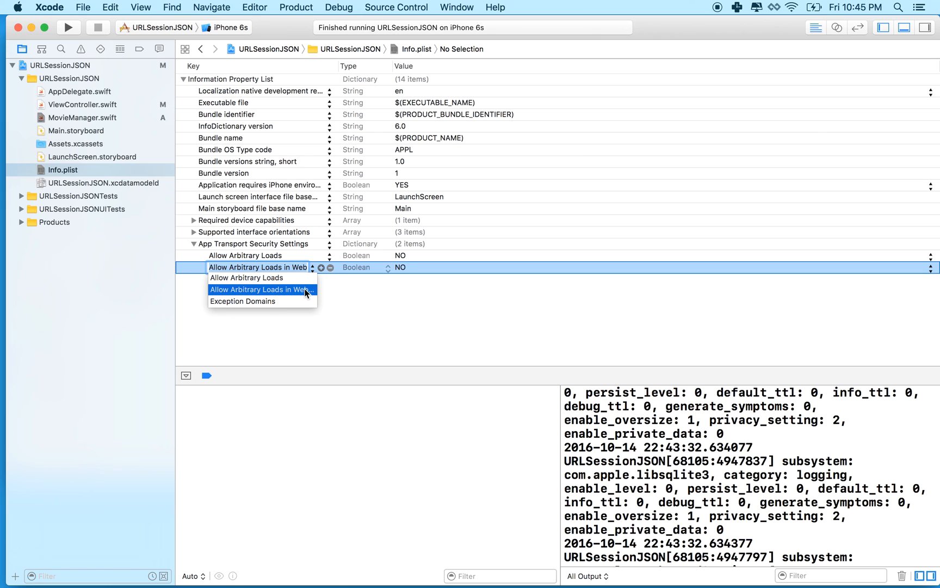
left_click(262, 289)
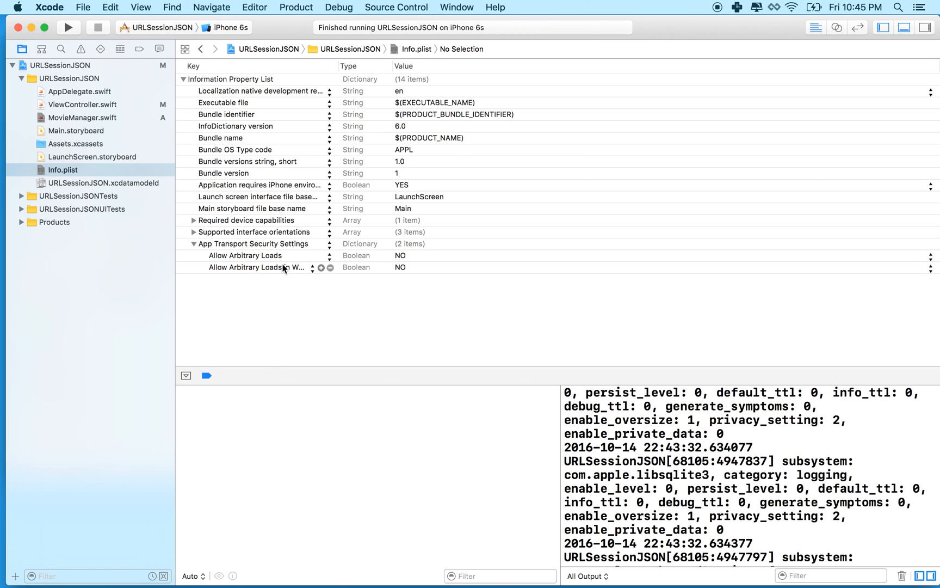
mouse_move(283, 270)
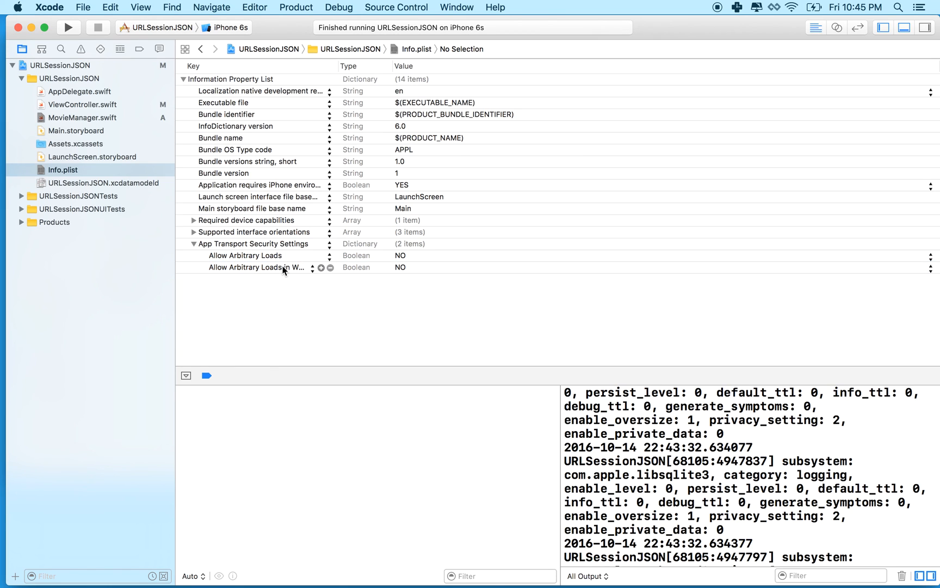
mouse_move(604, 106)
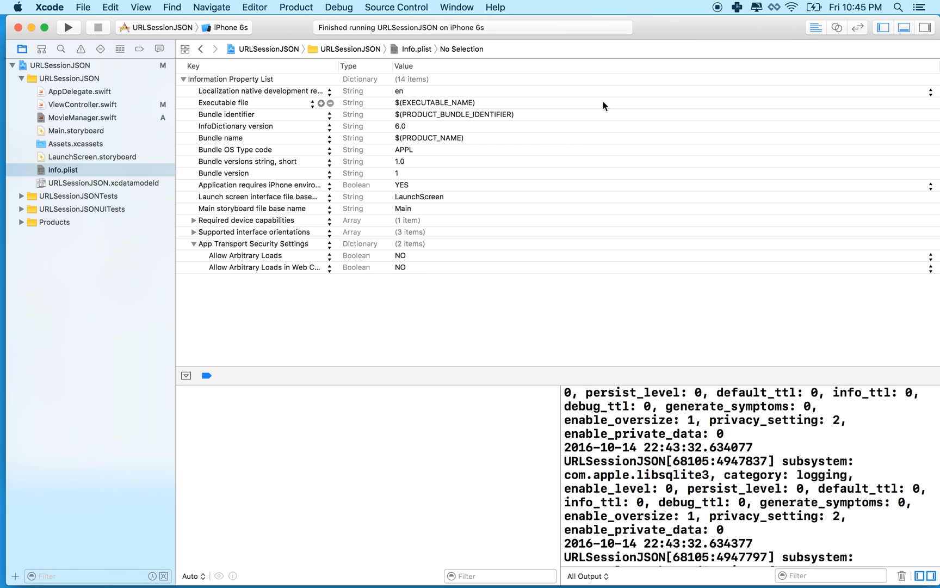
mouse_move(718, 10)
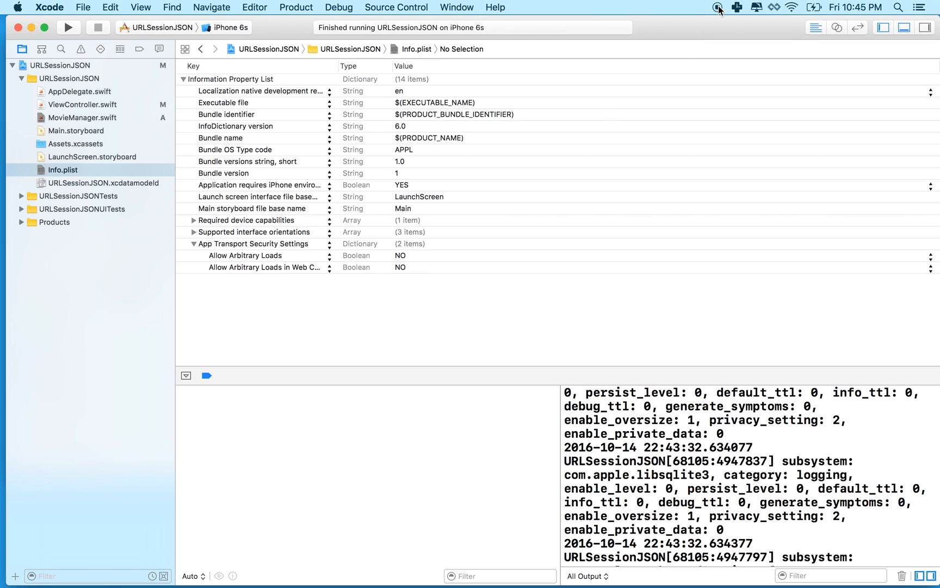